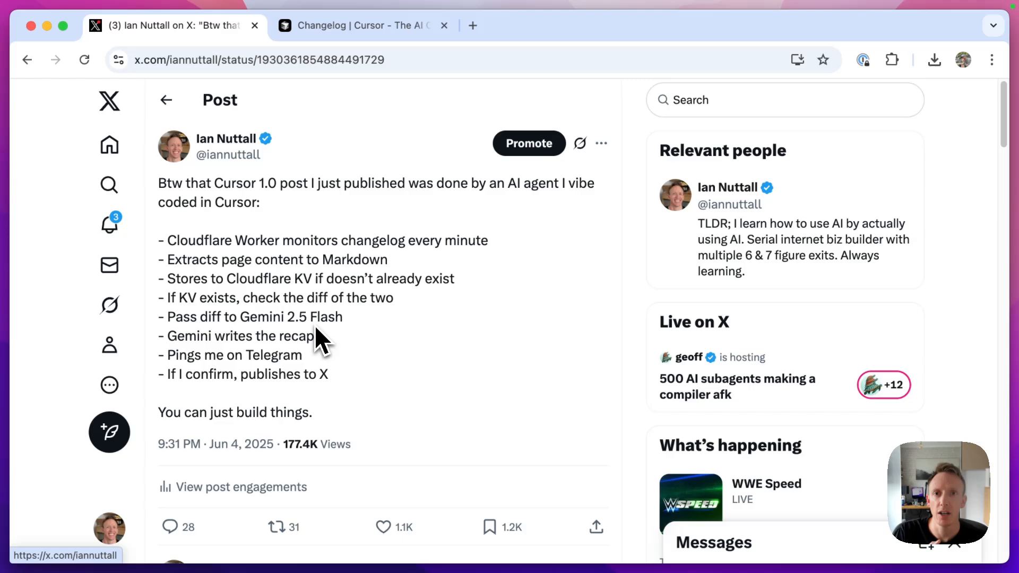
pyautogui.moveTo(318, 343)
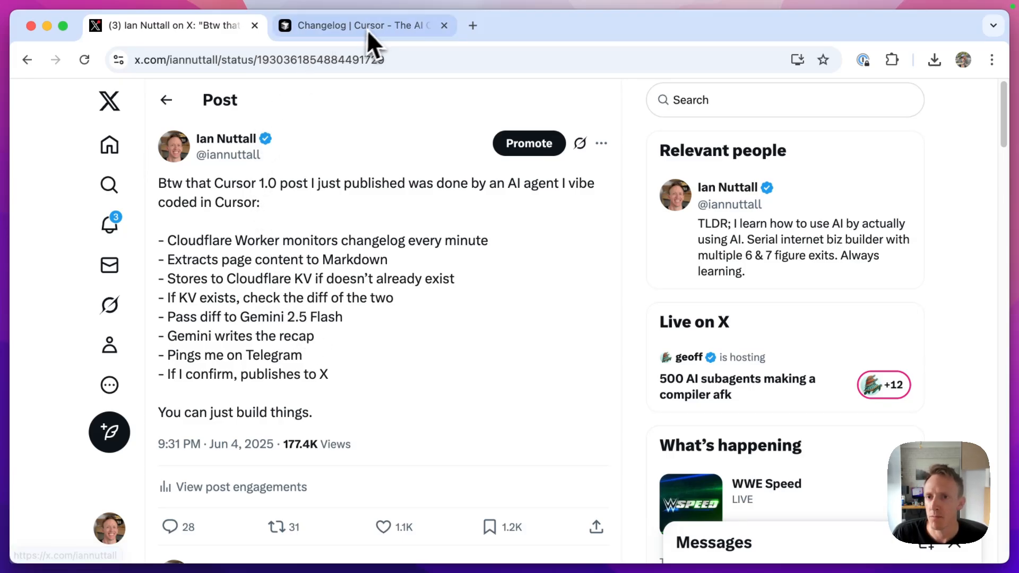
# Browse down the Cursor changelog to the 1.0 release and expand its patch notes
pyautogui.click(361, 25)
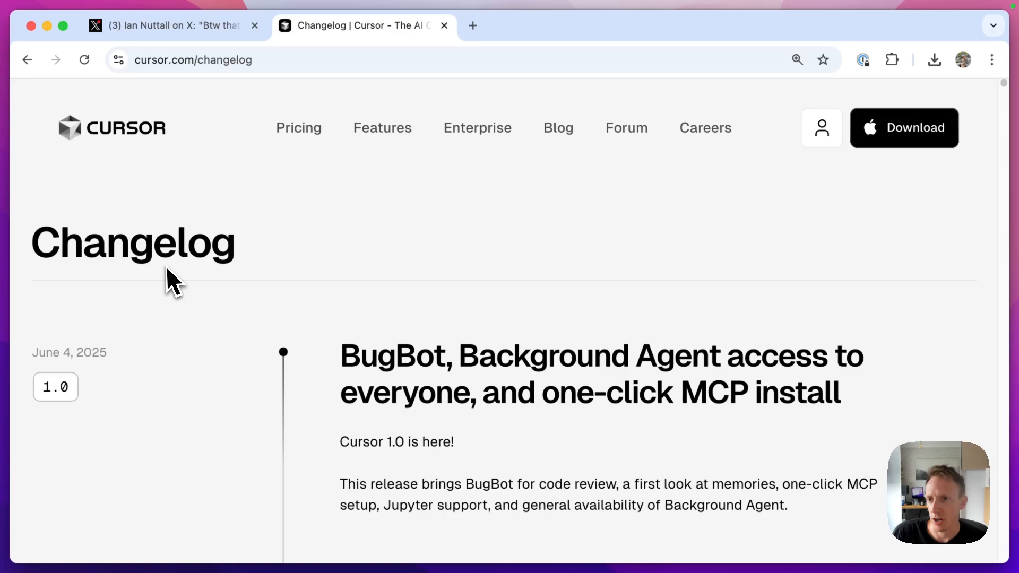
pyautogui.click(193, 60)
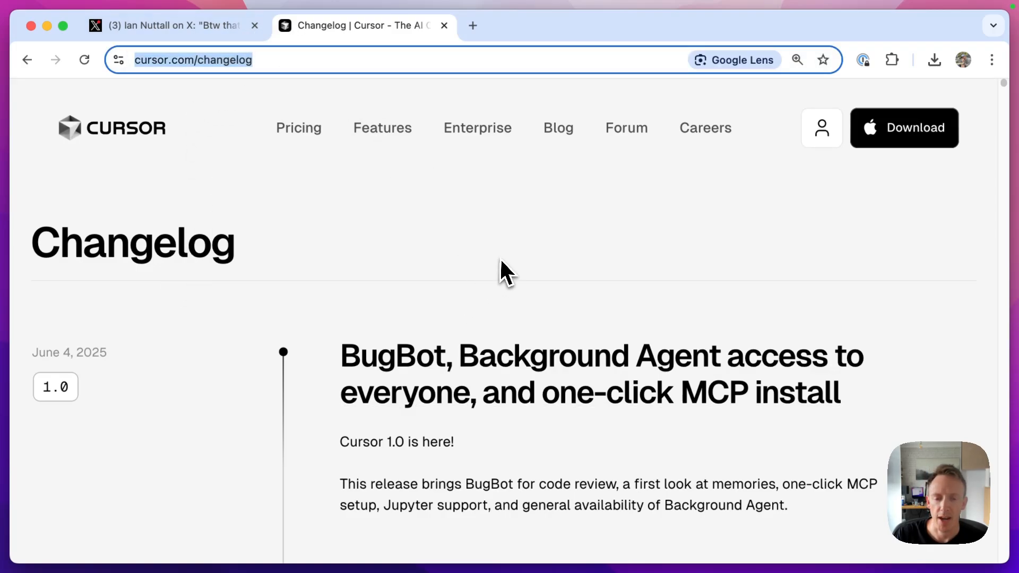
pyautogui.scroll(-3)
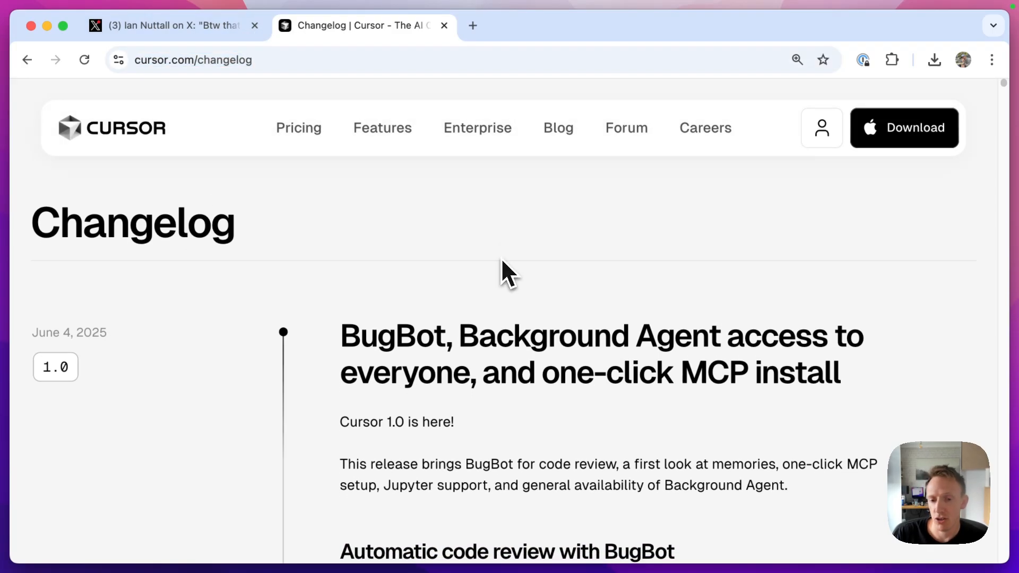
pyautogui.scroll(-3)
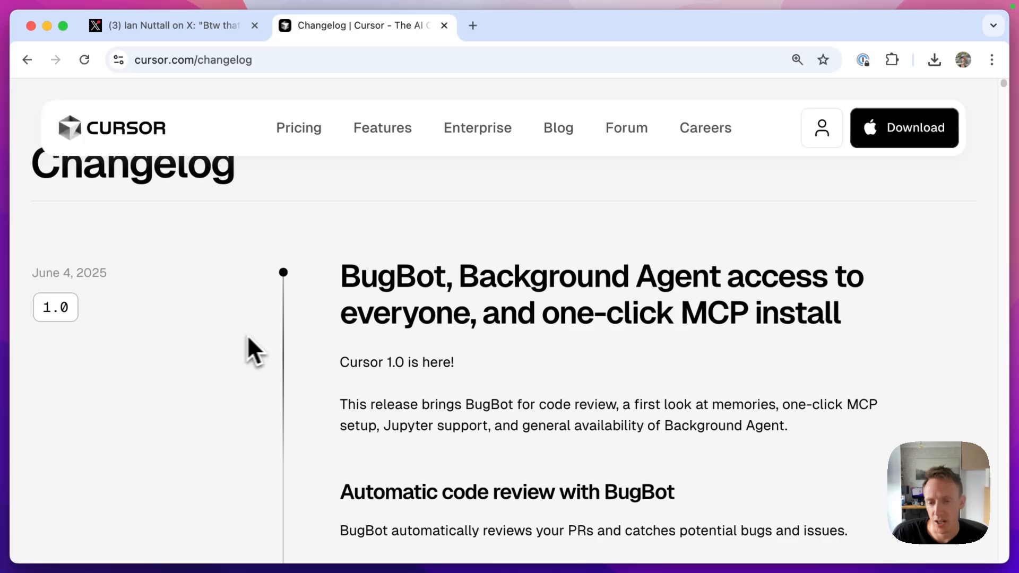
pyautogui.moveTo(56, 293)
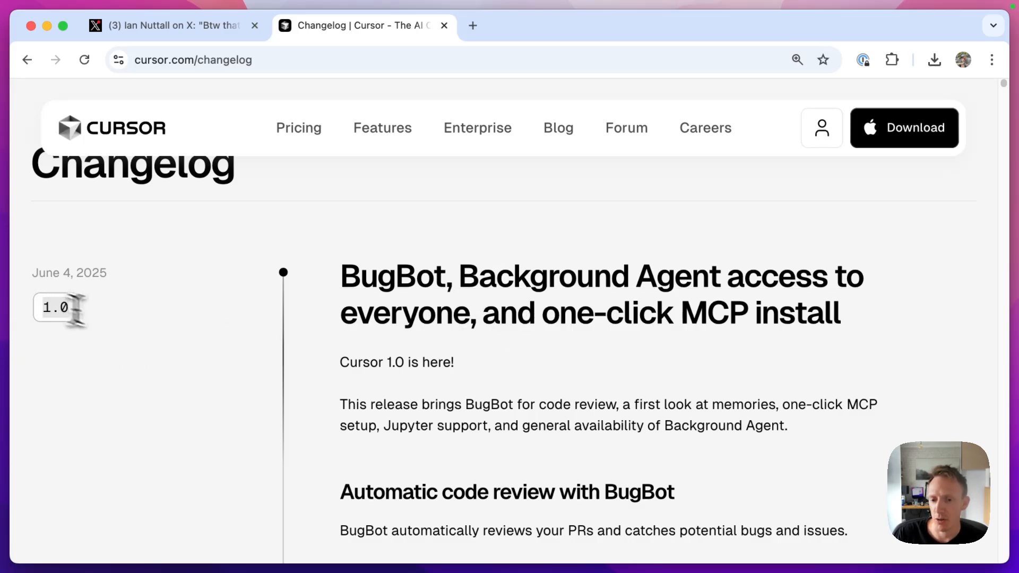
pyautogui.scroll(-3)
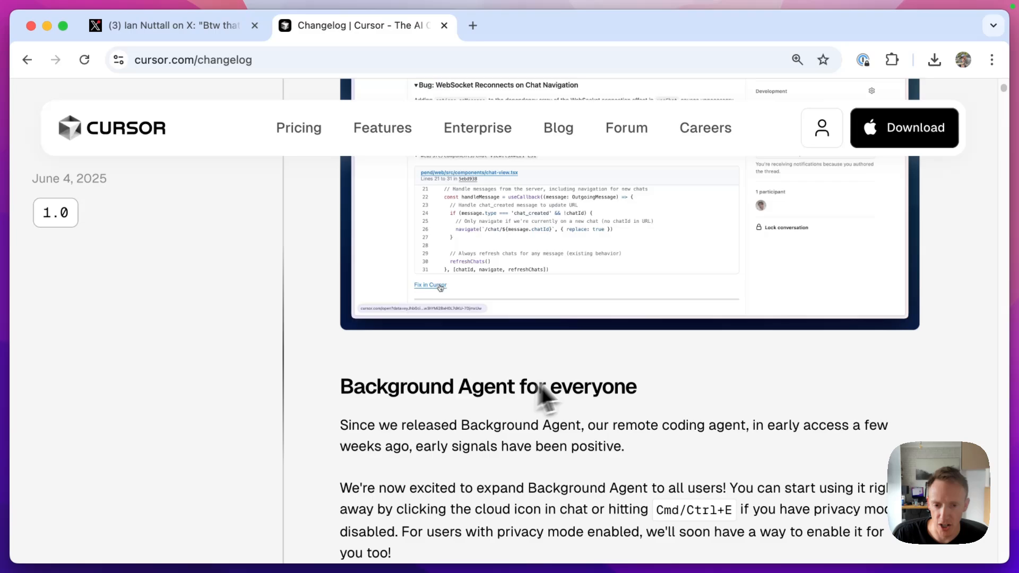
pyautogui.scroll(-3)
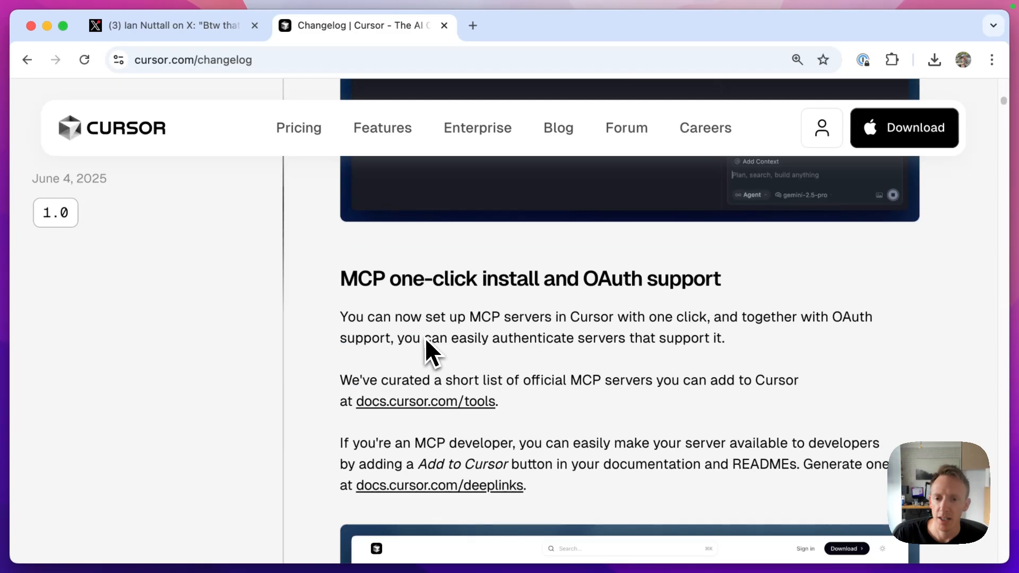
pyautogui.scroll(-3)
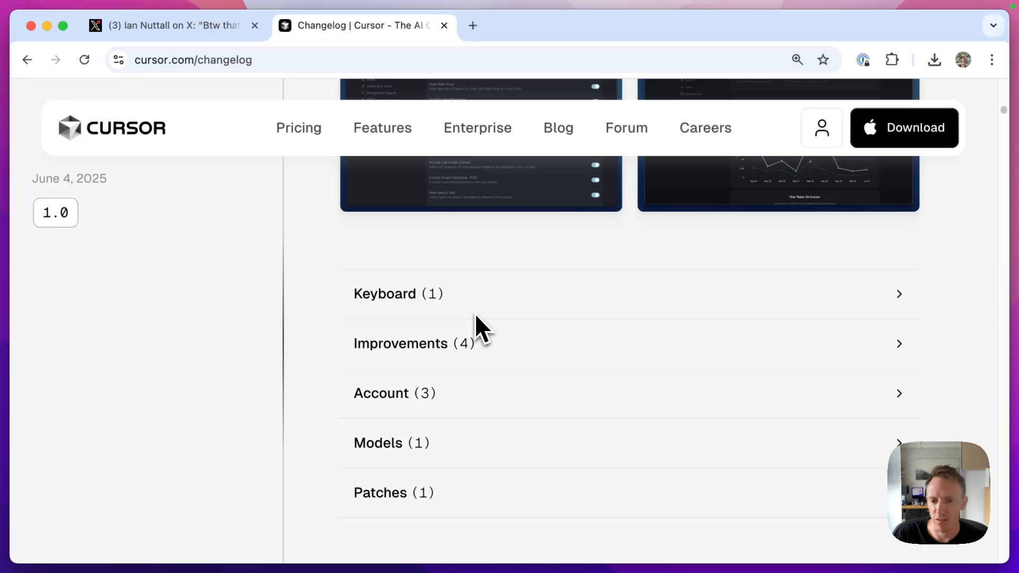
pyautogui.scroll(-3)
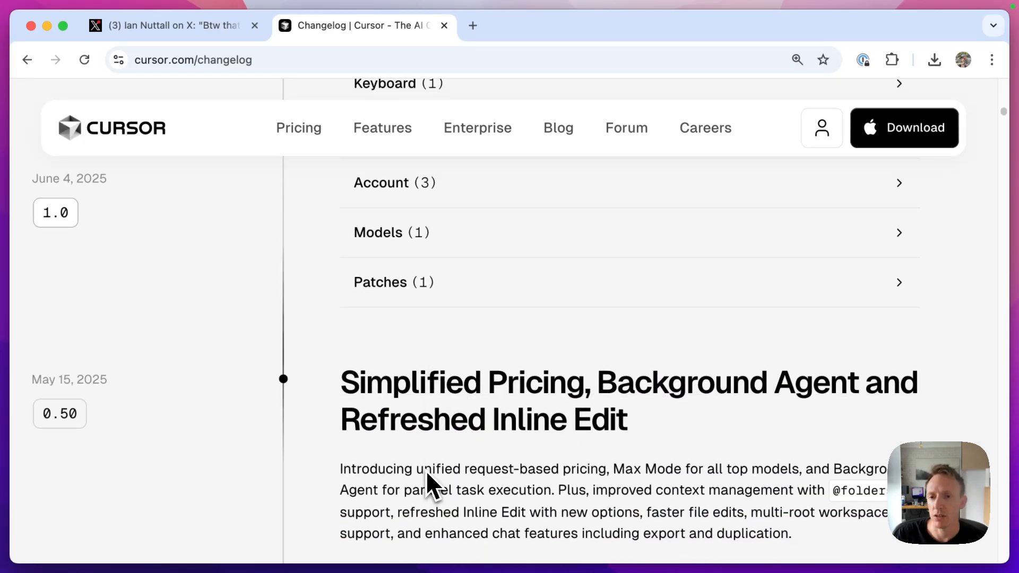
pyautogui.click(393, 282)
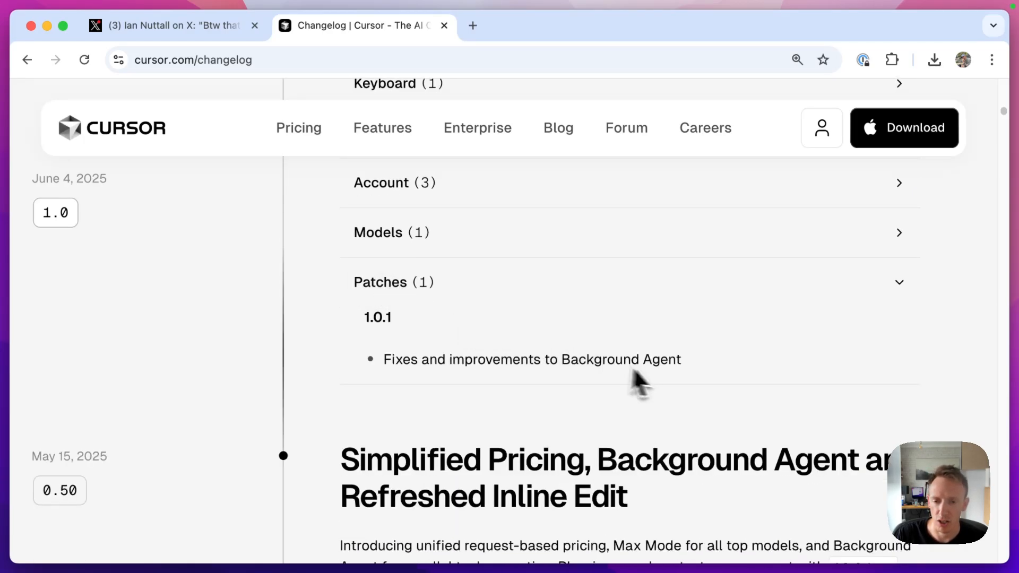
pyautogui.moveTo(614, 373)
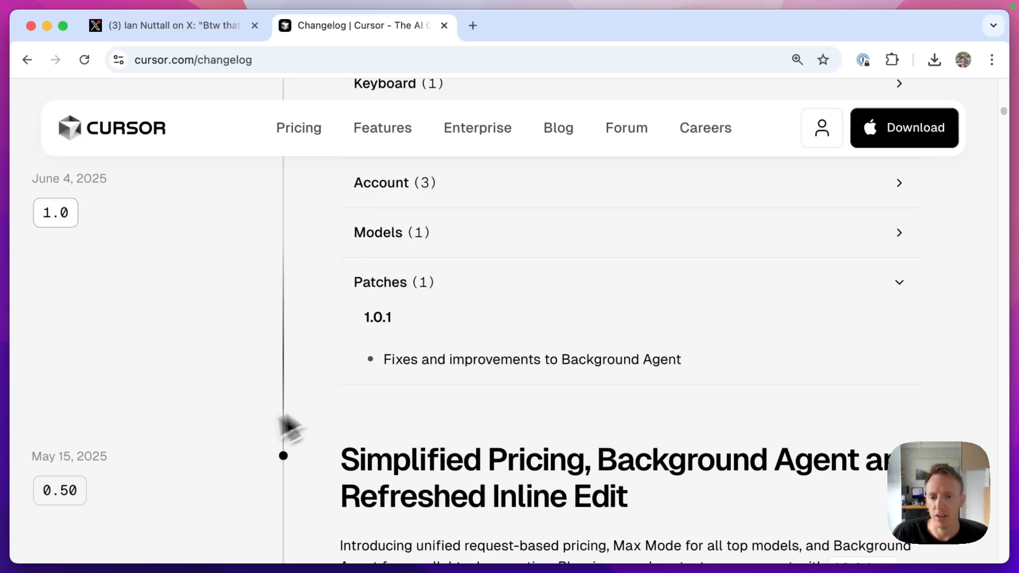
pyautogui.moveTo(698, 380)
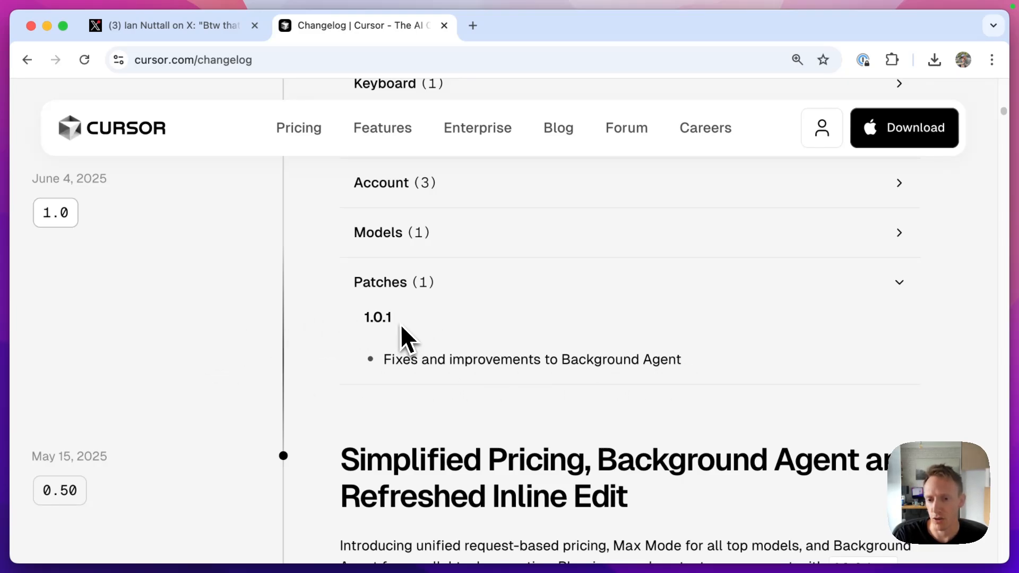
pyautogui.moveTo(474, 331)
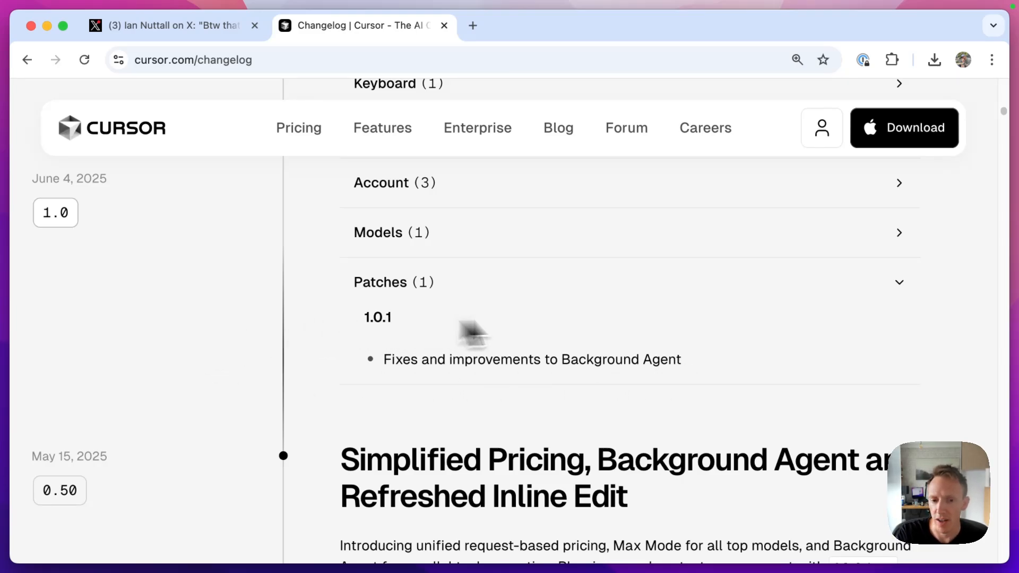
# Continue down to the May 15 release showing the 0.50.x patch notes
pyautogui.scroll(-3)
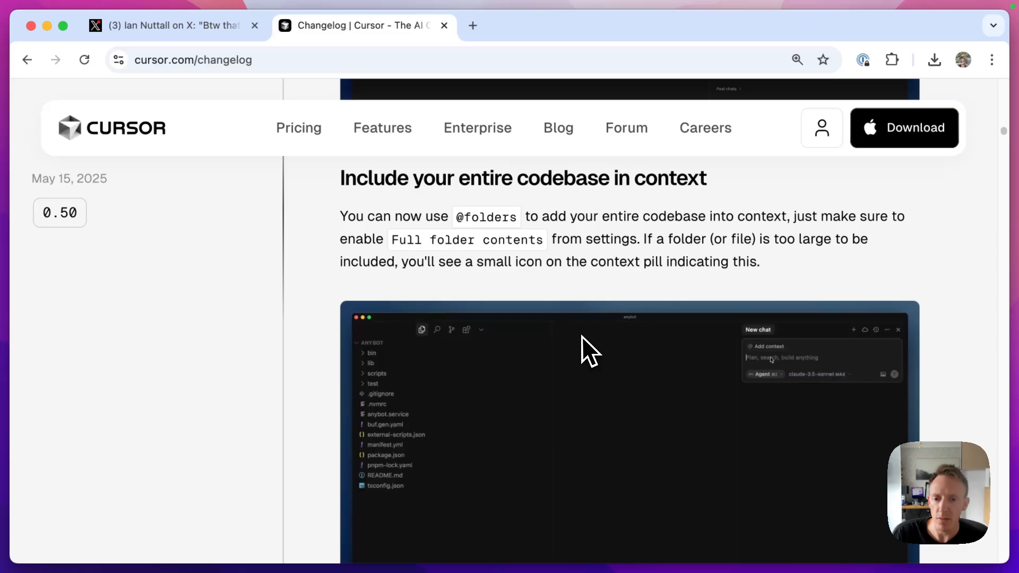
pyautogui.scroll(-3)
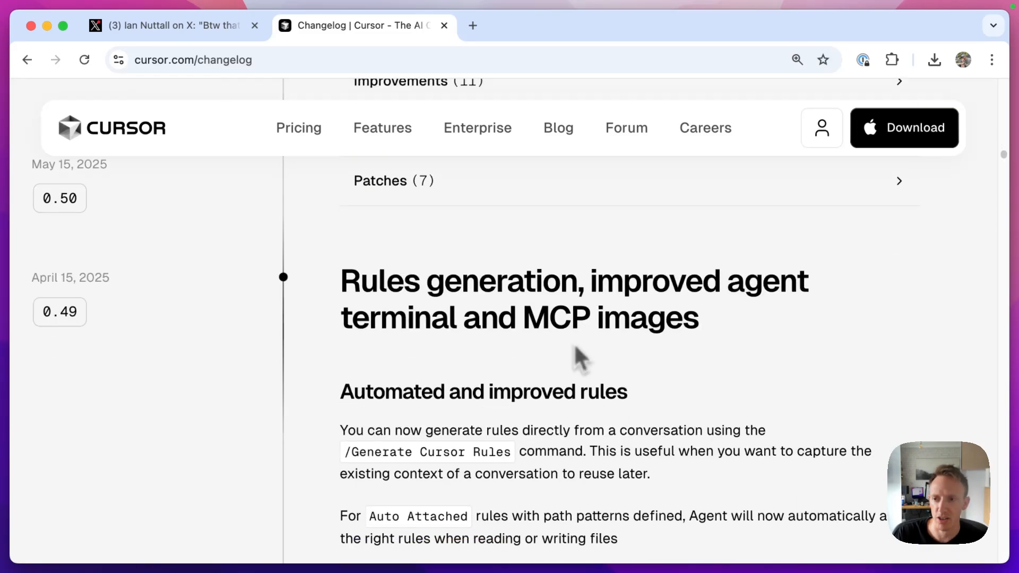
pyautogui.scroll(-3)
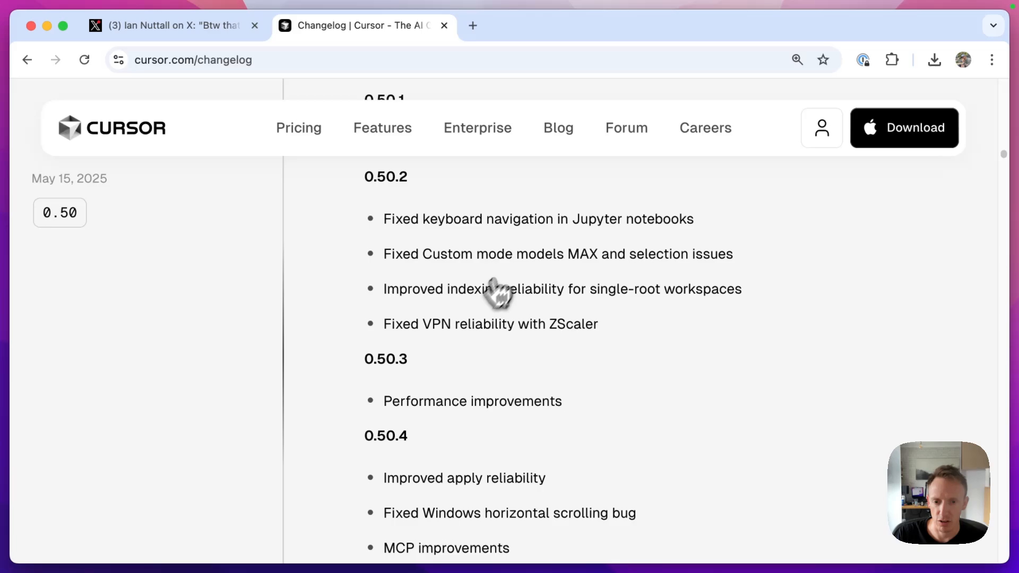
pyautogui.scroll(-3)
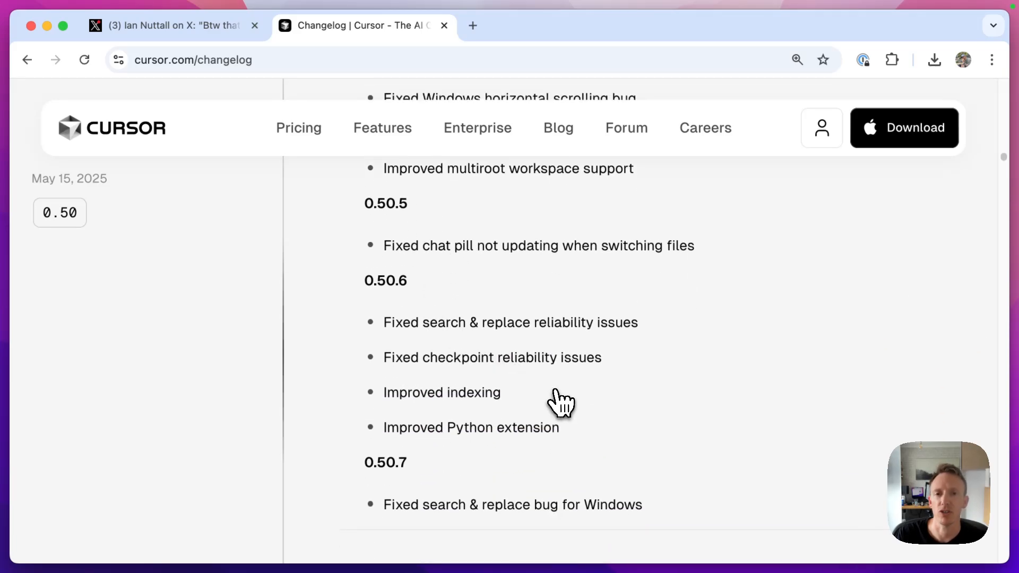
pyautogui.moveTo(591, 358)
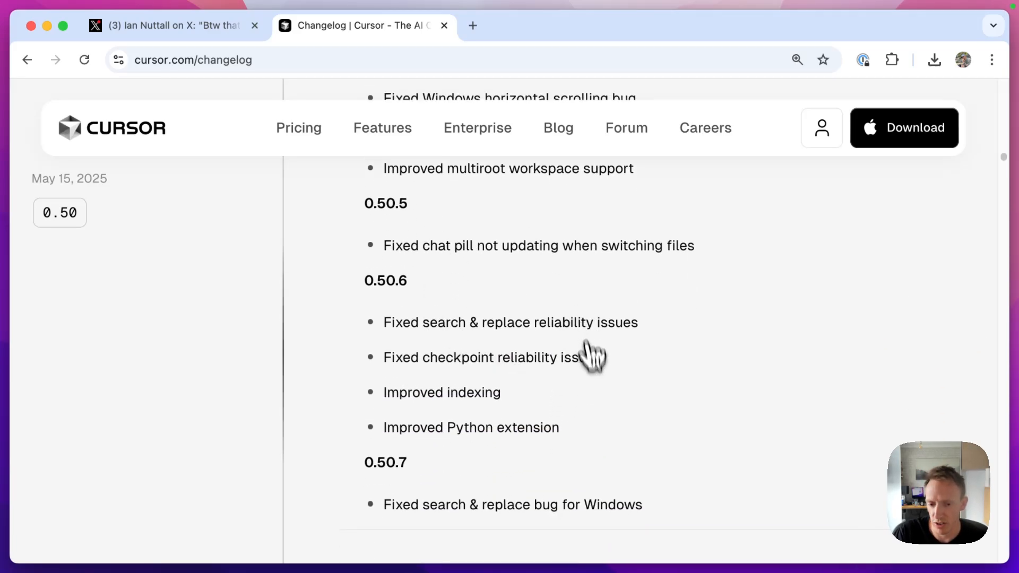
pyautogui.moveTo(584, 358)
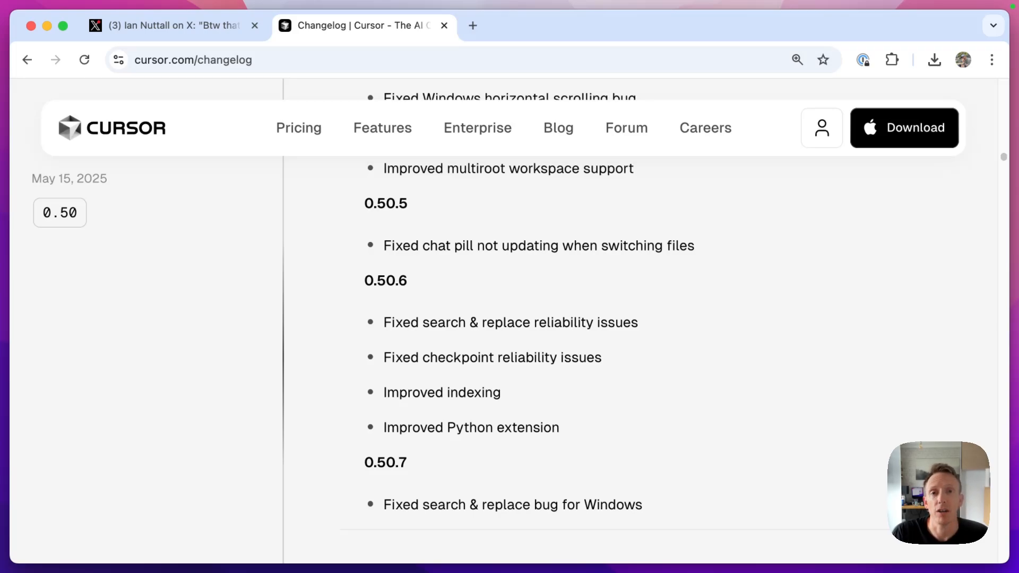
pyautogui.moveTo(594, 401)
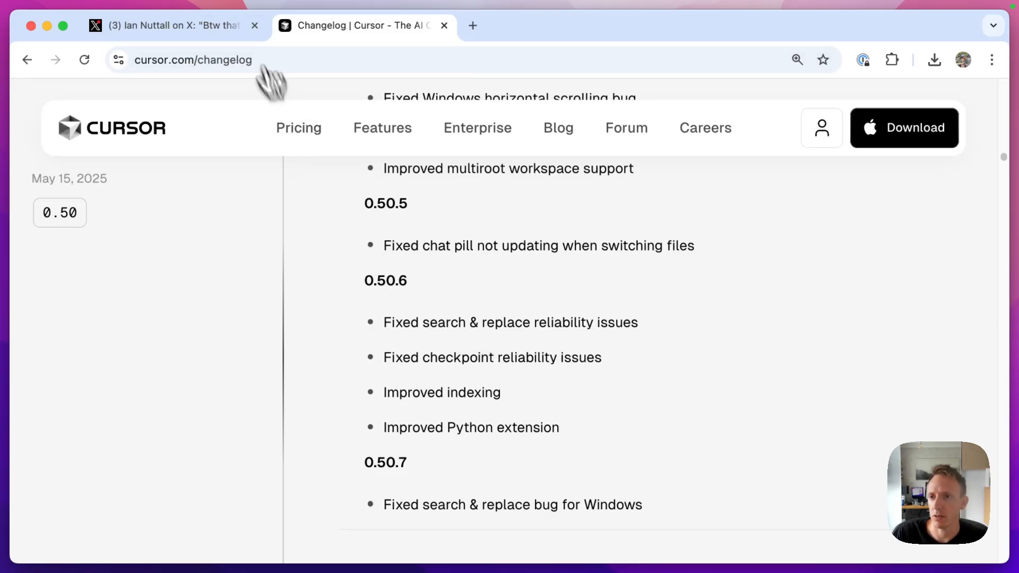
# Start a Claude Code session in the cursor-changes project terminal with the 'claude' command
pyautogui.click(254, 25)
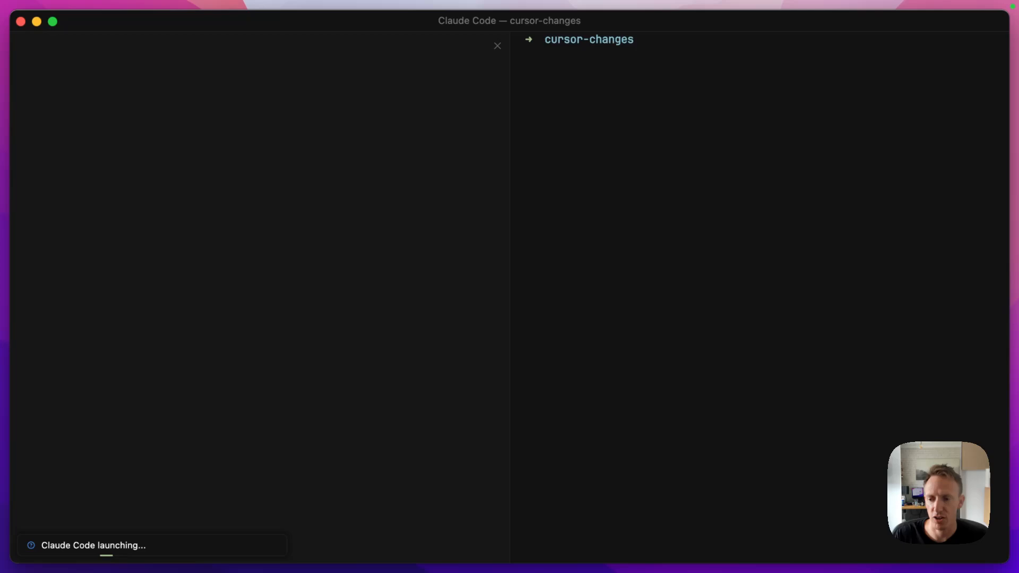
pyautogui.write('claude')
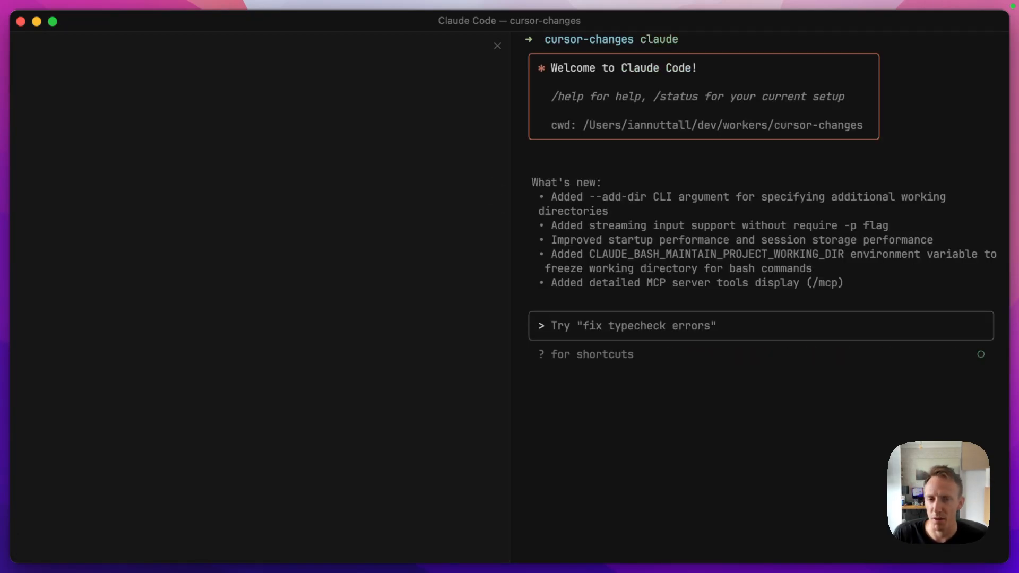
pyautogui.moveTo(726, 366)
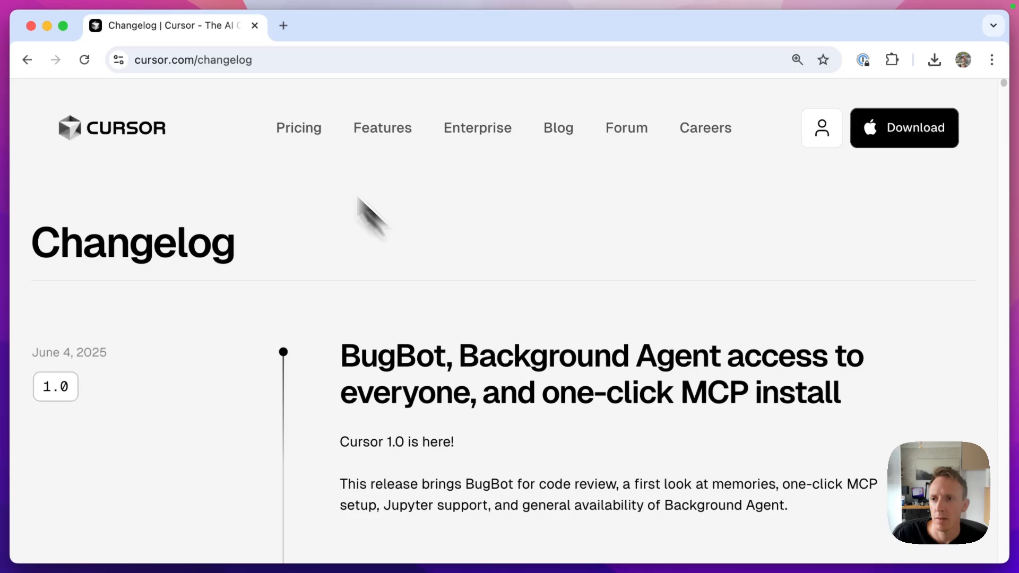
pyautogui.click(260, 59)
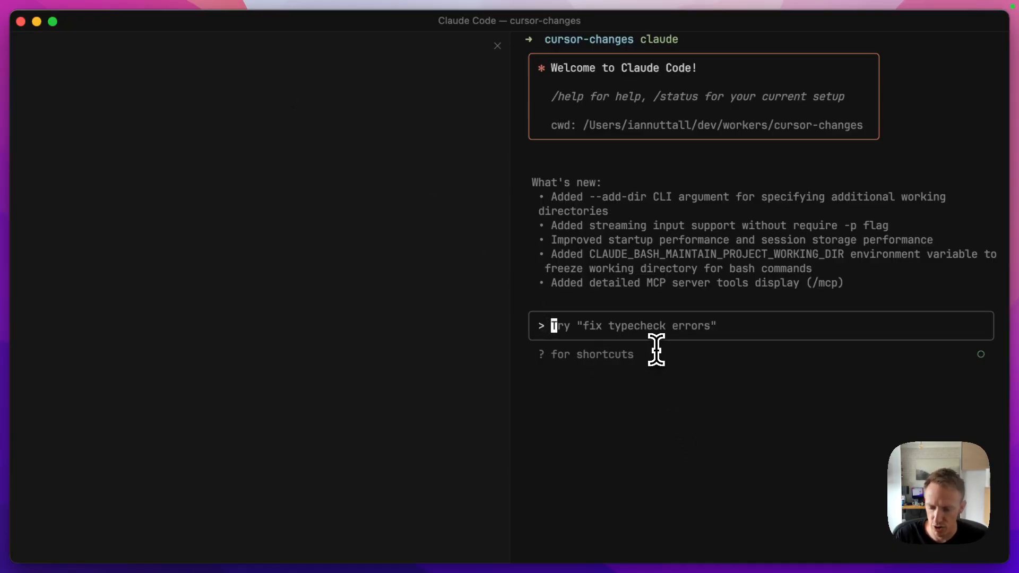
pyautogui.write('https://www.cursor.com/changelog\\')
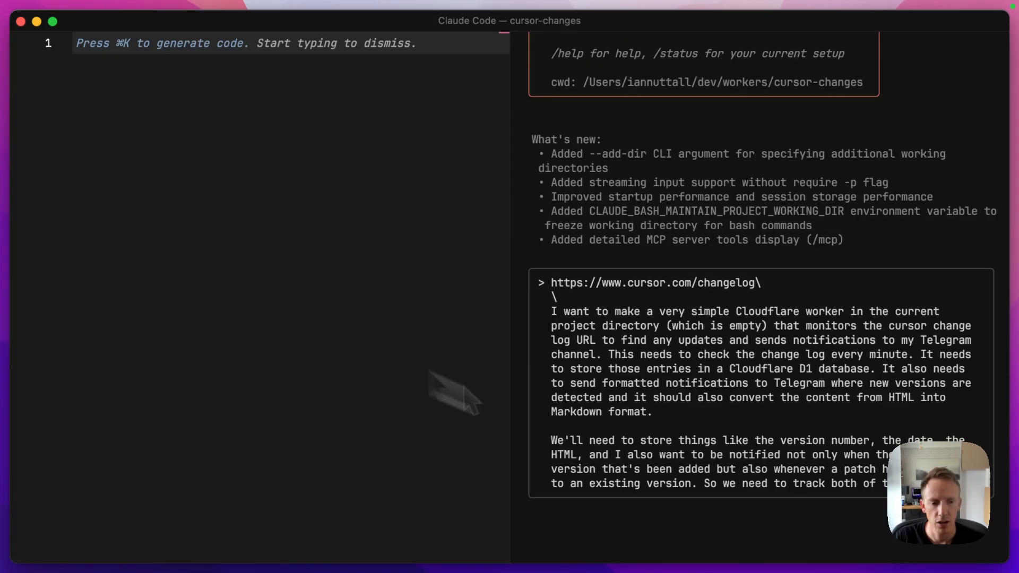
pyautogui.moveTo(152, 413)
pyautogui.write('\\')
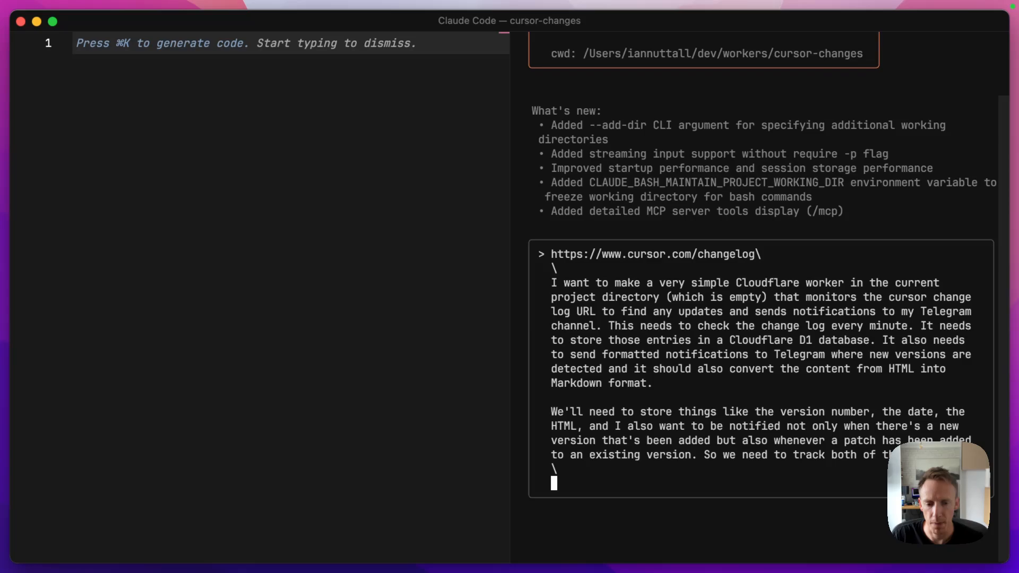
# Add the reminder 'make sure to check the changelog html ... correct elements'
pyautogui.write('make sure')
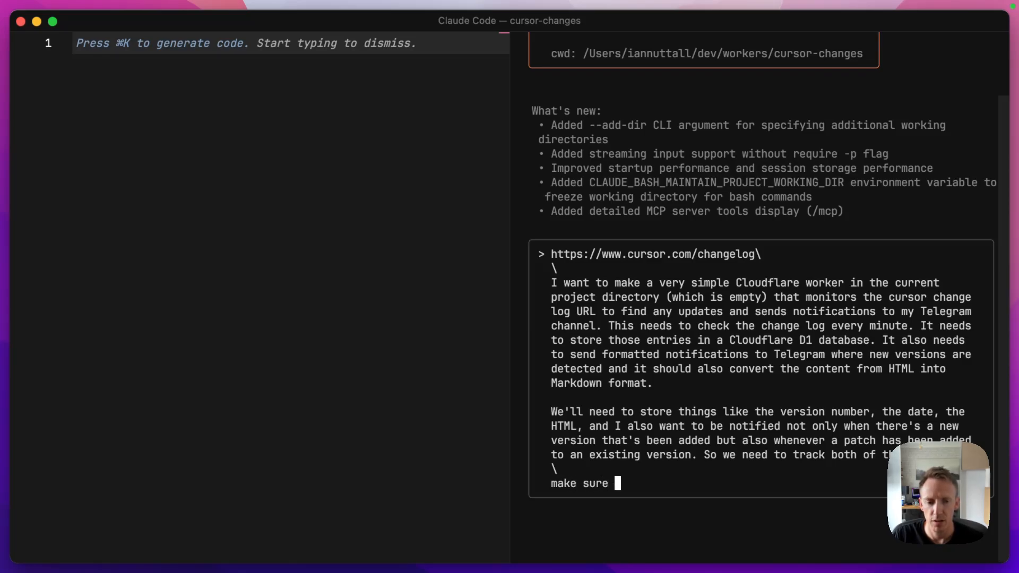
pyautogui.write('to check')
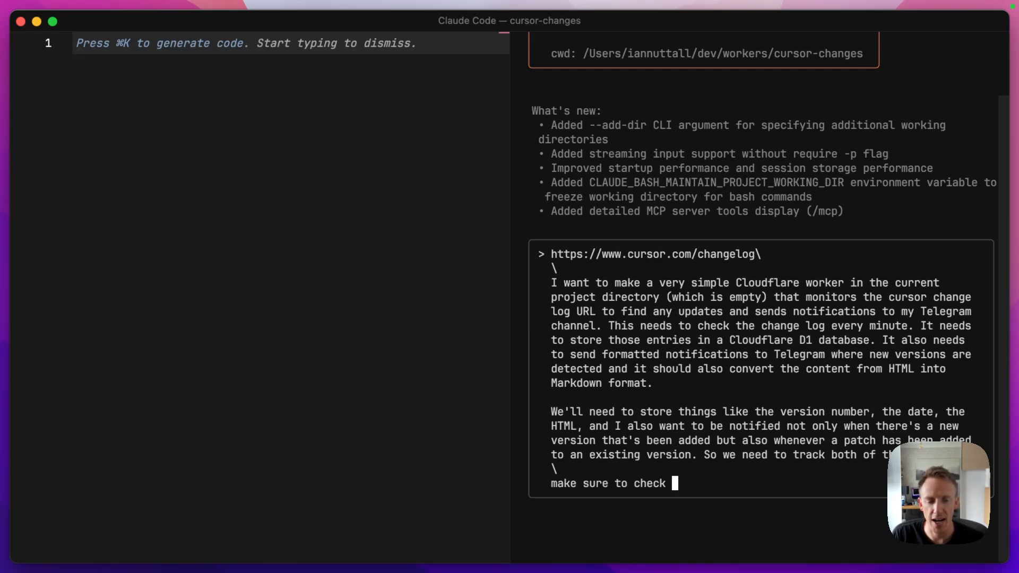
pyautogui.write('the changelo')
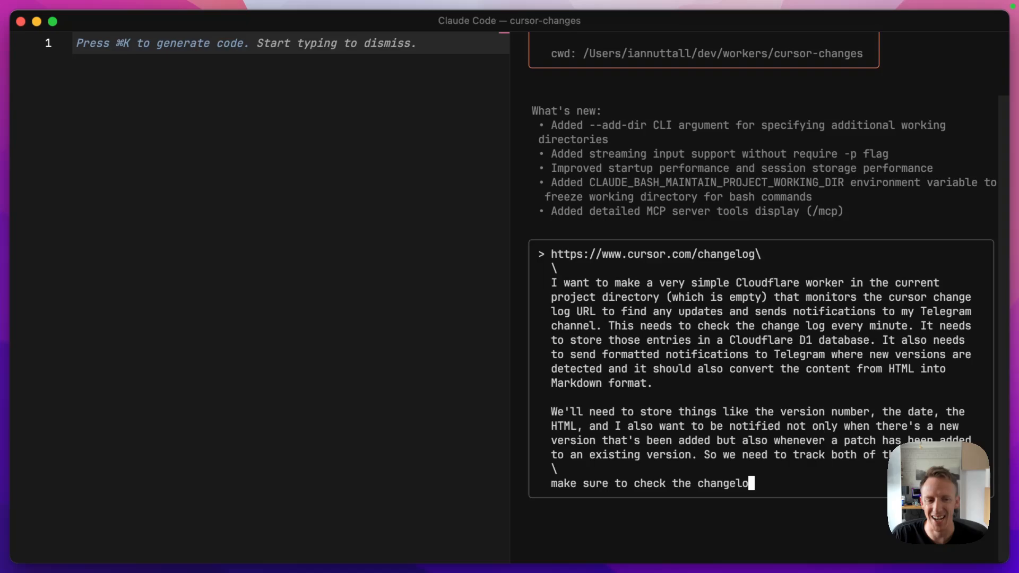
pyautogui.write('html to make sure yo')
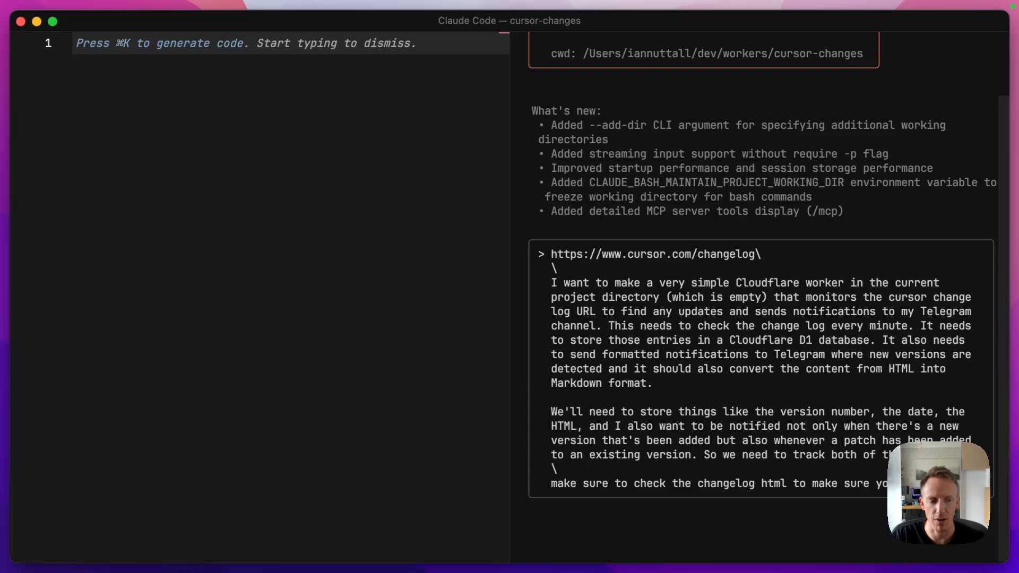
pyautogui.write('correct ele')
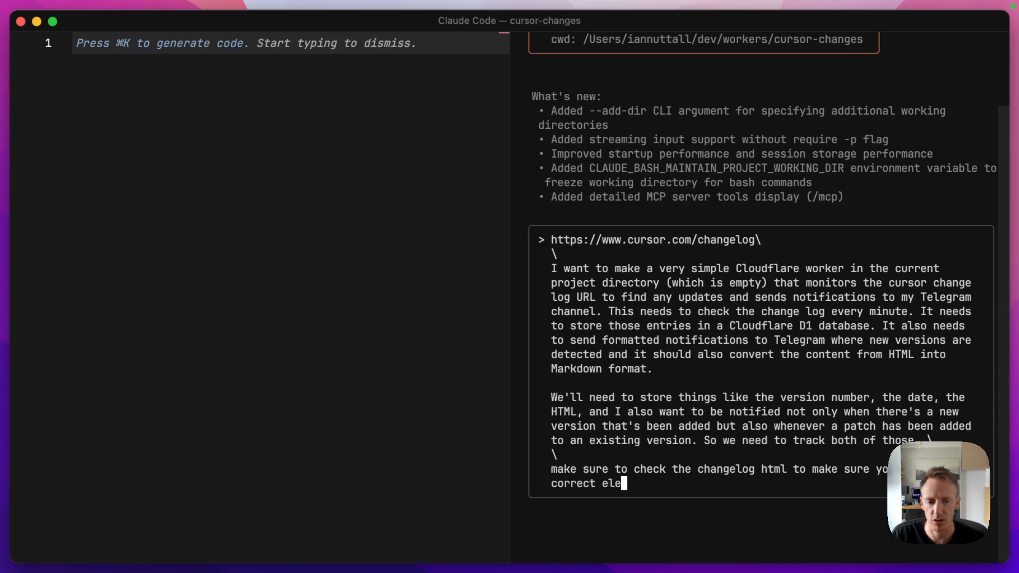
pyautogui.write('ments')
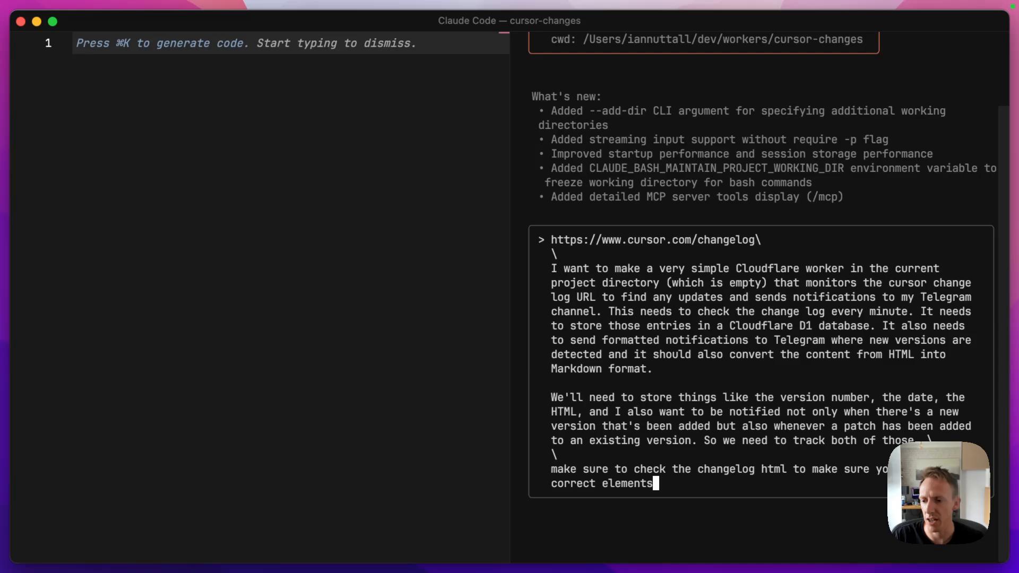
# Send the worker request so Claude produces its task checklist and curl approval prompt
pyautogui.press('enter')
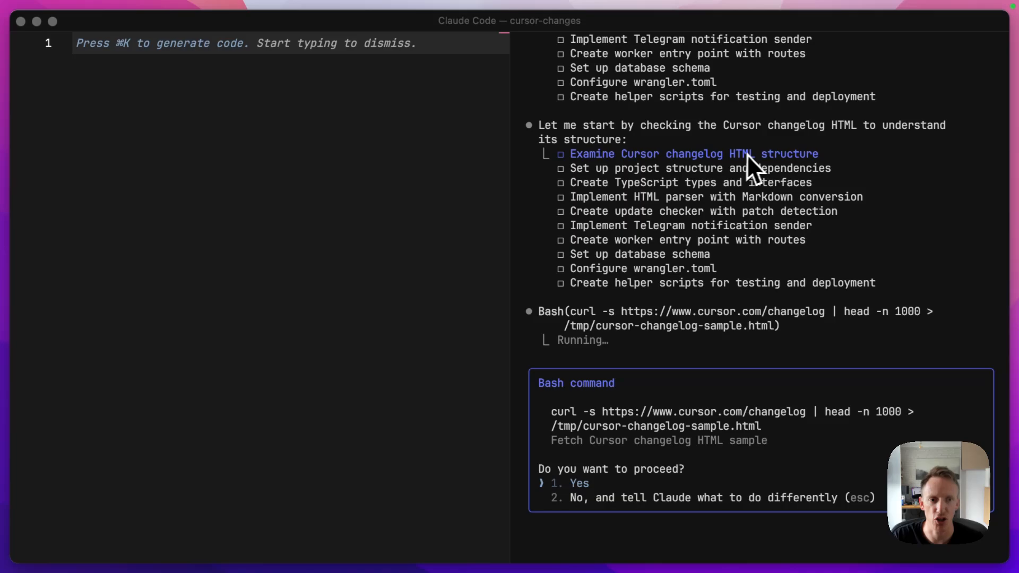
pyautogui.moveTo(792, 175)
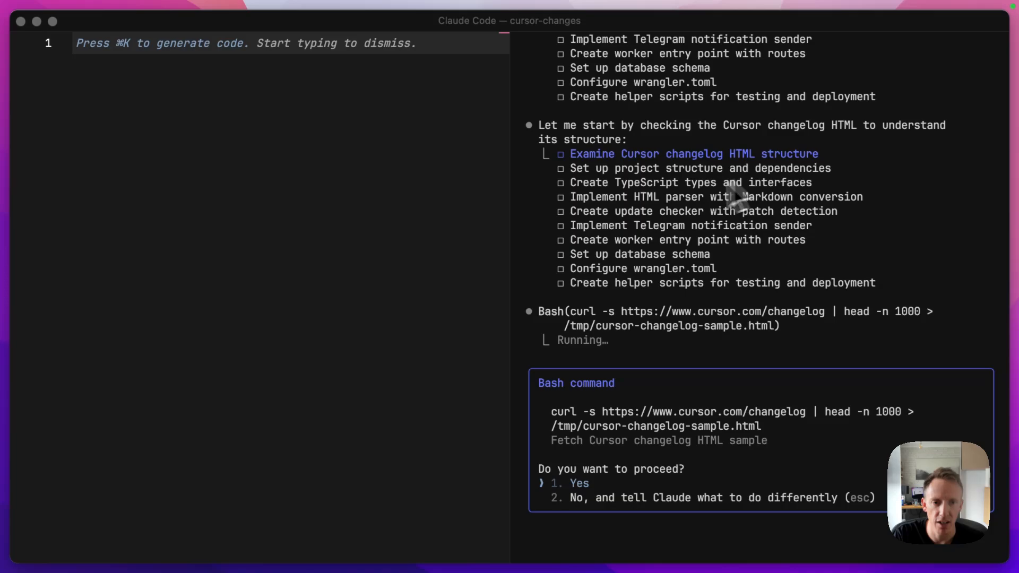
pyautogui.moveTo(757, 192)
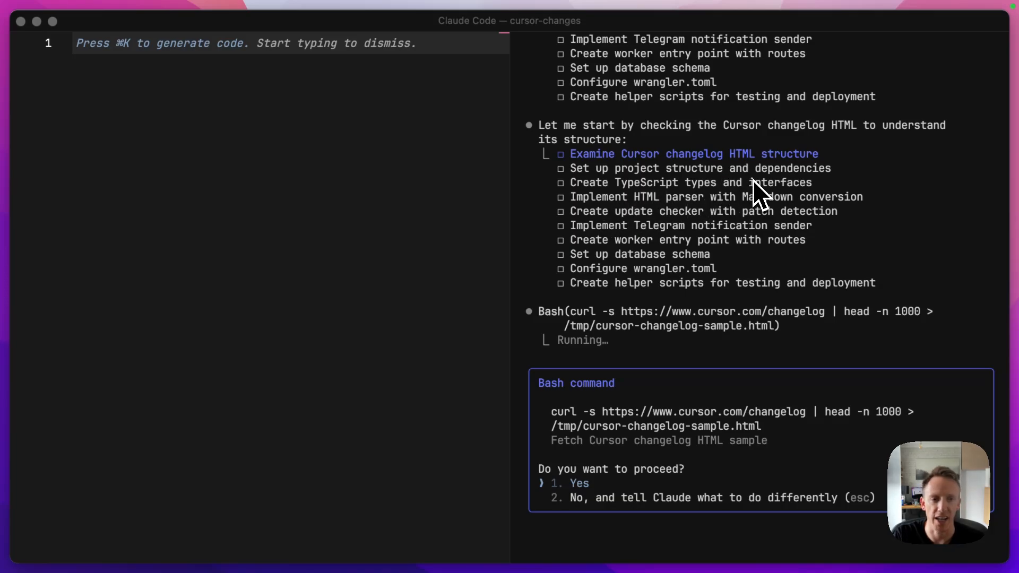
pyautogui.moveTo(721, 215)
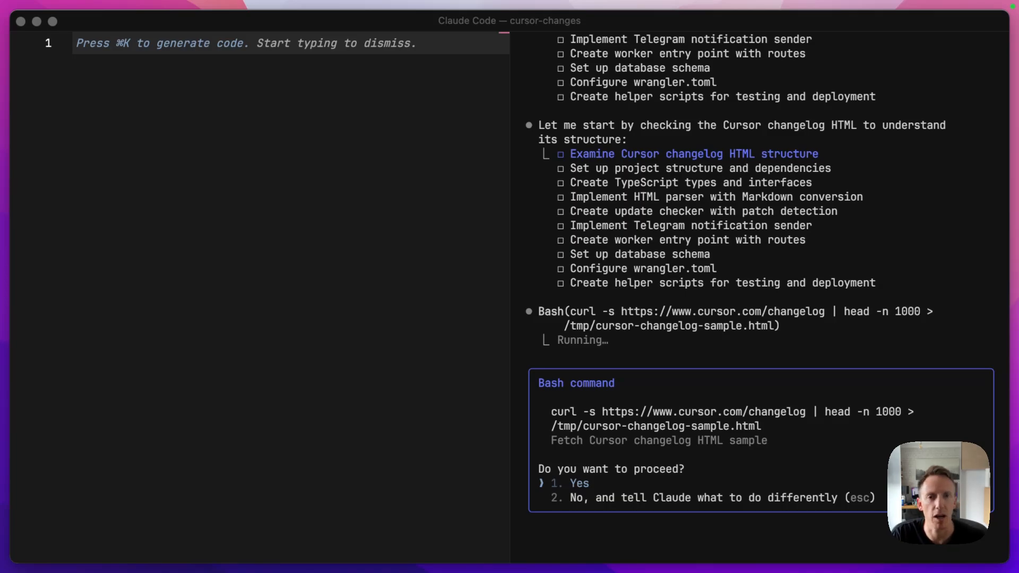
pyautogui.moveTo(747, 254)
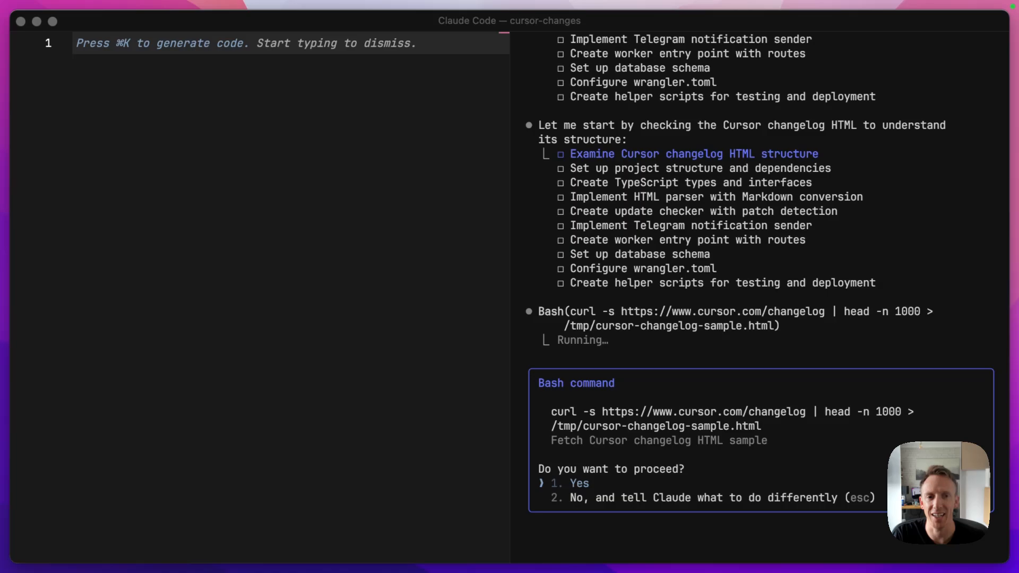
pyautogui.moveTo(656, 234)
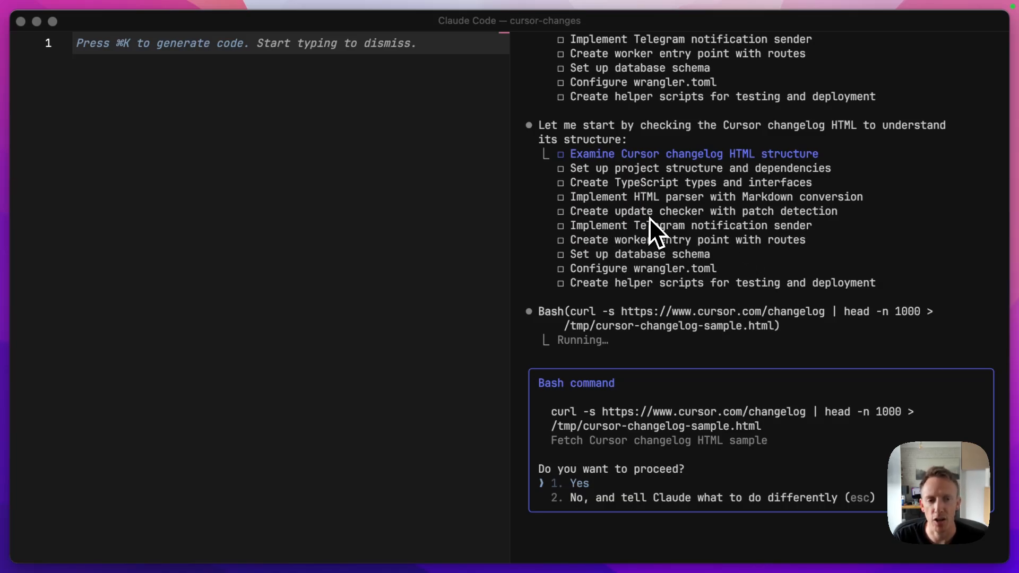
pyautogui.moveTo(754, 221)
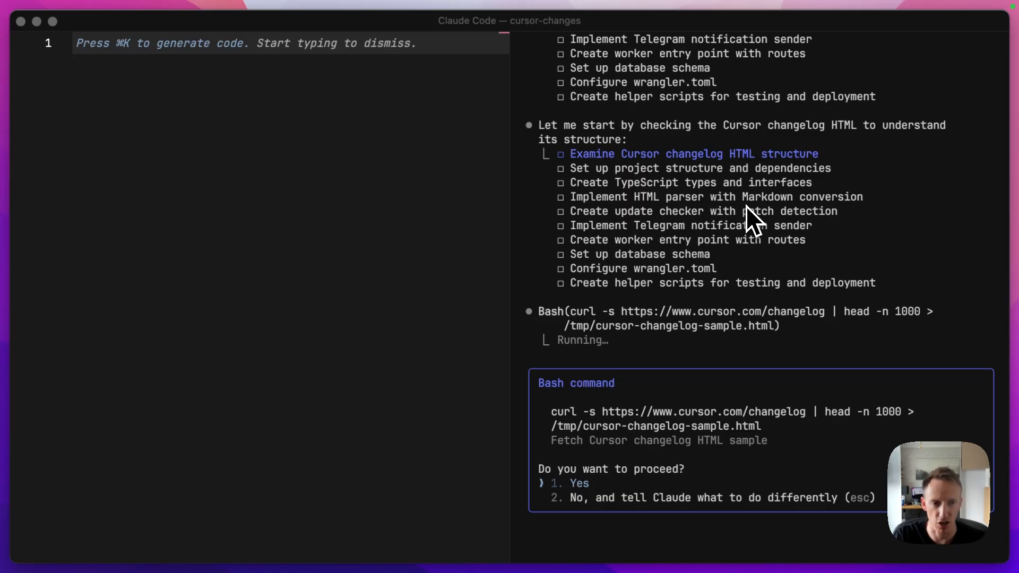
pyautogui.moveTo(790, 241)
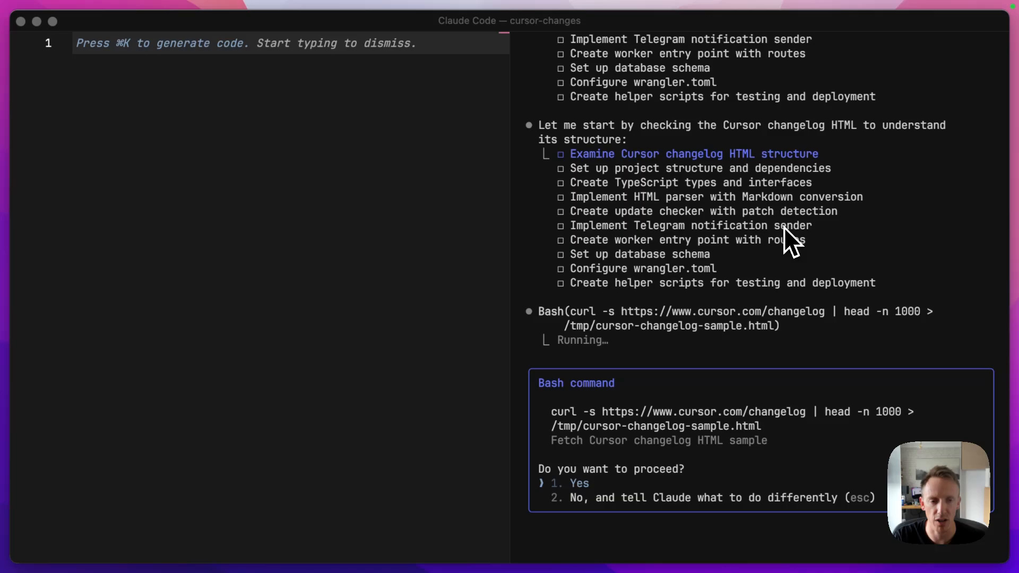
pyautogui.moveTo(719, 217)
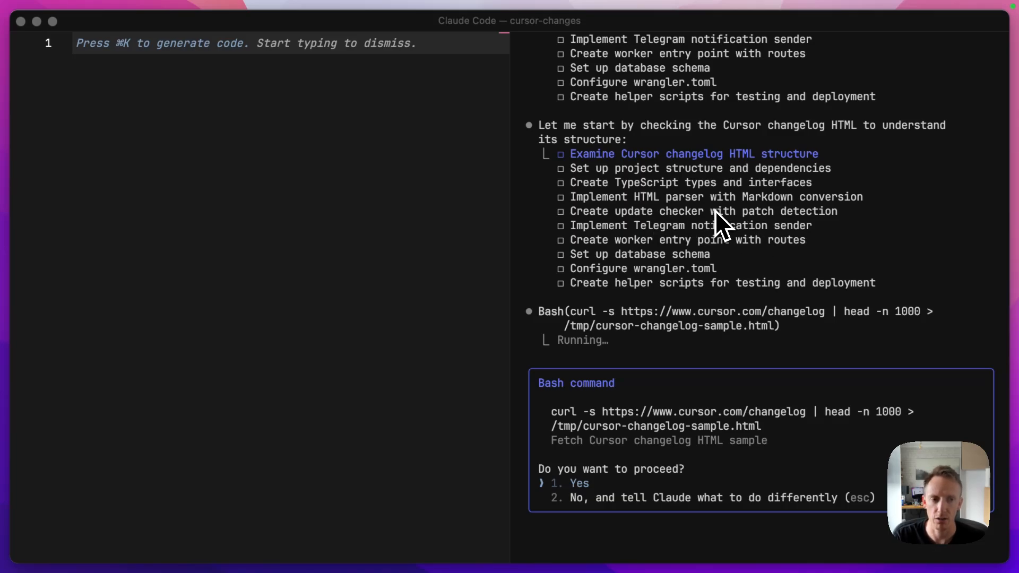
pyautogui.moveTo(750, 231)
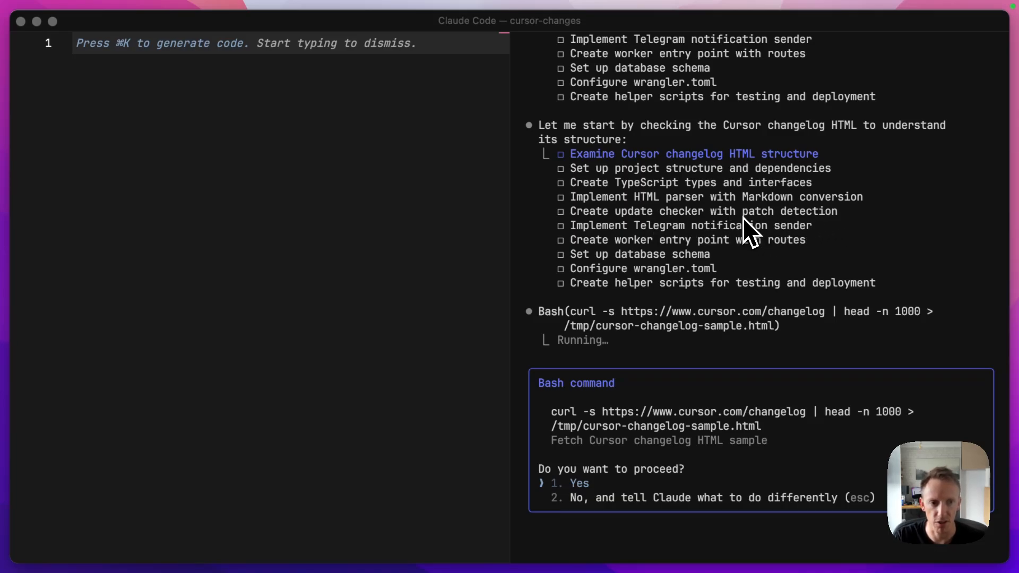
pyautogui.moveTo(869, 227)
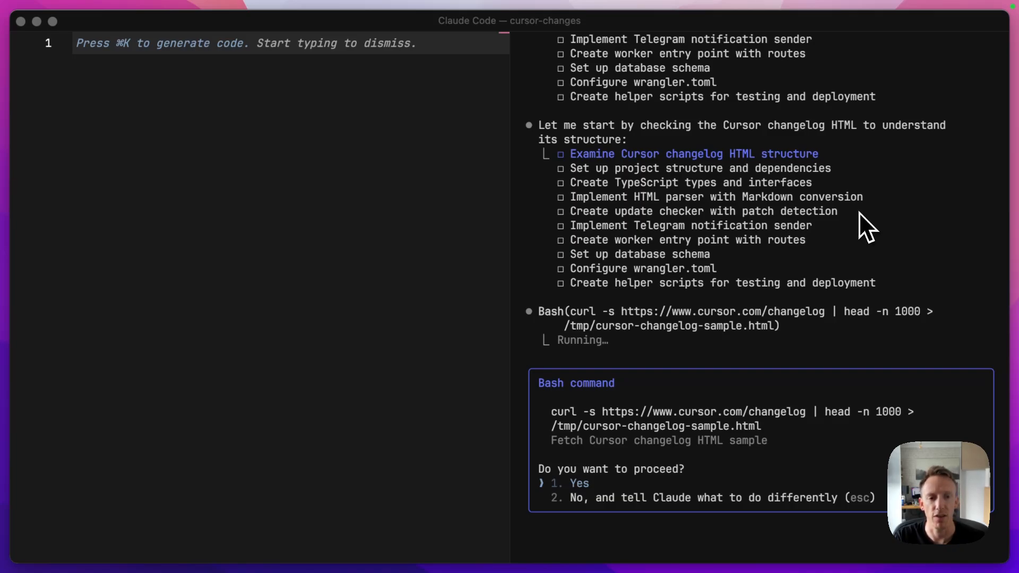
pyautogui.moveTo(731, 234)
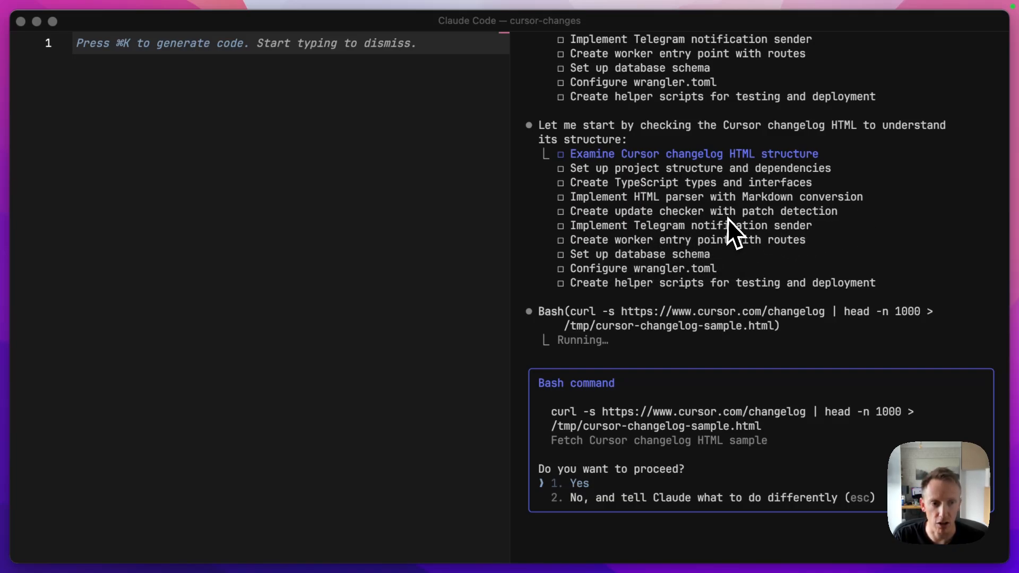
pyautogui.moveTo(750, 269)
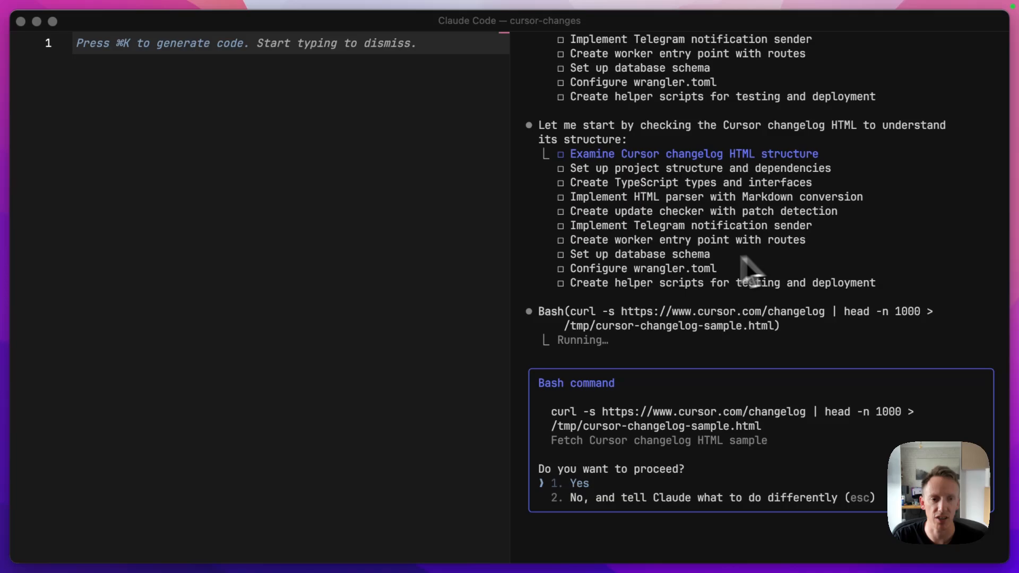
pyautogui.moveTo(741, 270)
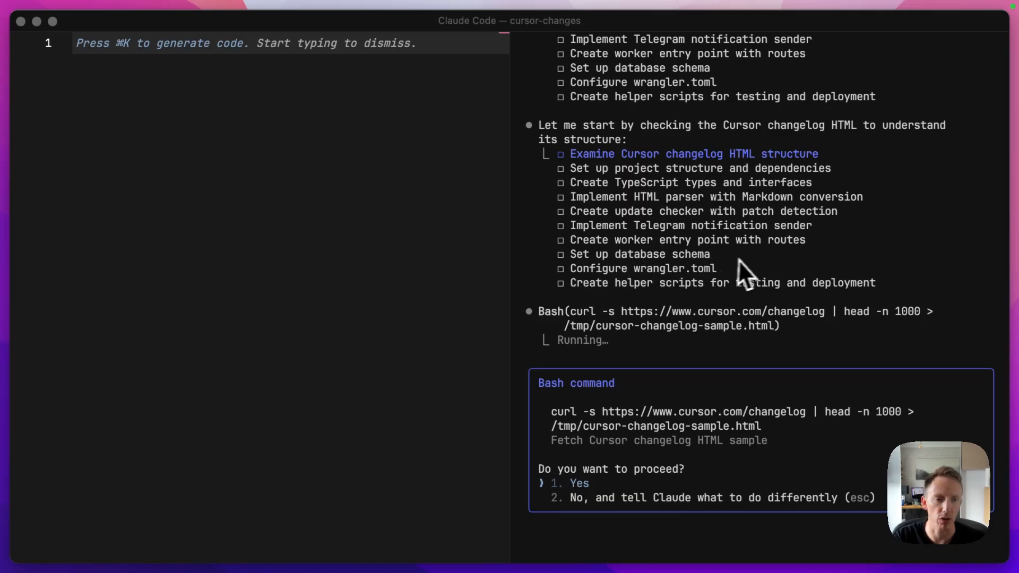
pyautogui.moveTo(728, 253)
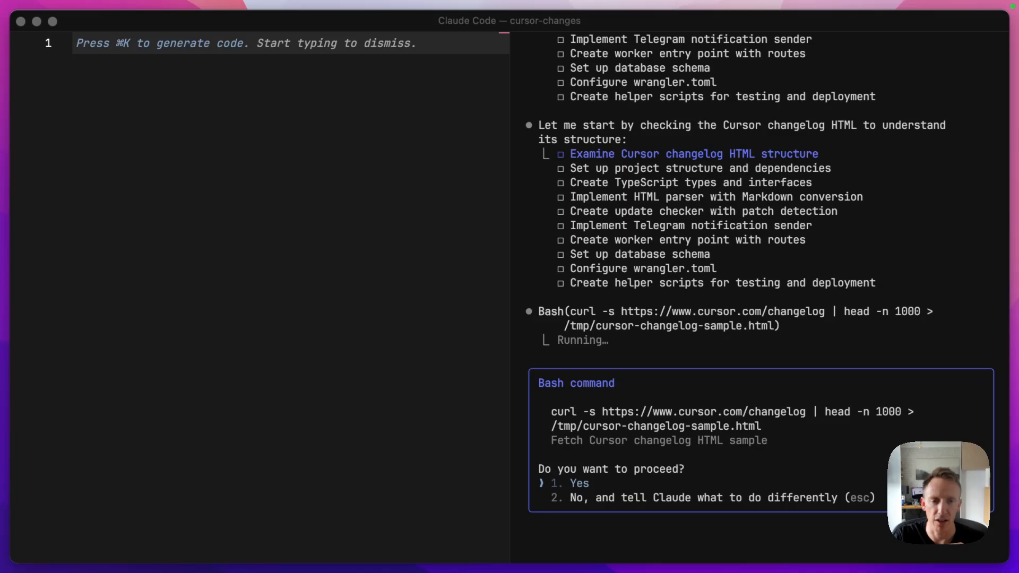
pyautogui.moveTo(802, 322)
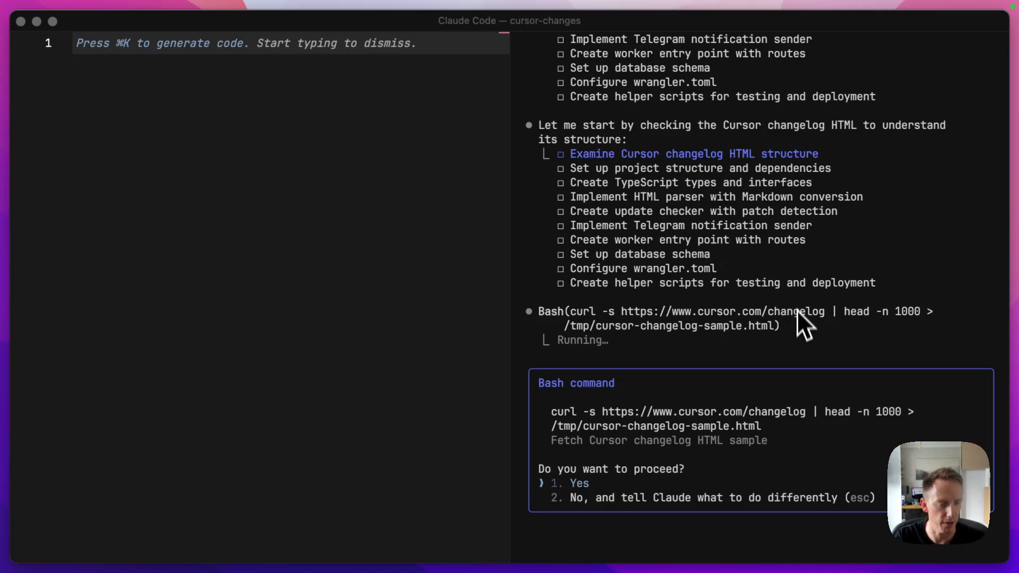
pyautogui.moveTo(841, 462)
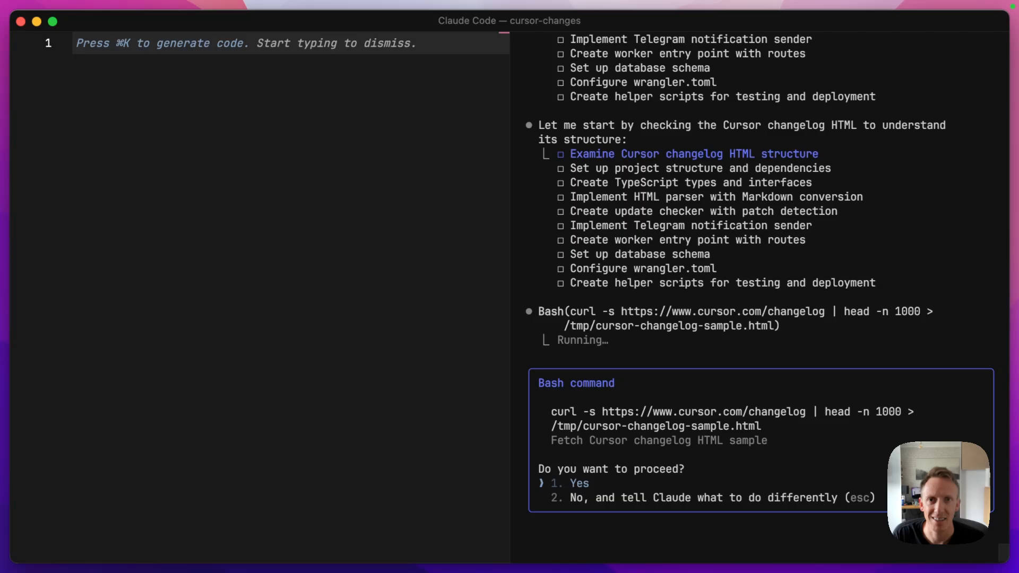
# Approve the curl commands that sample the changelog HTML and search its version numbers
pyautogui.click(577, 482)
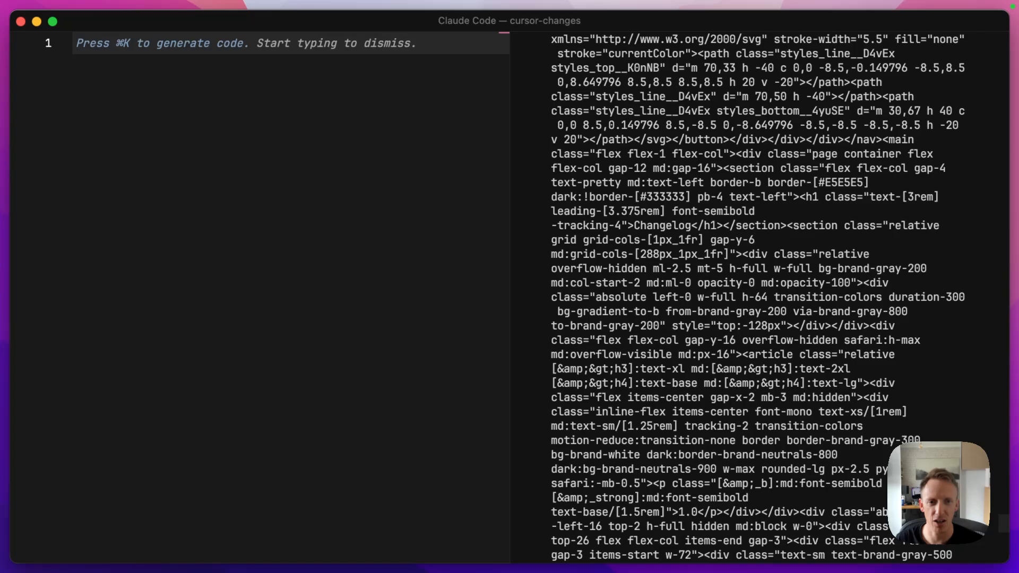
pyautogui.scroll(-3)
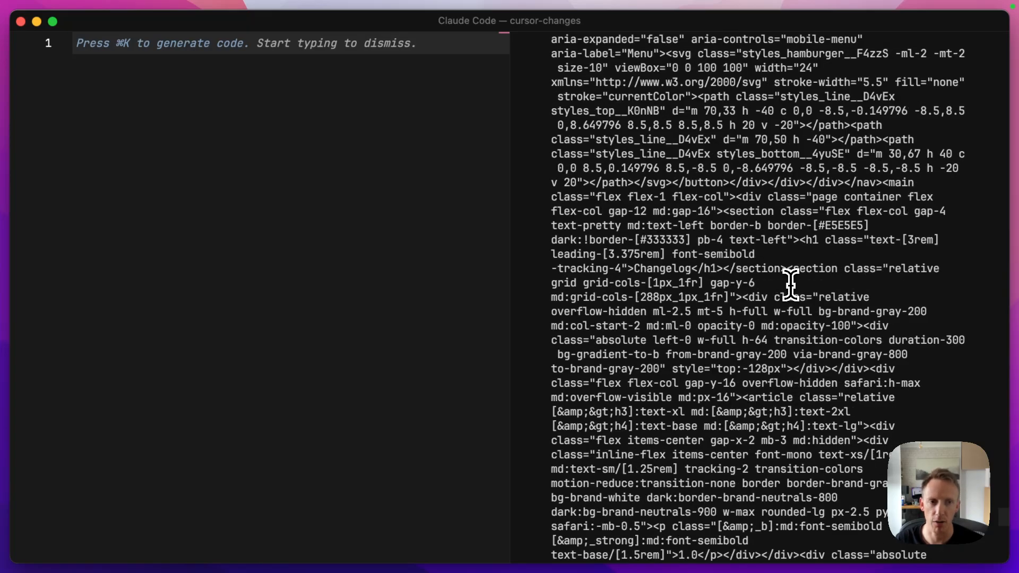
pyautogui.moveTo(809, 241)
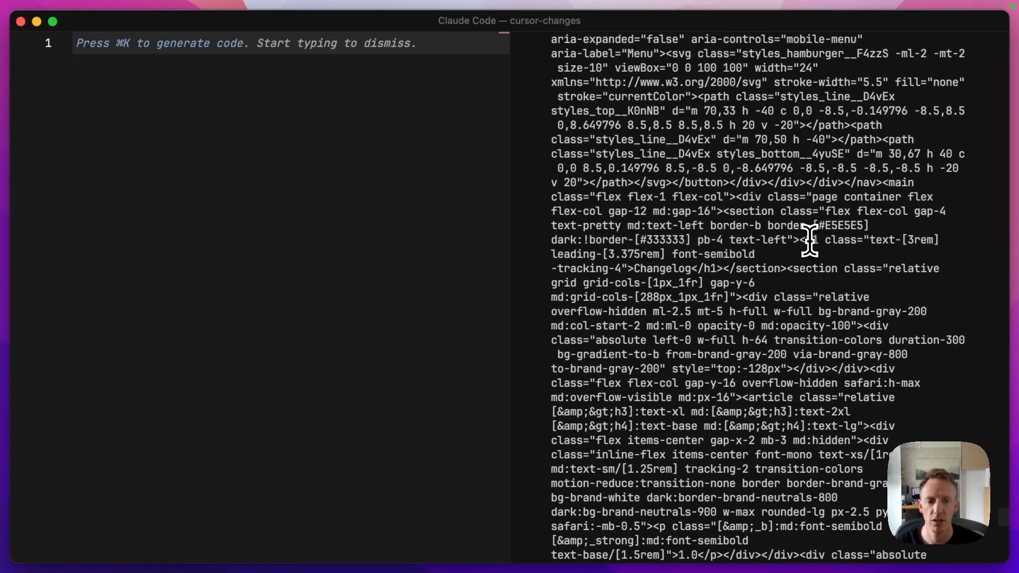
pyautogui.scroll(-3)
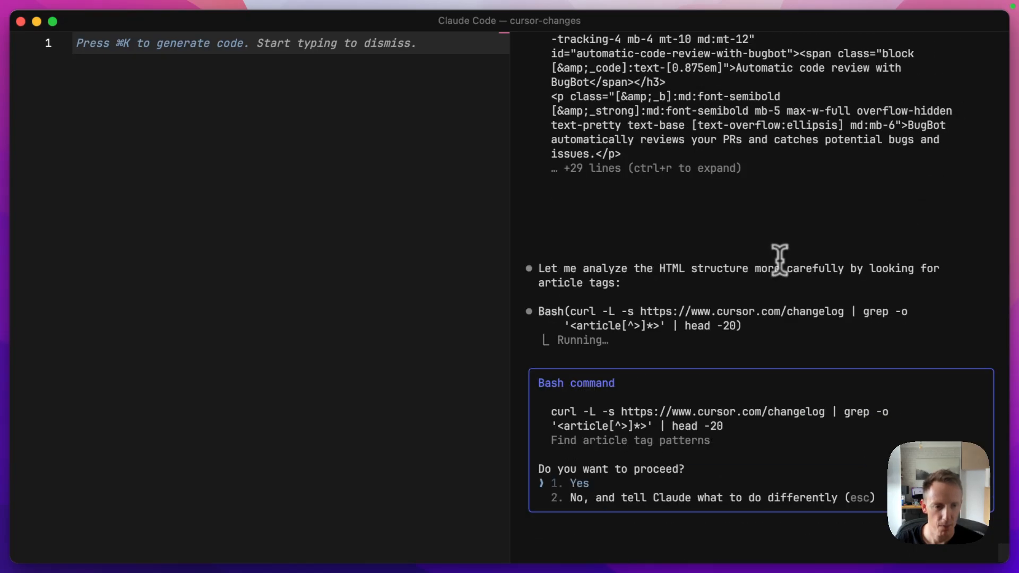
pyautogui.moveTo(779, 434)
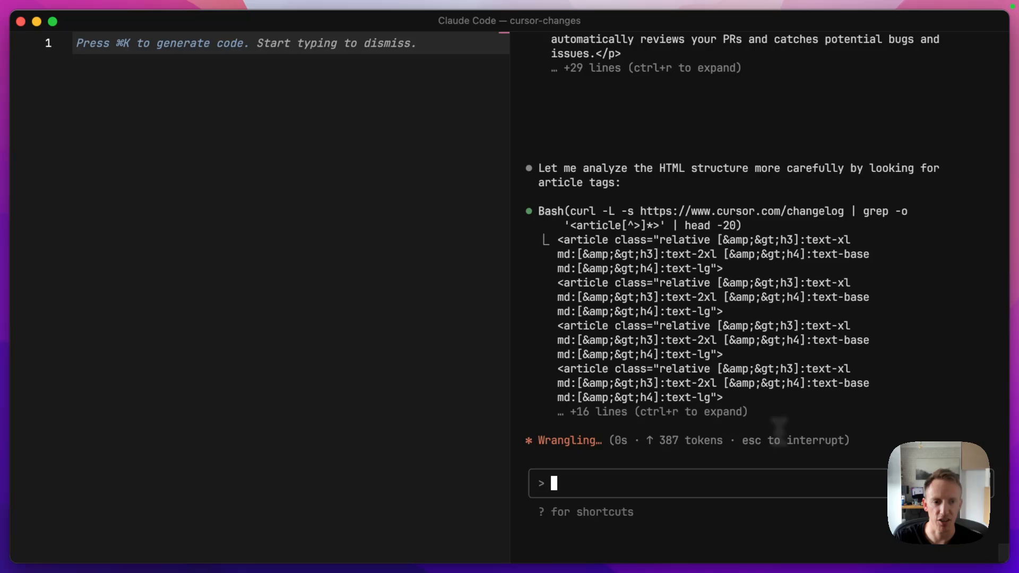
pyautogui.moveTo(588, 253)
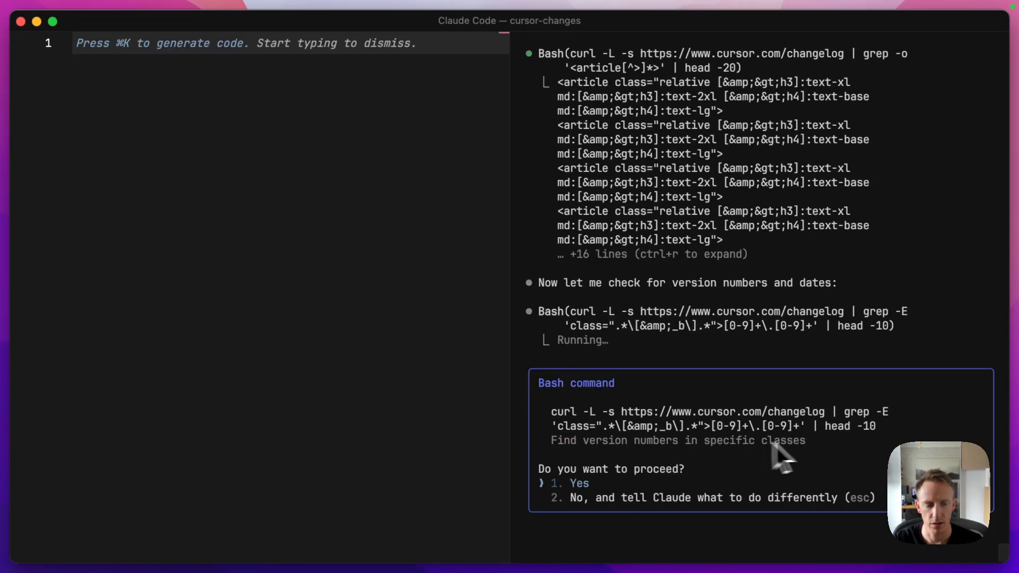
pyautogui.moveTo(838, 455)
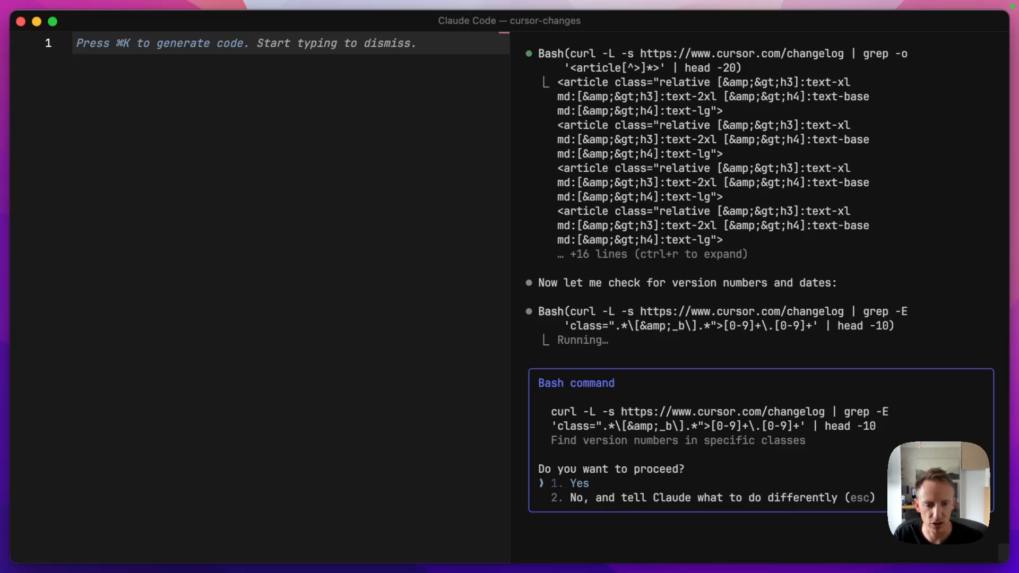
pyautogui.click(574, 483)
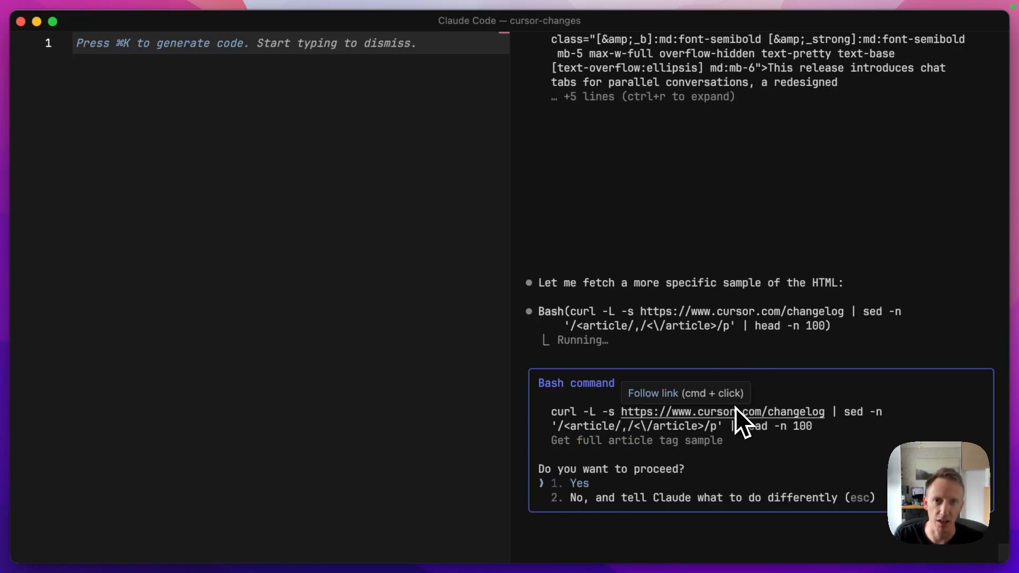
pyautogui.moveTo(746, 422)
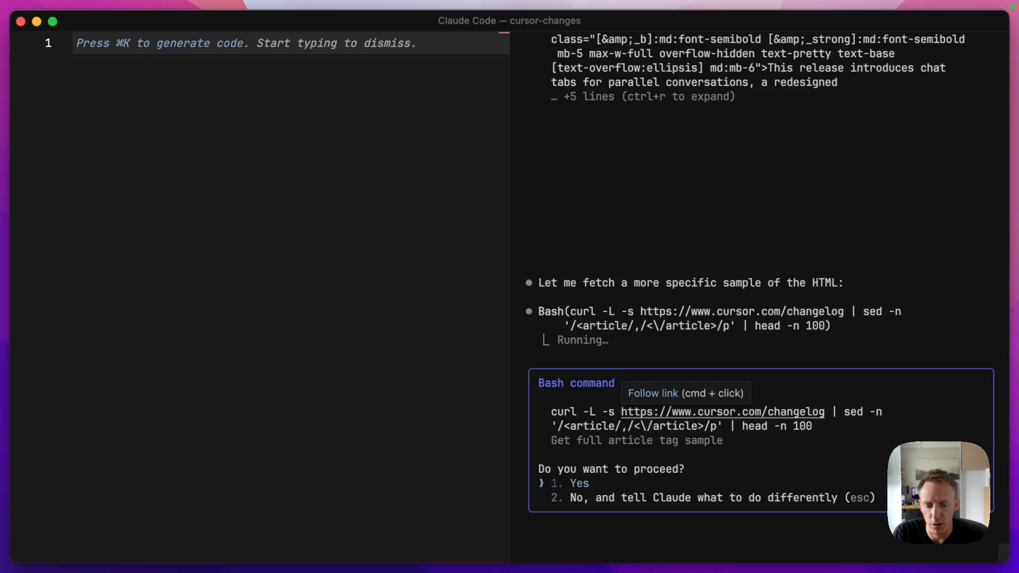
pyautogui.moveTo(931, 432)
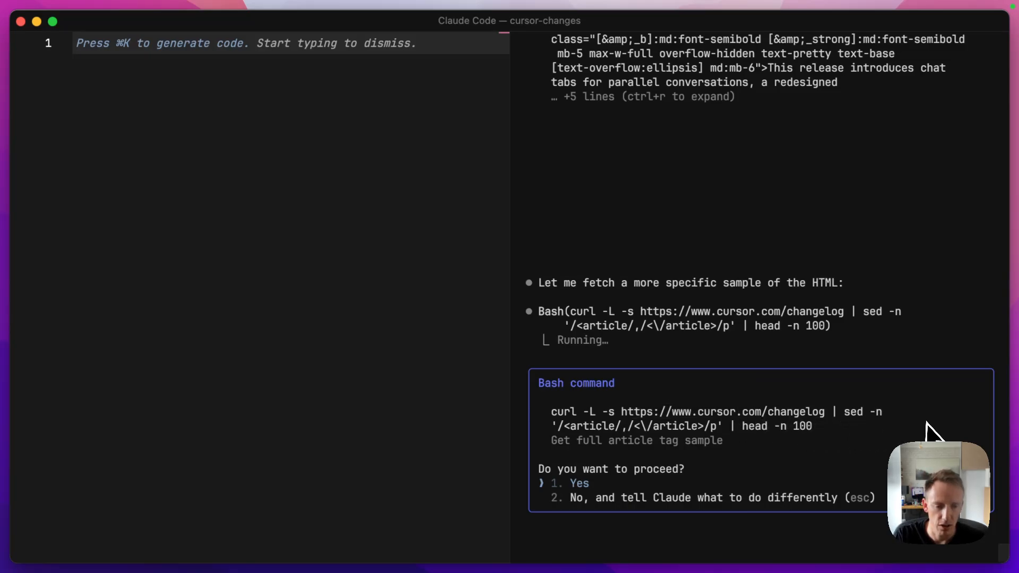
pyautogui.click(577, 483)
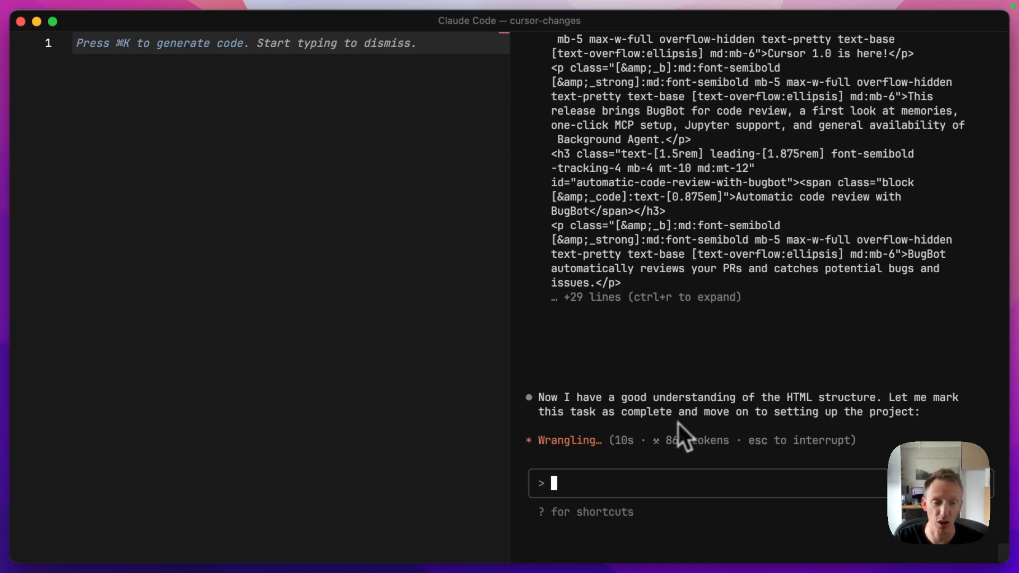
pyautogui.moveTo(750, 406)
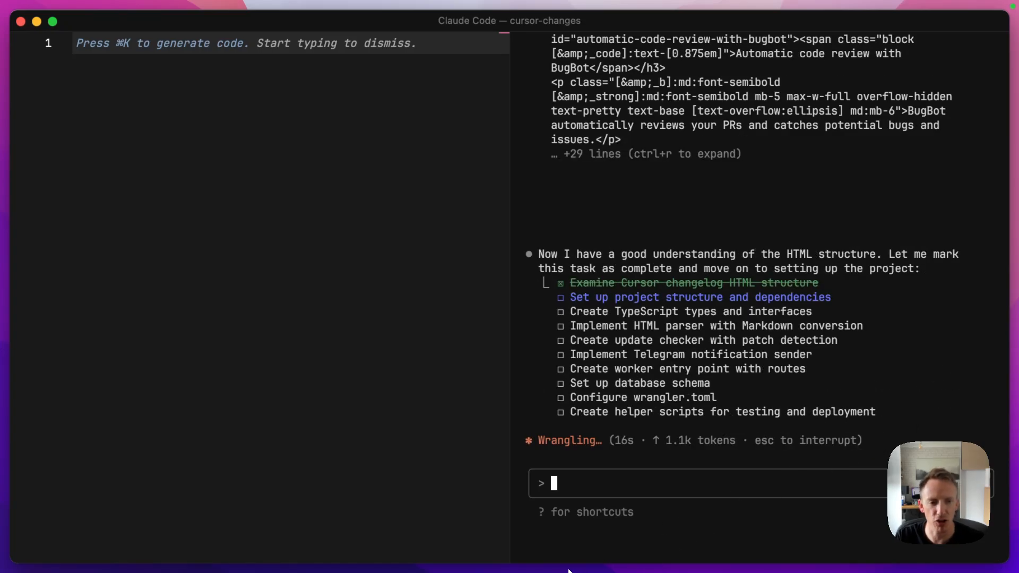
pyautogui.moveTo(939, 282)
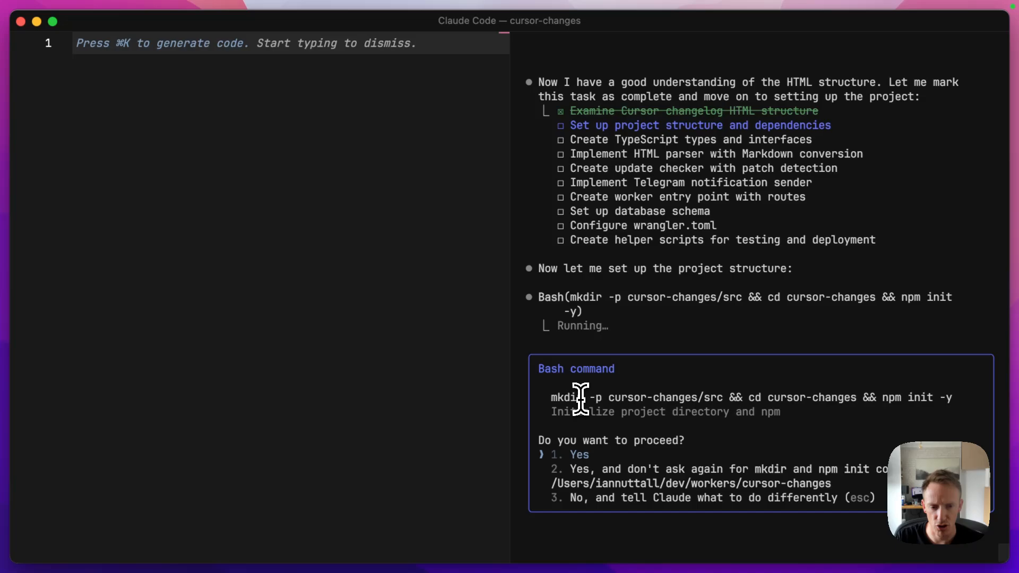
pyautogui.moveTo(897, 445)
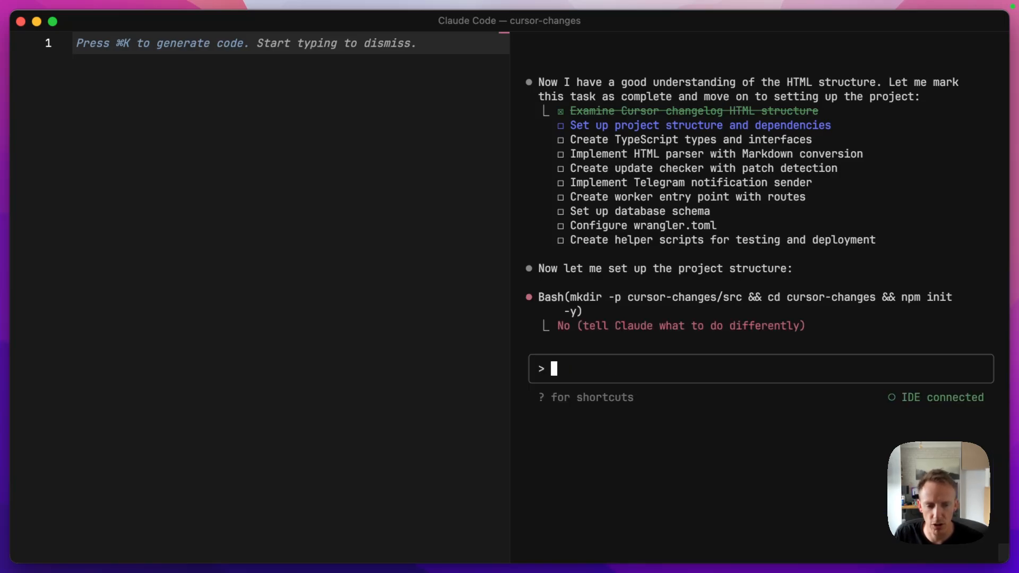
# Tell Claude we're already in cursor-changes so it need not create and dir into a new folder
pyautogui.write("we're already in cursor")
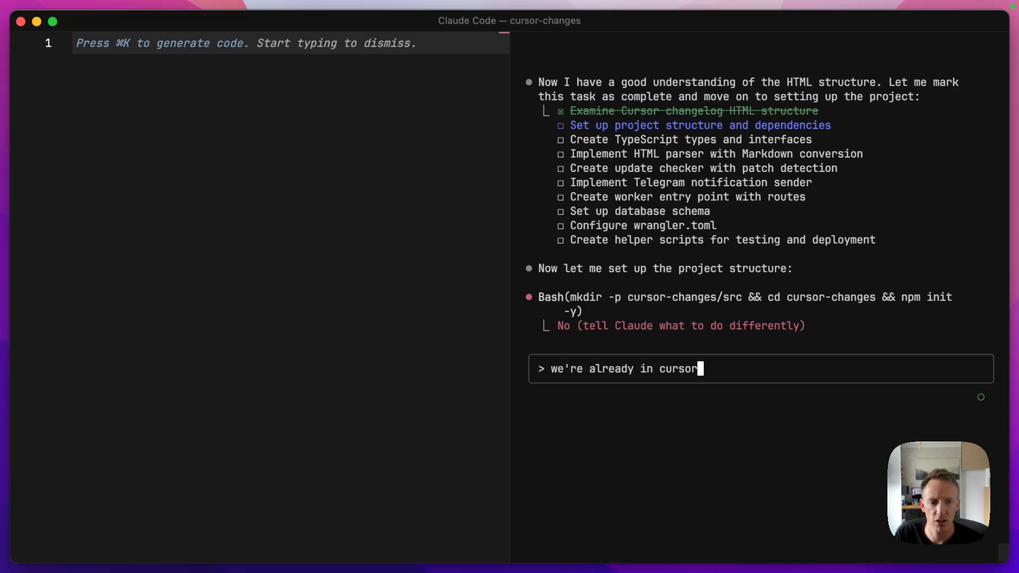
pyautogui.write('-changes')
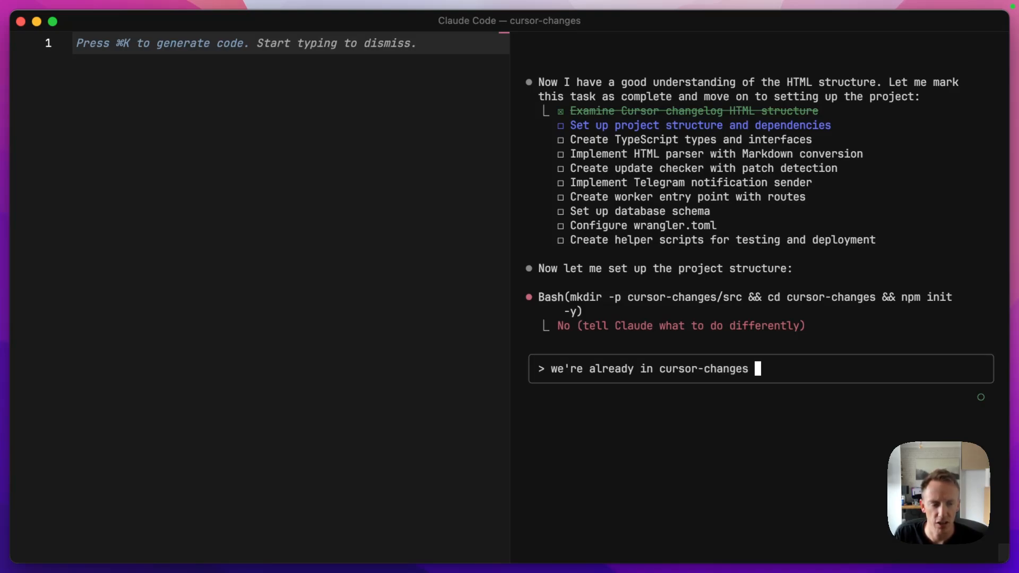
pyautogui.write('so you dont')
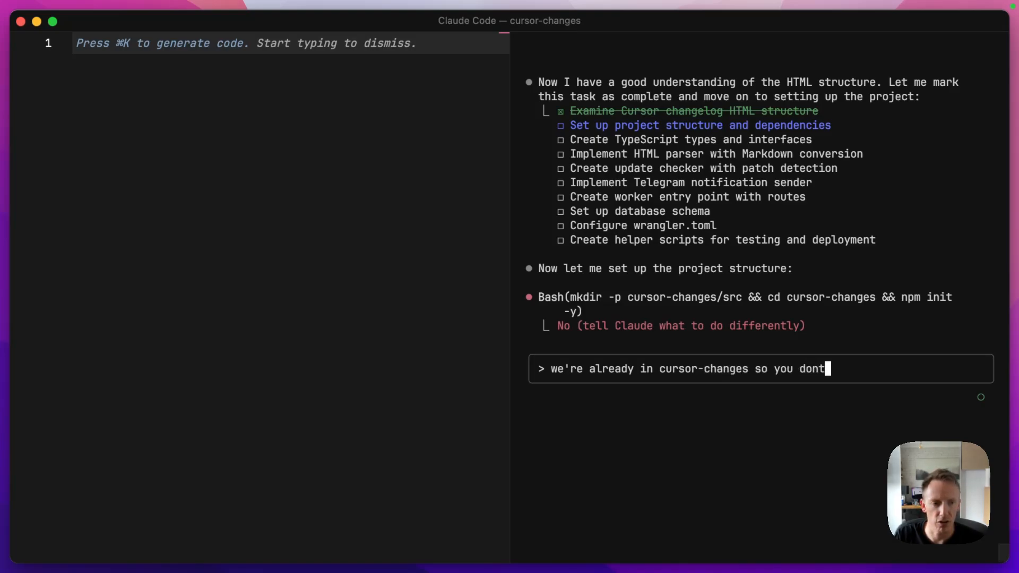
pyautogui.write('need to create')
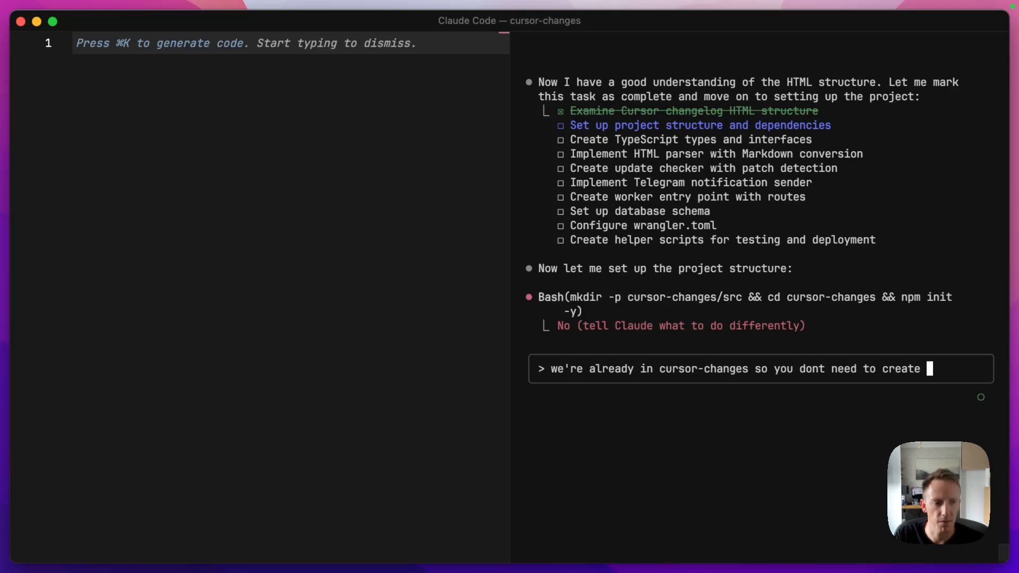
pyautogui.write('and dir to it,')
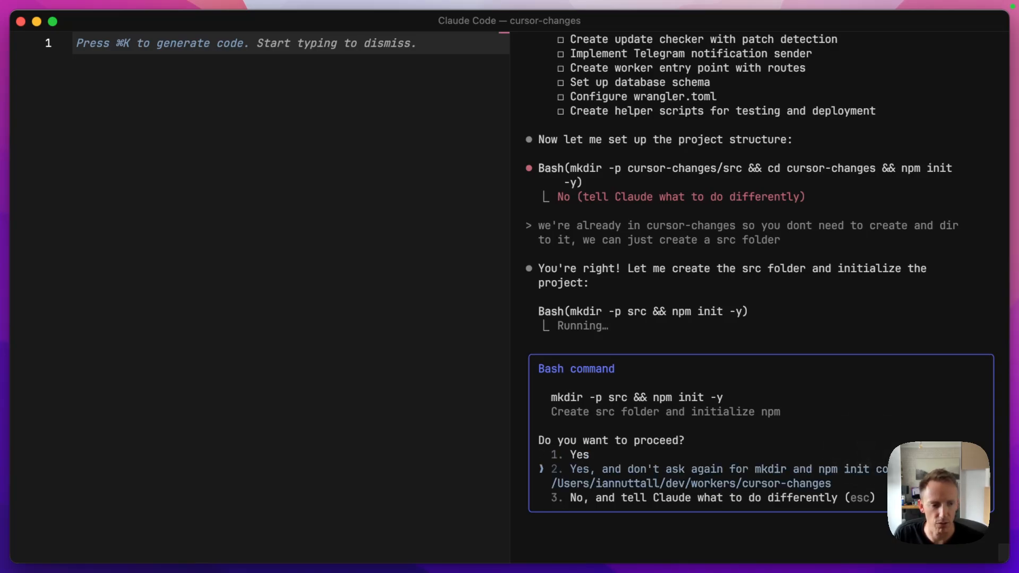
# Approve src creation with npm init, the wrangler dependency install, and auto-accept the tsconfig.json edit
pyautogui.click(577, 454)
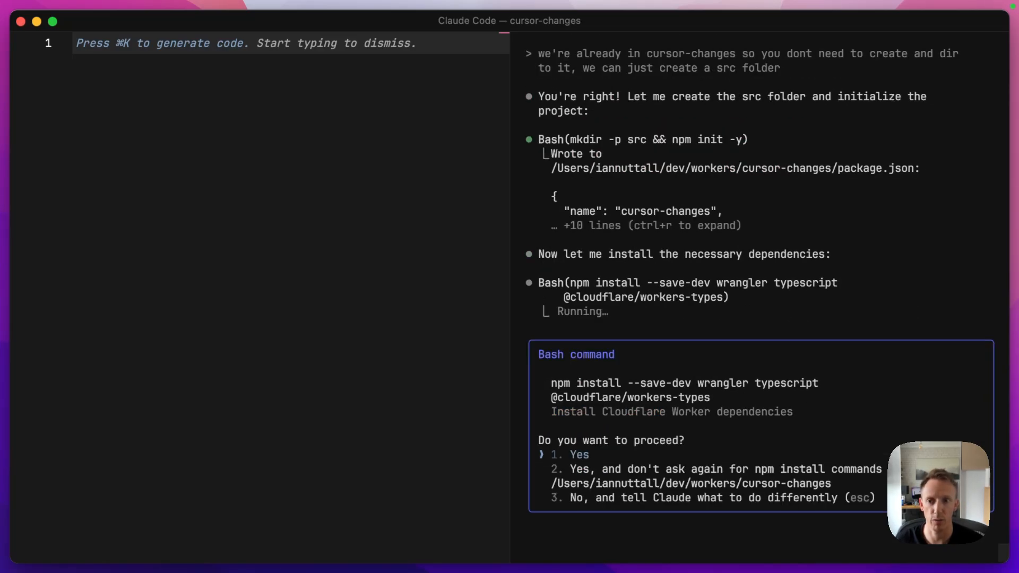
pyautogui.press('down')
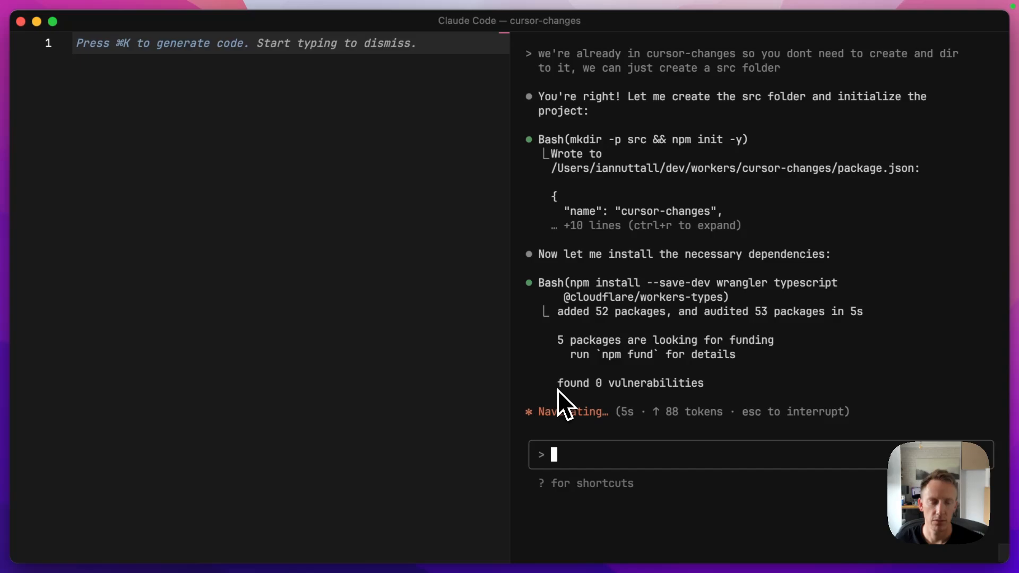
pyautogui.moveTo(722, 387)
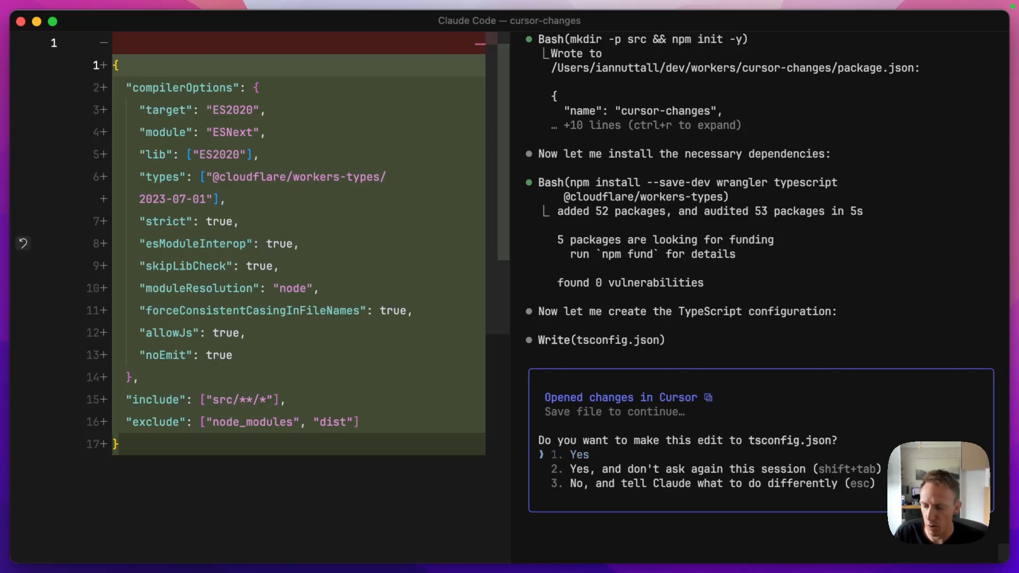
pyautogui.click(578, 454)
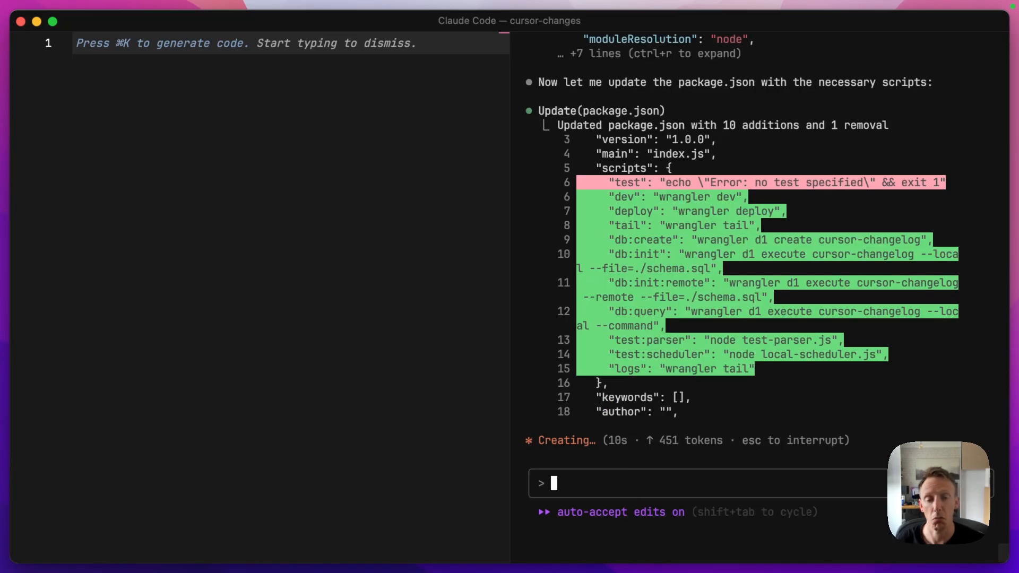
pyautogui.moveTo(863, 334)
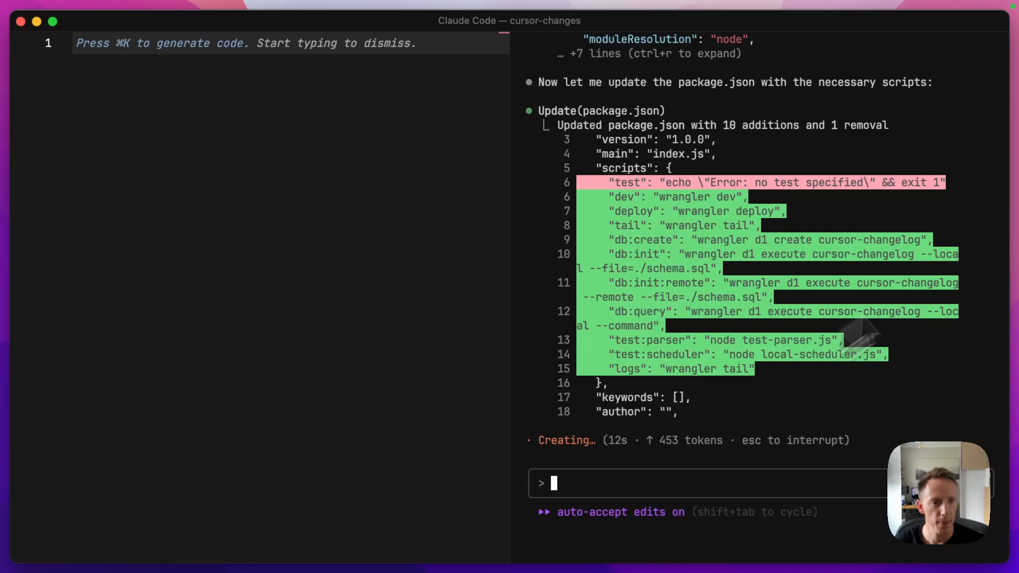
pyautogui.moveTo(890, 273)
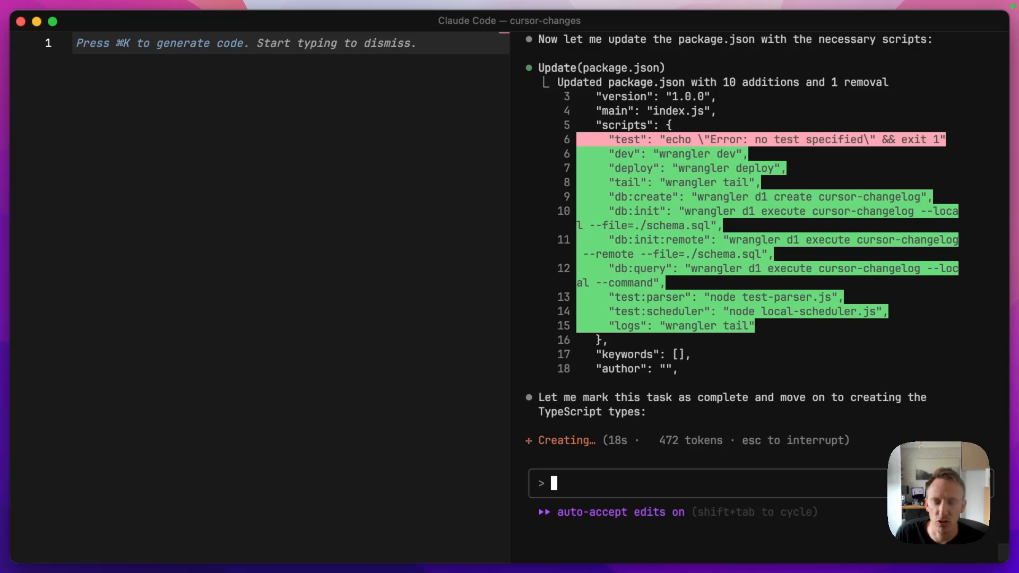
pyautogui.moveTo(670, 337)
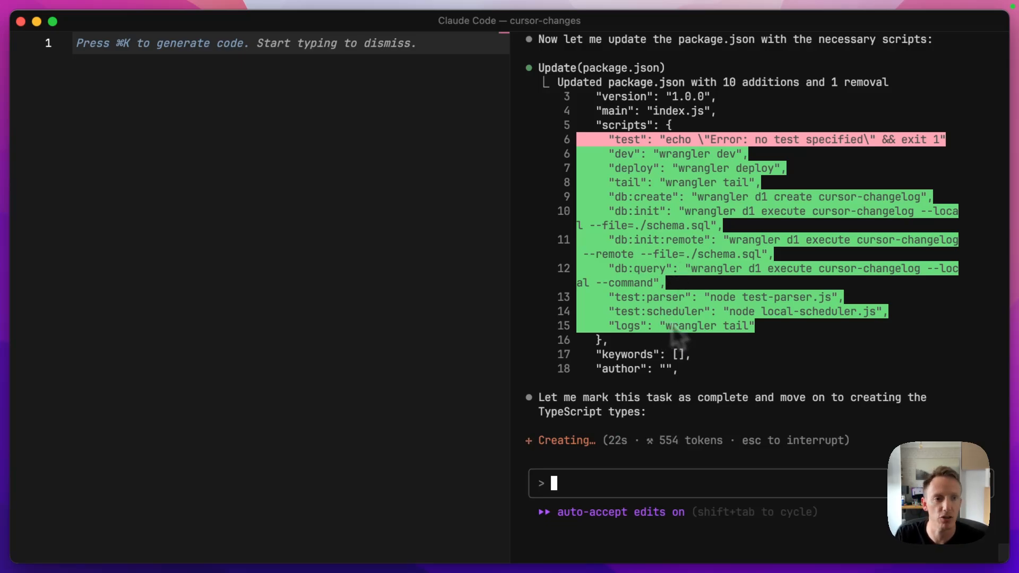
pyautogui.scroll(-3)
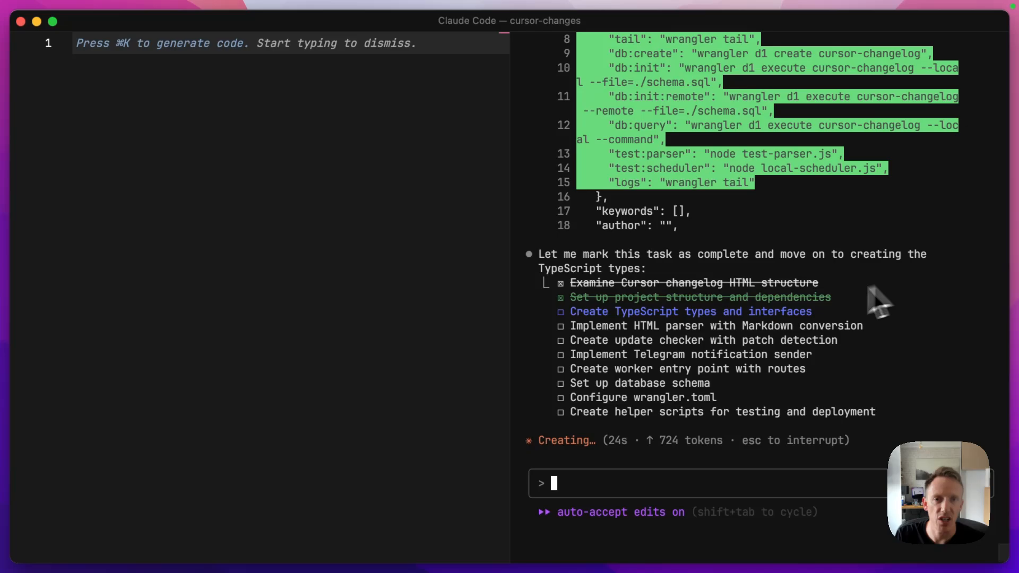
pyautogui.moveTo(757, 364)
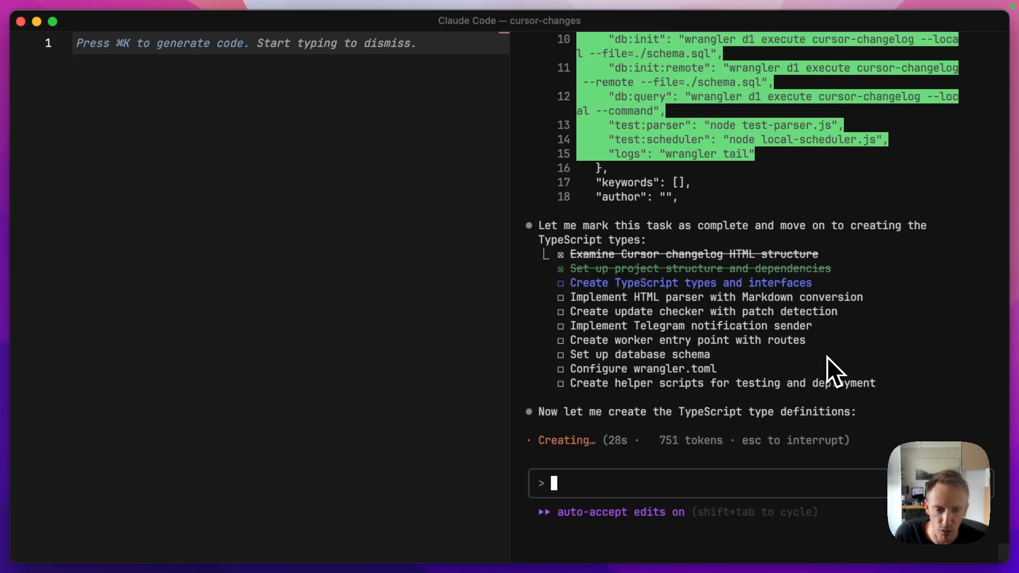
pyautogui.moveTo(705, 484)
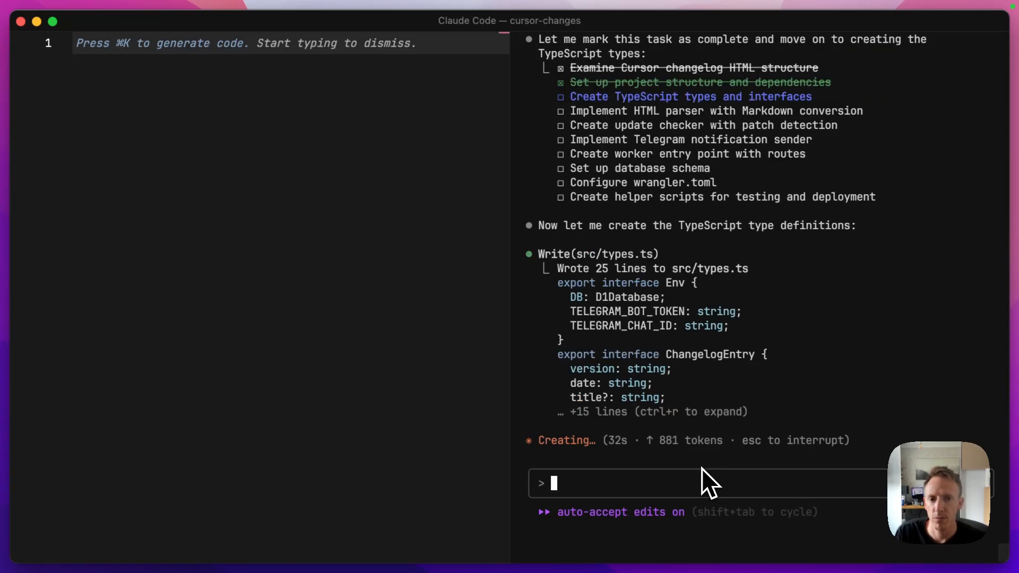
pyautogui.moveTo(746, 407)
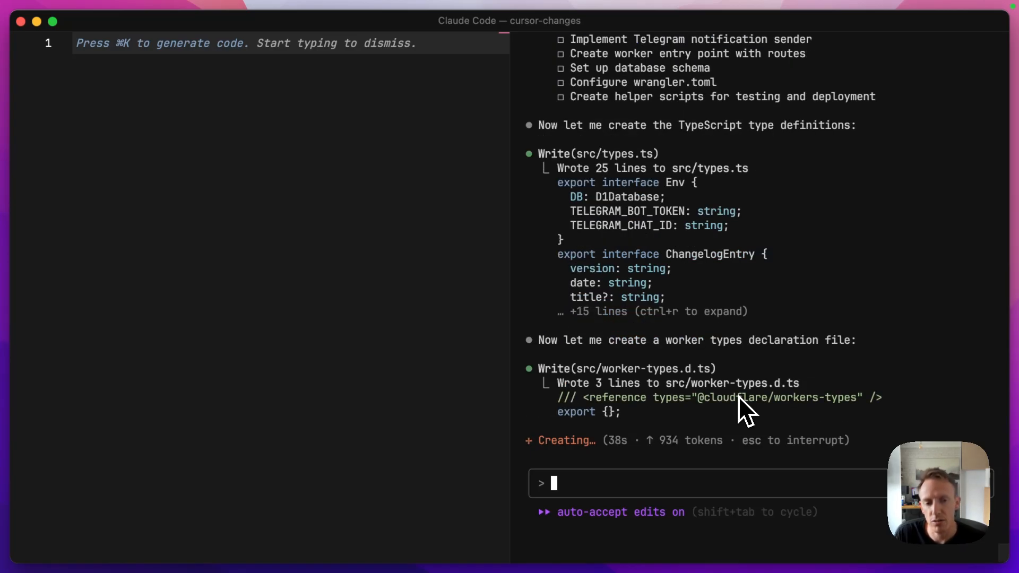
pyautogui.moveTo(787, 393)
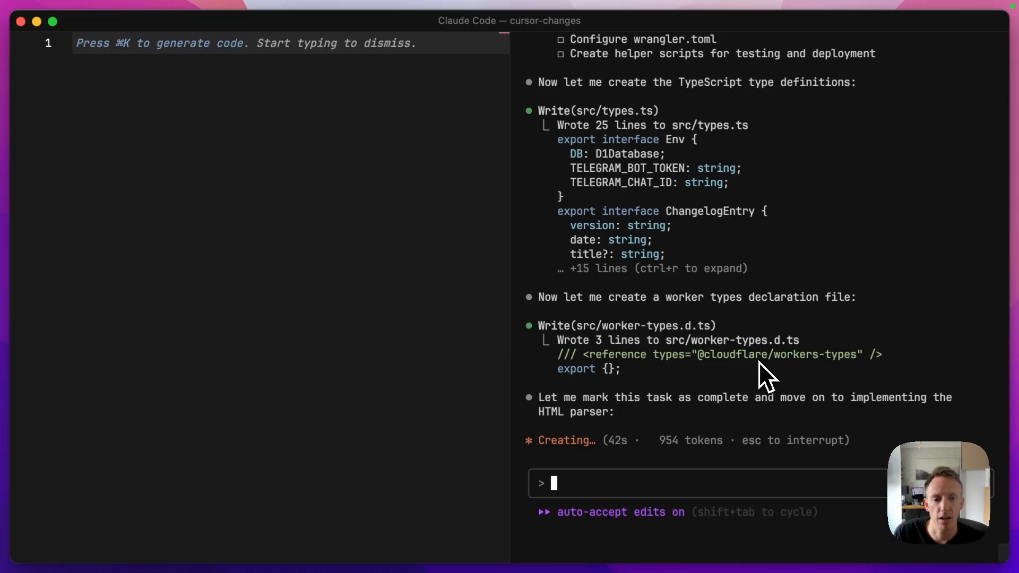
pyautogui.moveTo(786, 386)
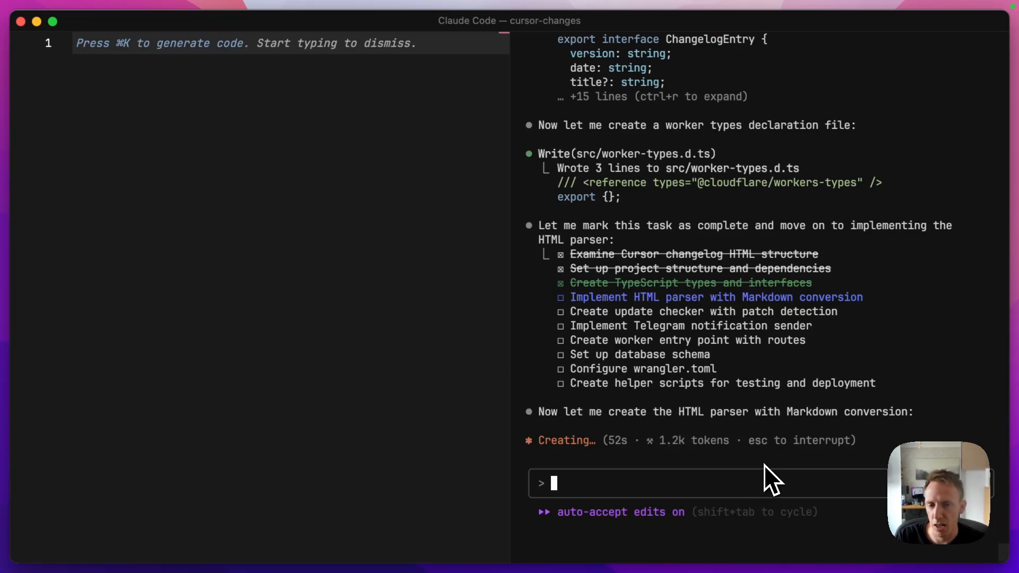
pyautogui.moveTo(254, 276)
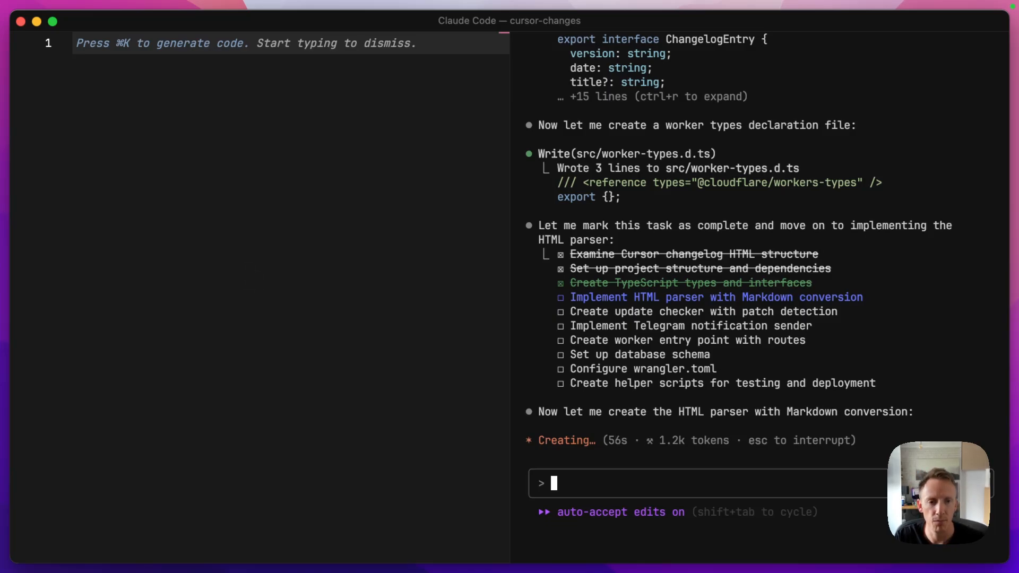
pyautogui.moveTo(855, 328)
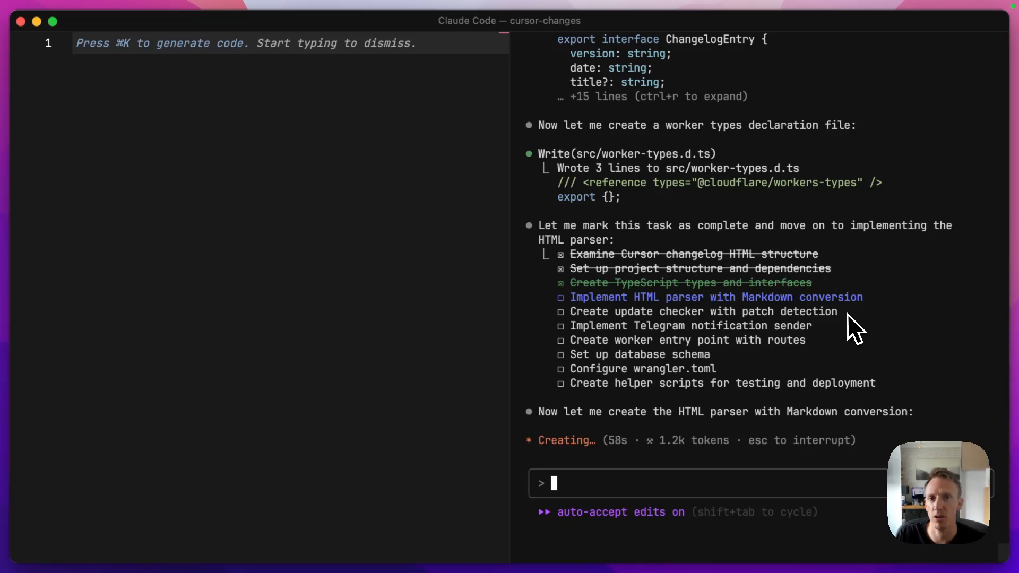
pyautogui.moveTo(841, 348)
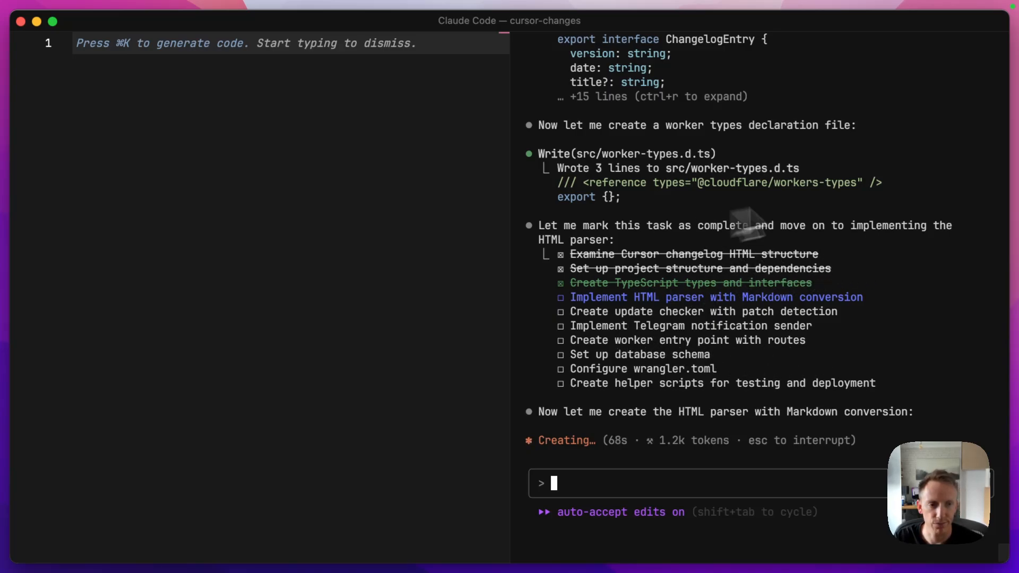
pyautogui.moveTo(637, 389)
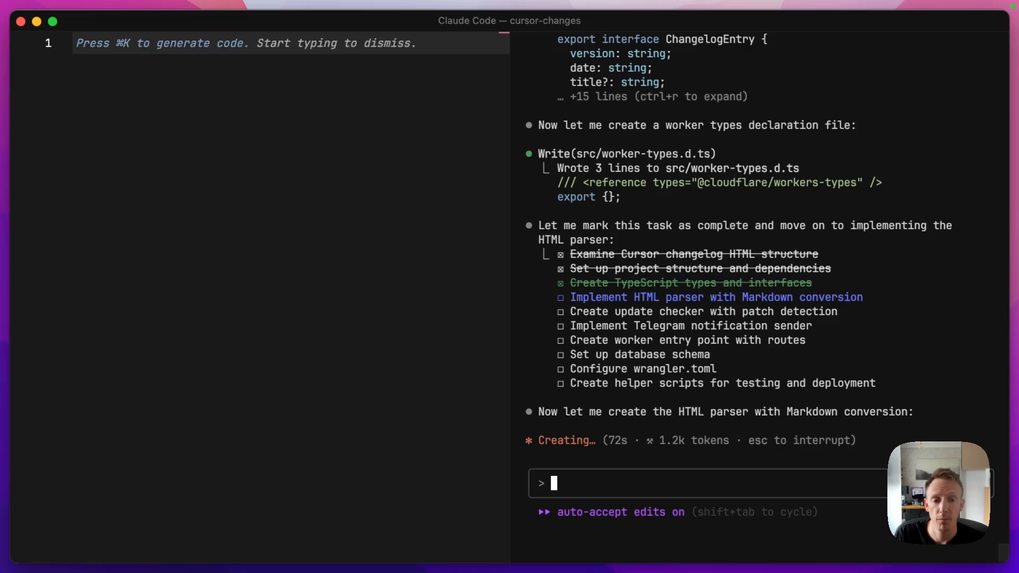
pyautogui.moveTo(711, 389)
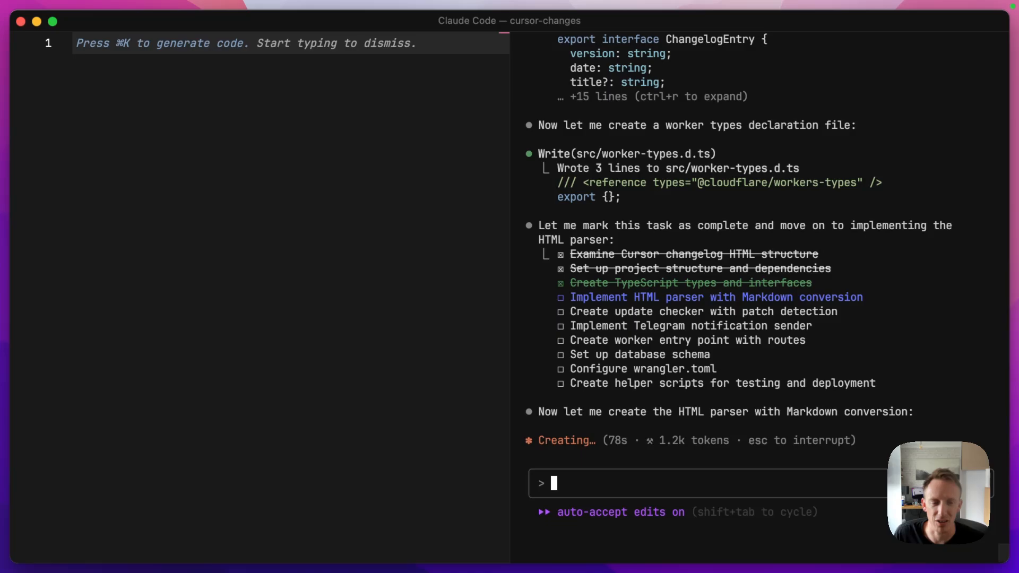
pyautogui.moveTo(747, 348)
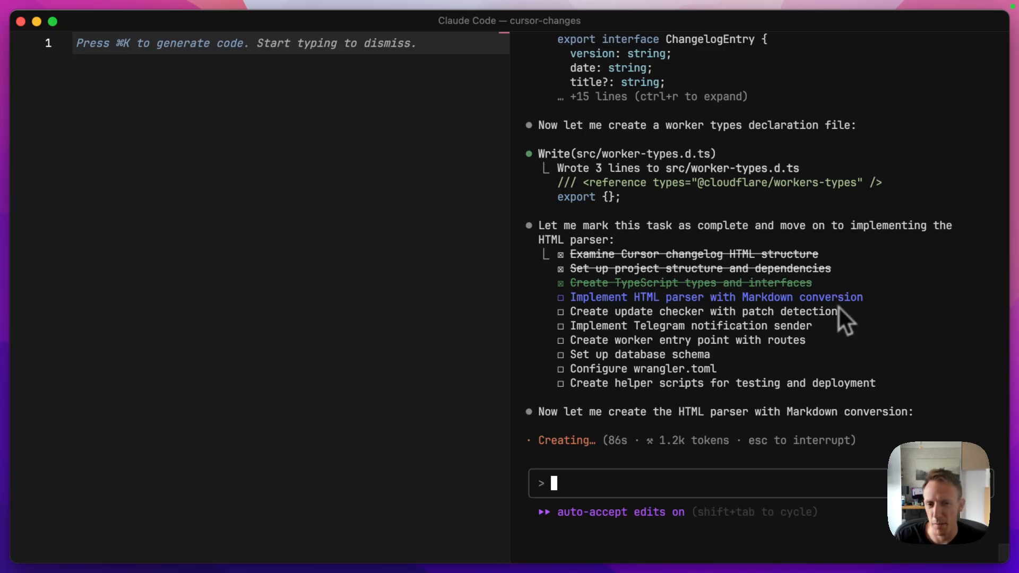
pyautogui.moveTo(640, 273)
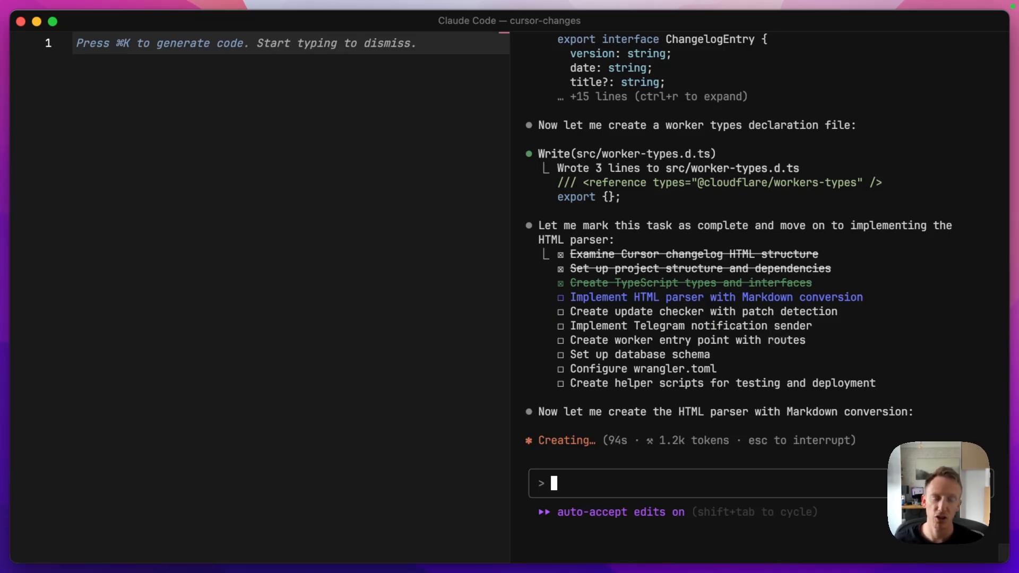
pyautogui.moveTo(542, 440)
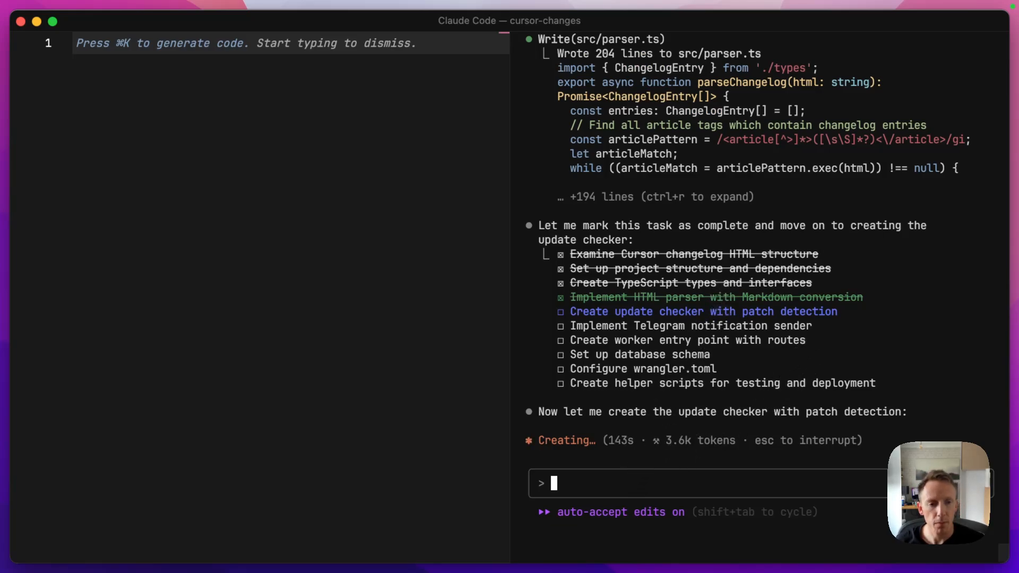
pyautogui.moveTo(627, 309)
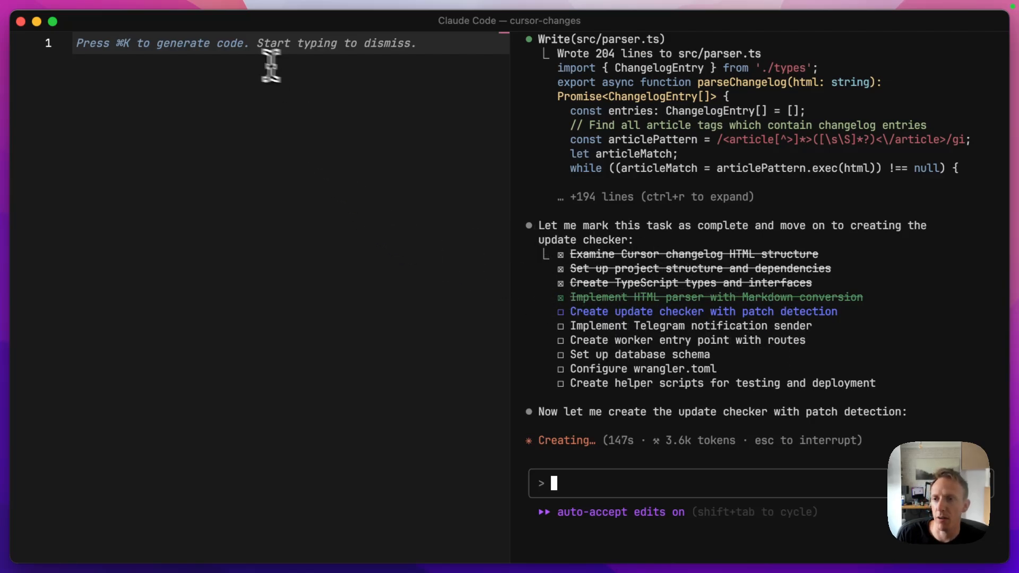
pyautogui.moveTo(299, 130)
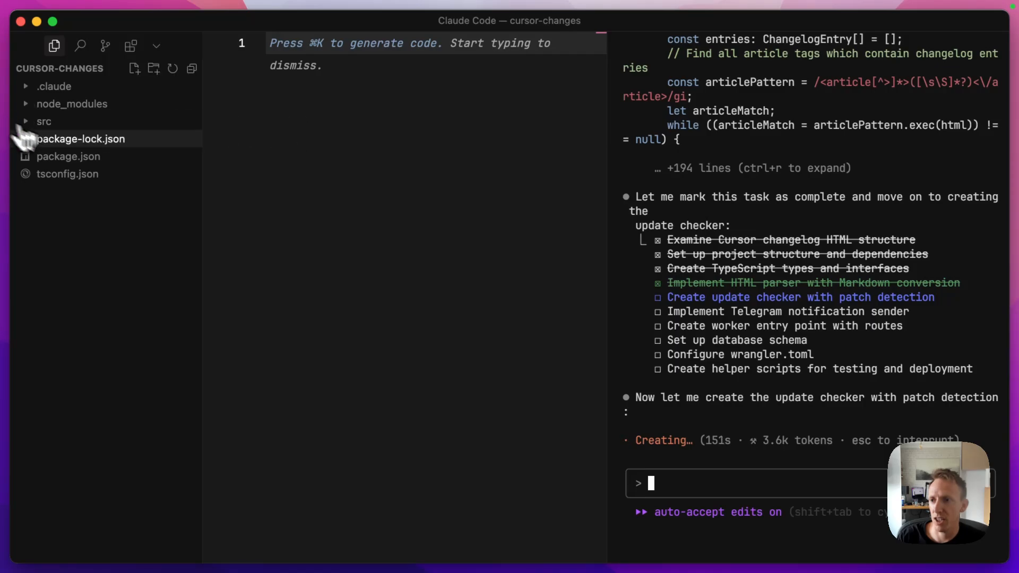
# Peek into src to see parser.ts, types.ts and worker-types.d.ts, then collapse it
pyautogui.click(43, 121)
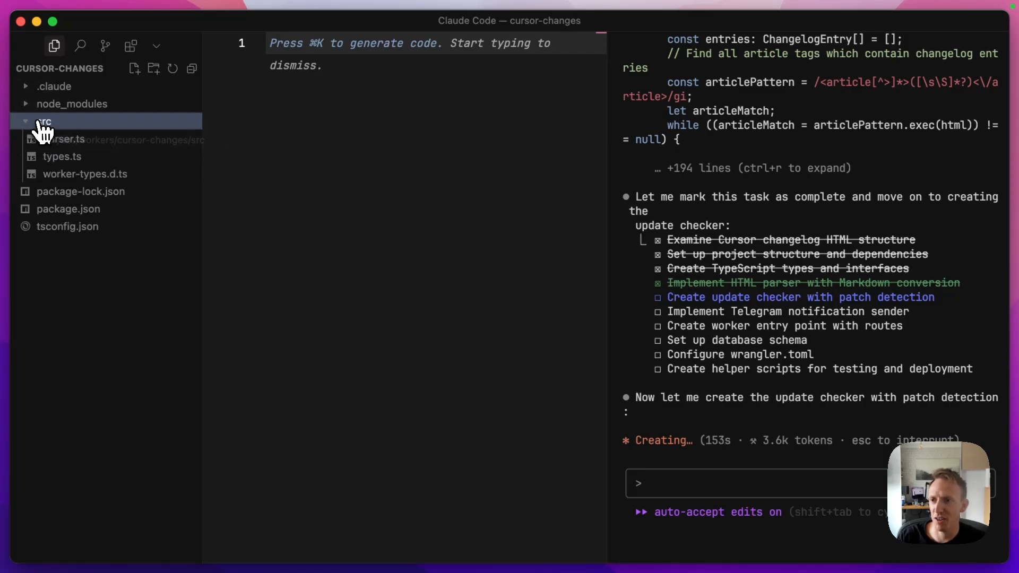
pyautogui.click(43, 121)
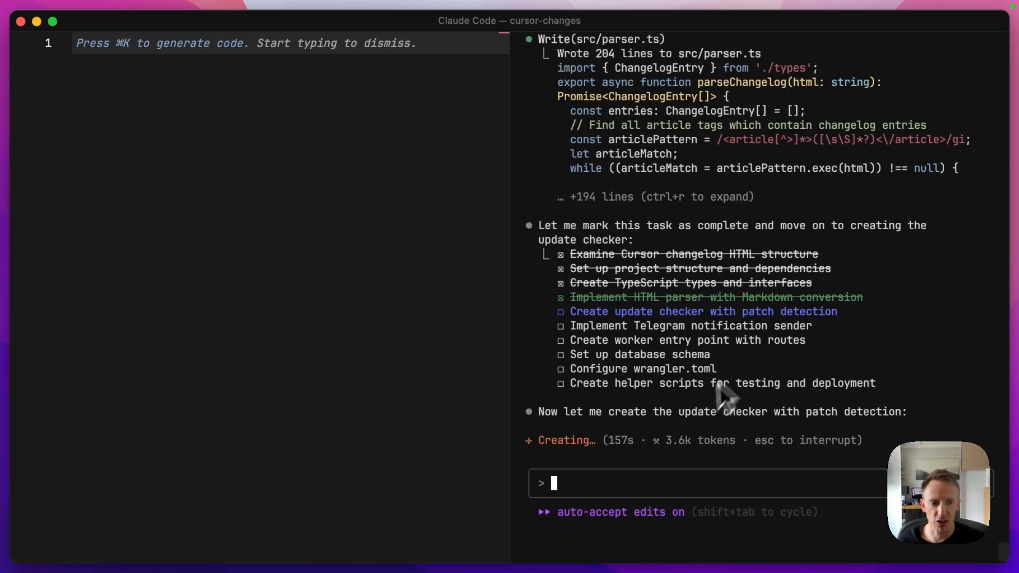
pyautogui.moveTo(743, 355)
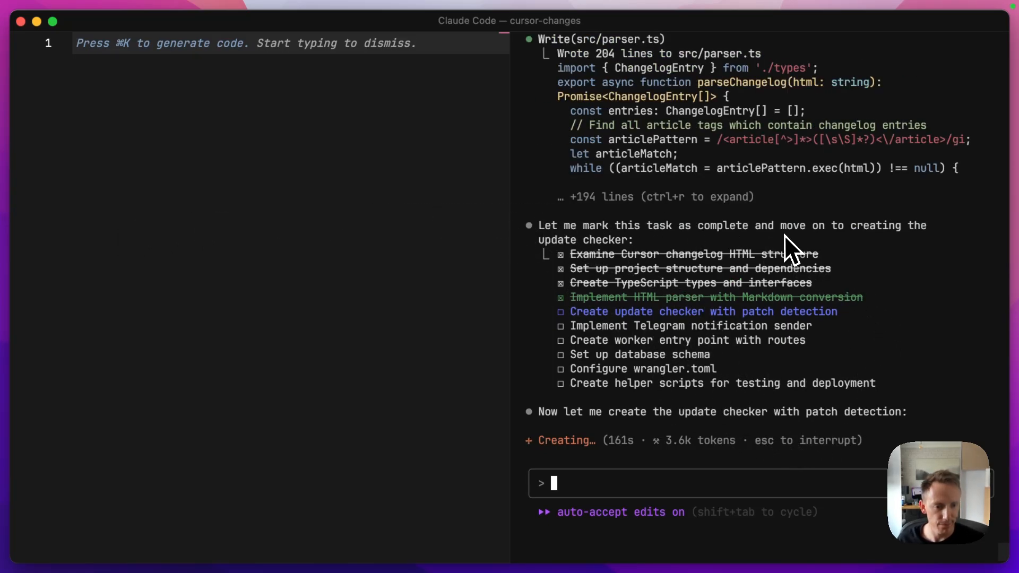
pyautogui.moveTo(747, 468)
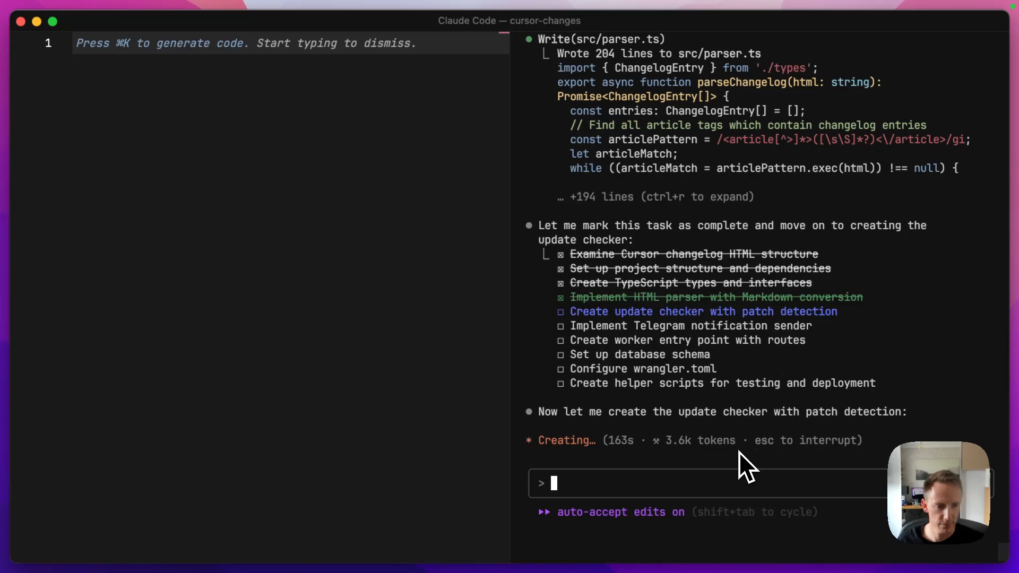
pyautogui.moveTo(588, 484)
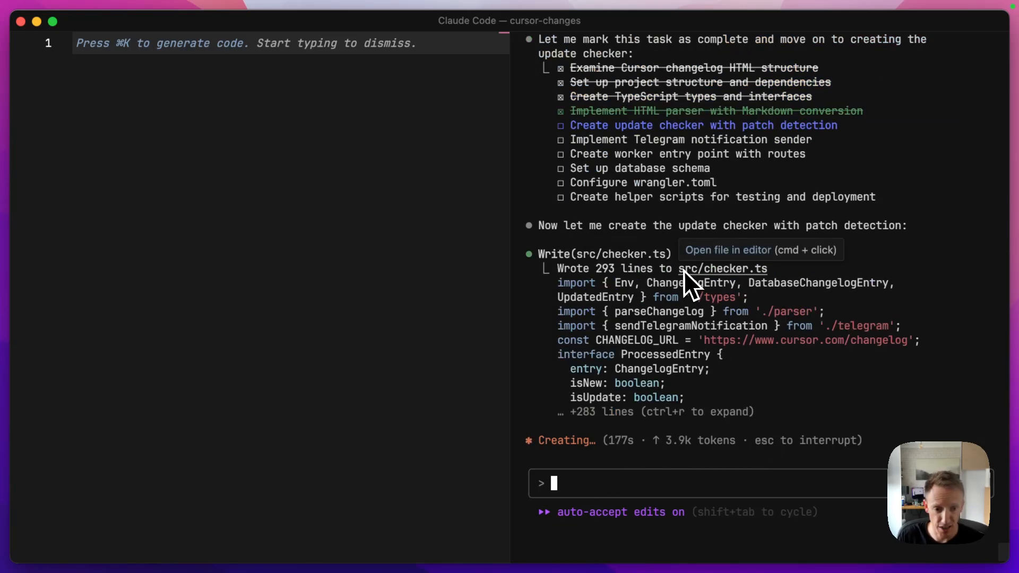
pyautogui.moveTo(711, 364)
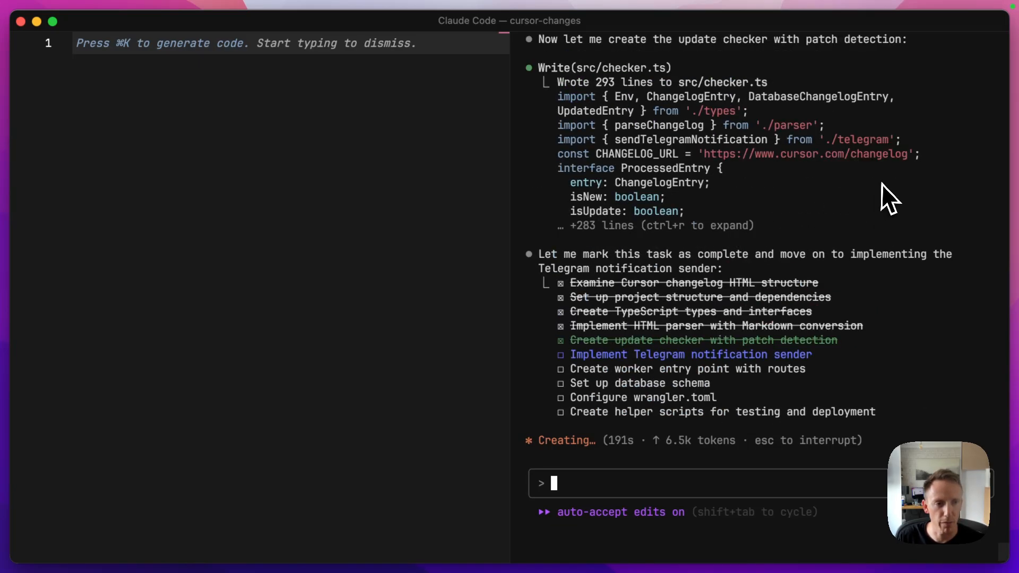
pyautogui.moveTo(750, 387)
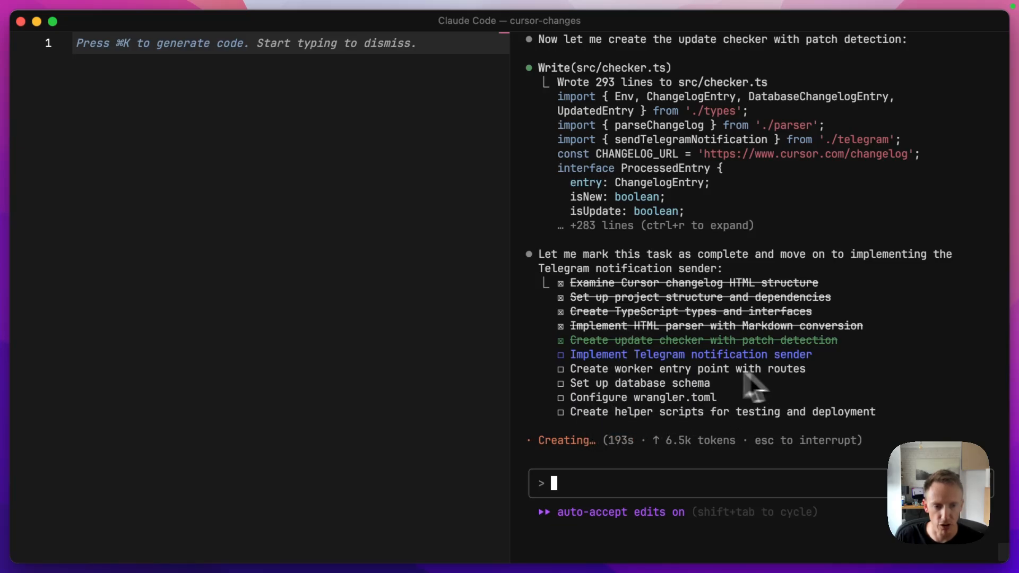
pyautogui.moveTo(612, 400)
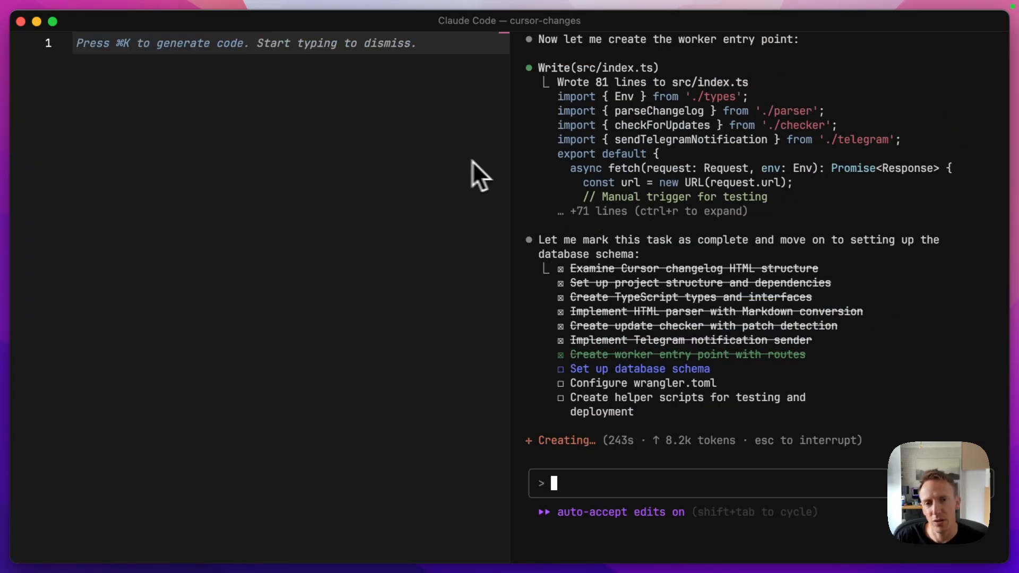
pyautogui.moveTo(726, 500)
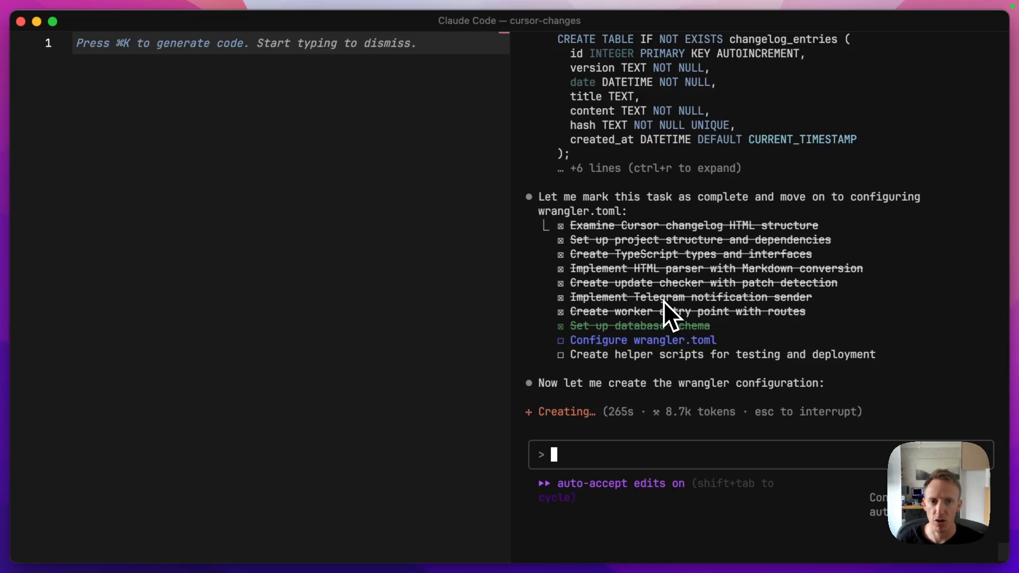
pyautogui.moveTo(679, 328)
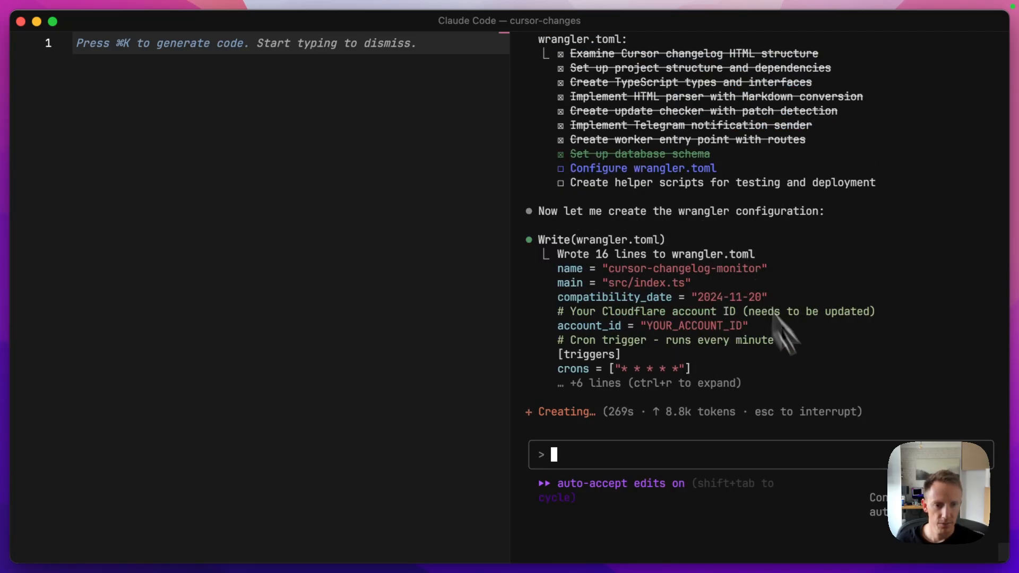
pyautogui.moveTo(676, 269)
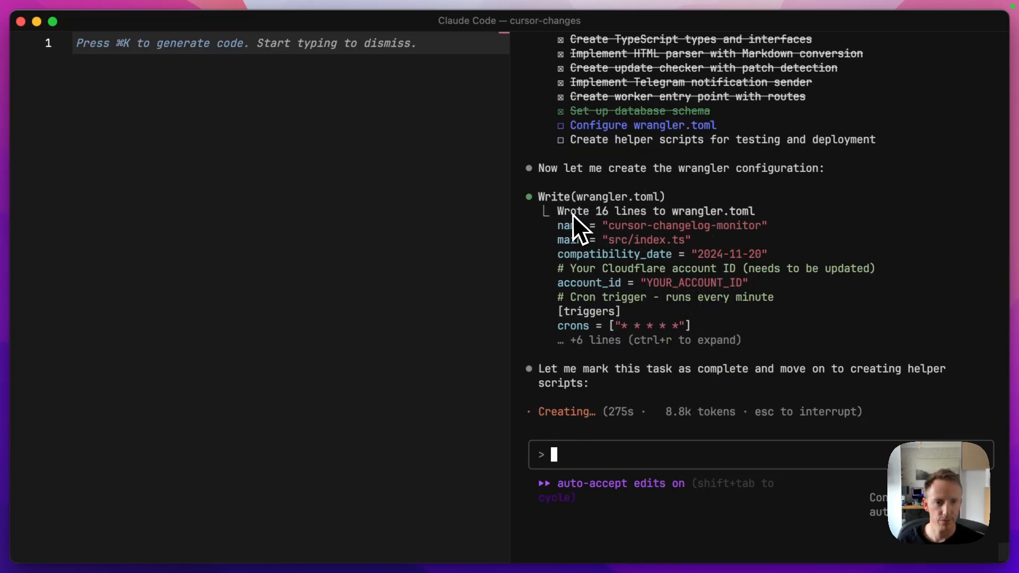
pyautogui.moveTo(734, 441)
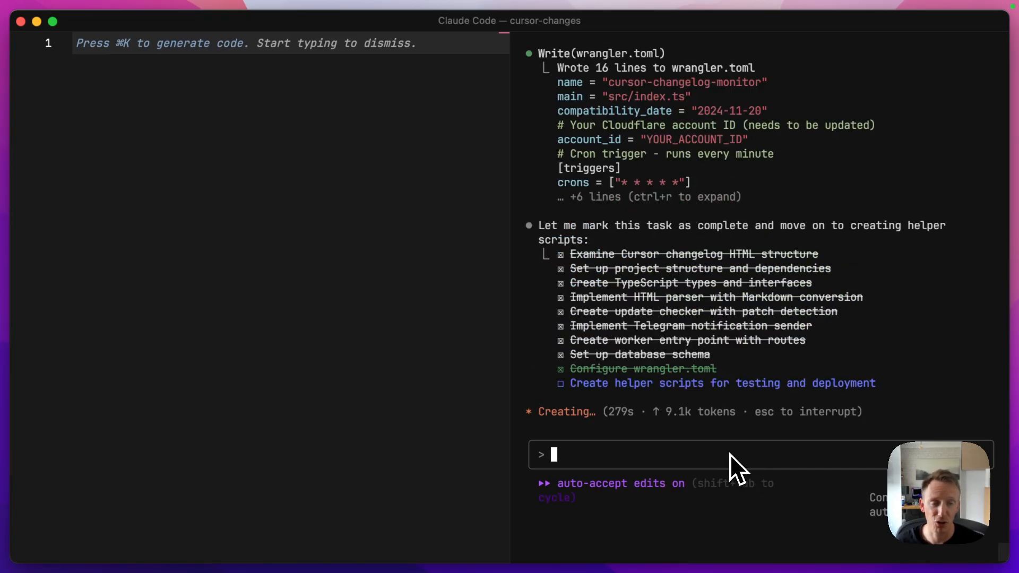
pyautogui.moveTo(595, 224)
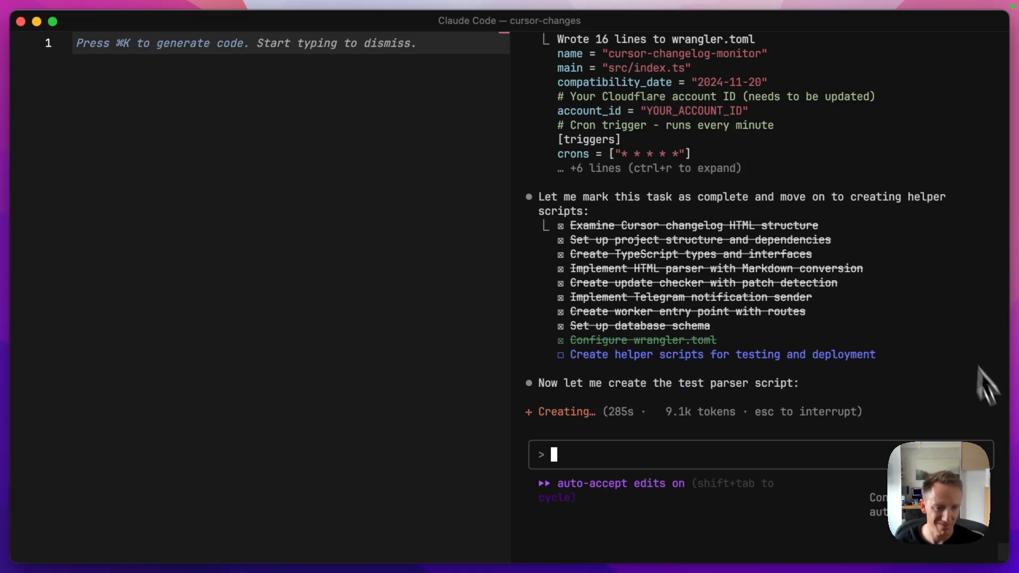
pyautogui.moveTo(598, 466)
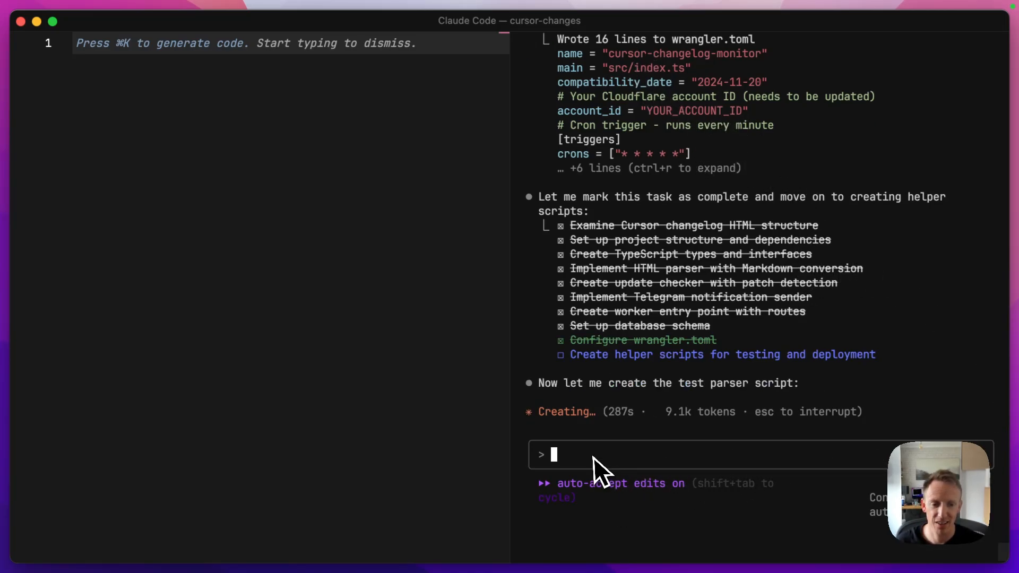
pyautogui.moveTo(747, 419)
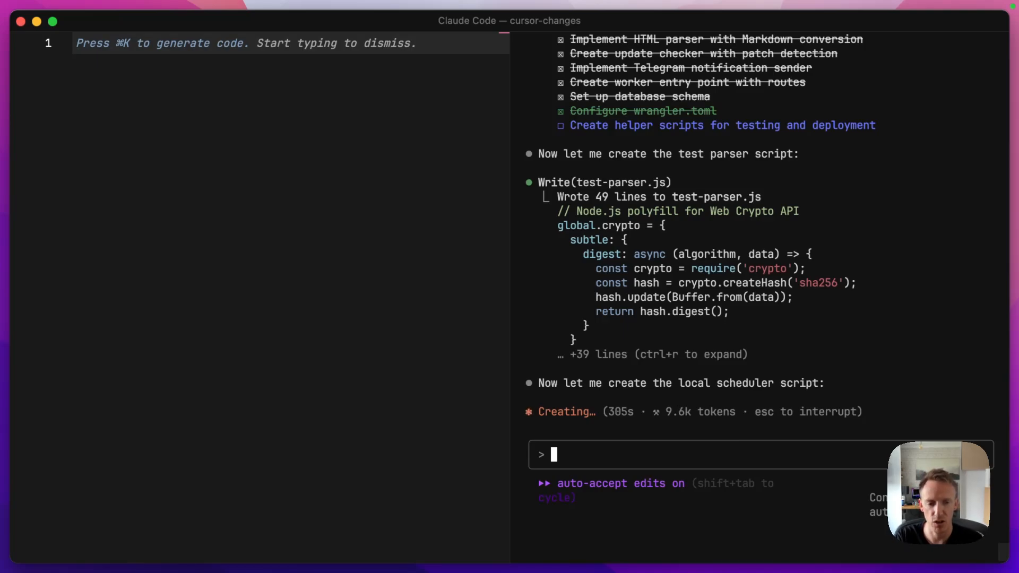
pyautogui.moveTo(676, 432)
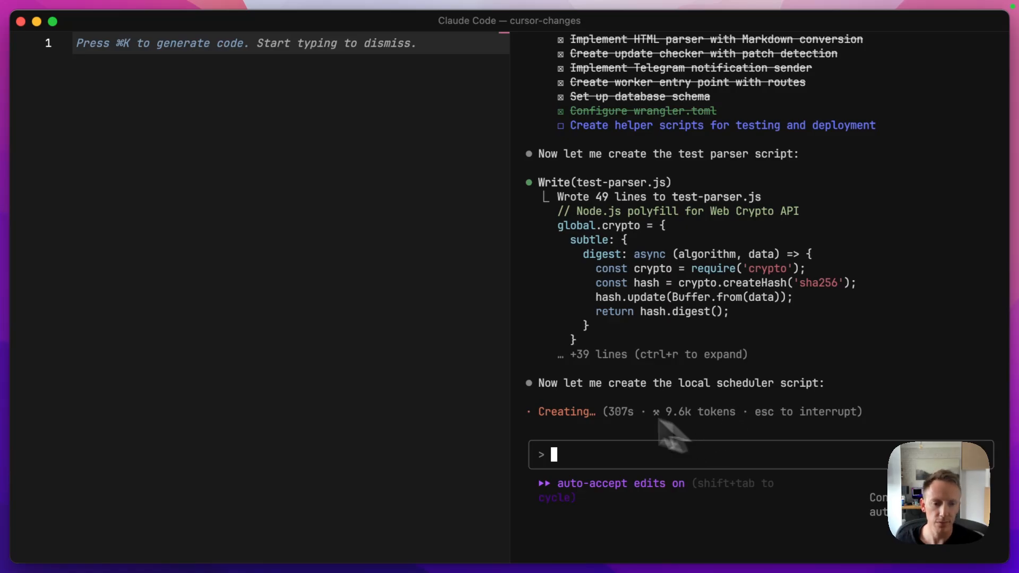
pyautogui.moveTo(964, 214)
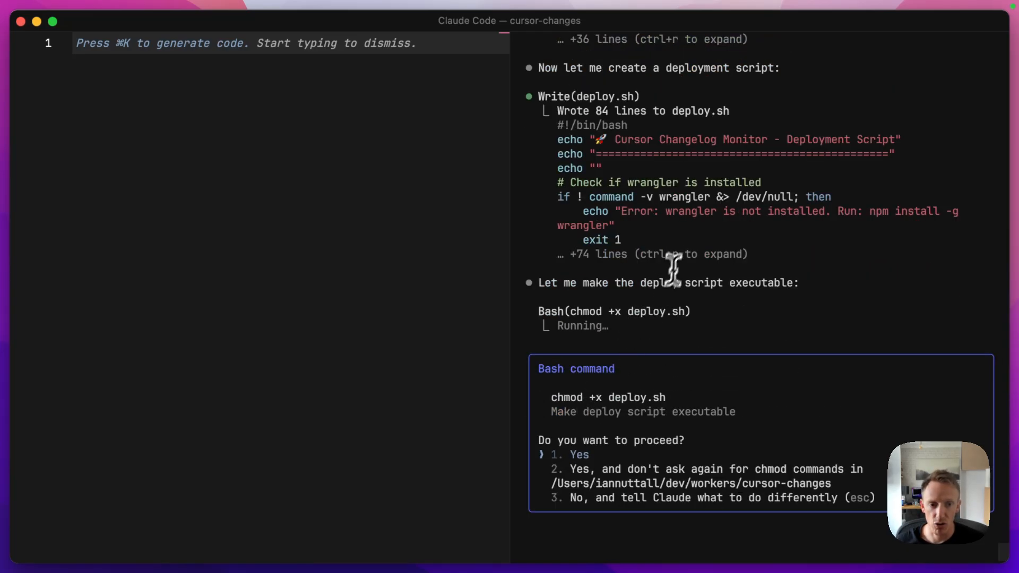
pyautogui.moveTo(805, 439)
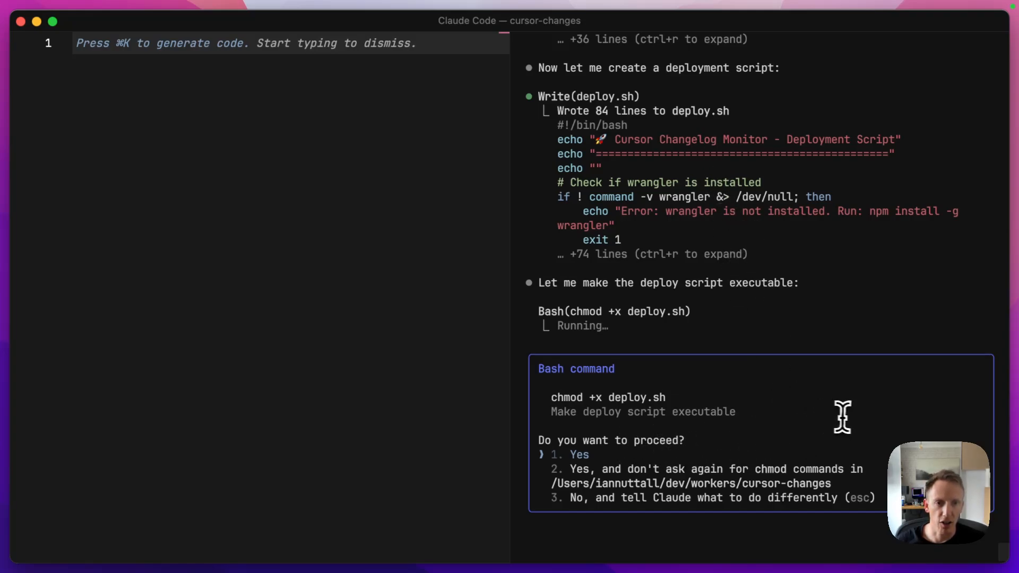
pyautogui.moveTo(864, 398)
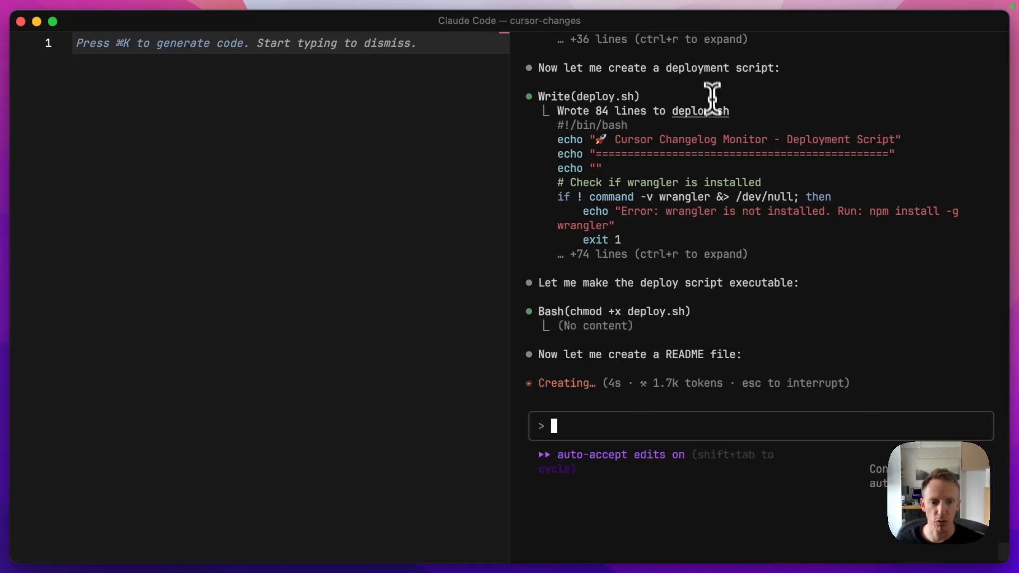
# Ask Claude how to add the Telegram keys for local testing
pyautogui.write('how do i add my')
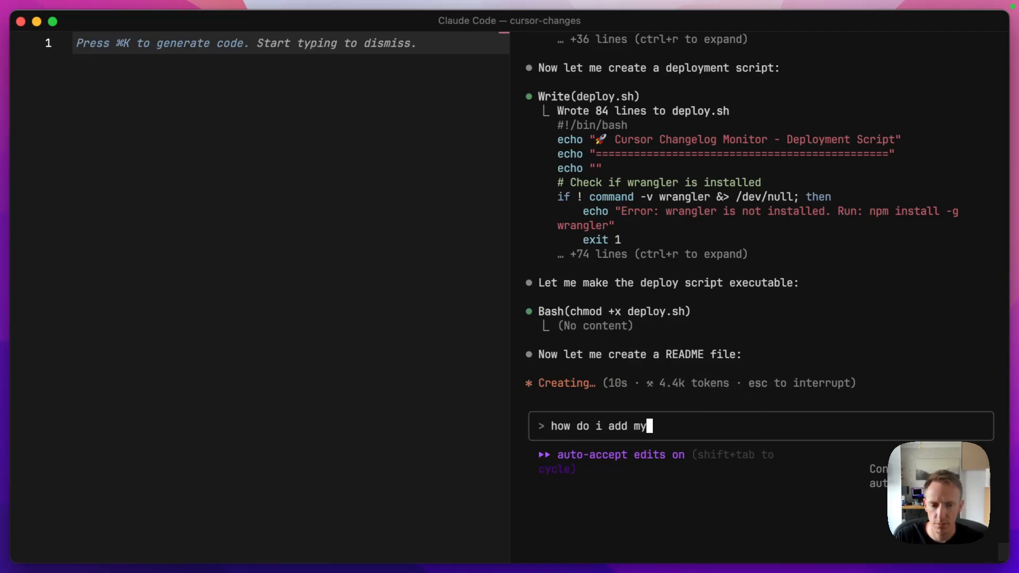
pyautogui.write('telegram keys')
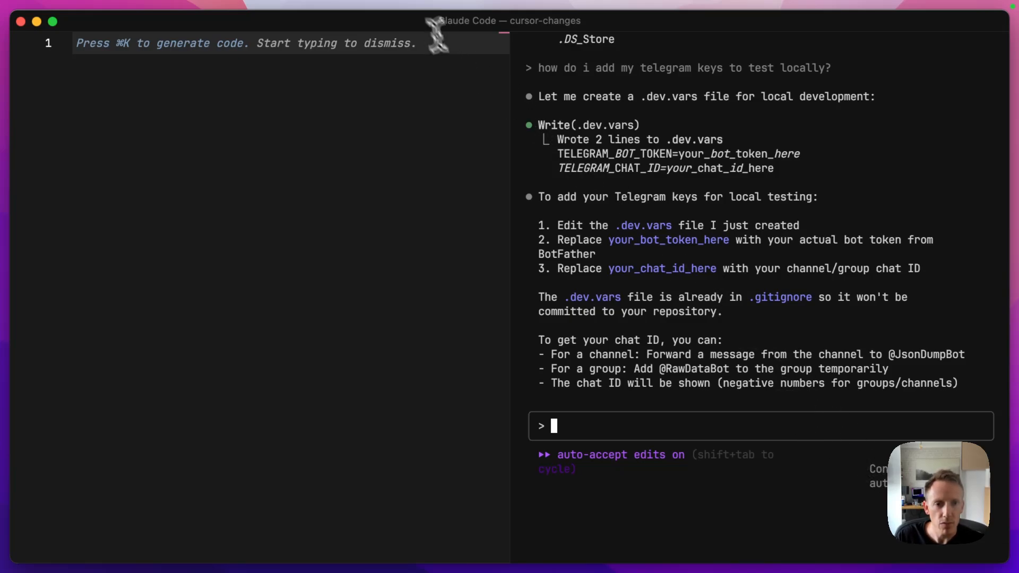
pyautogui.moveTo(583, 231)
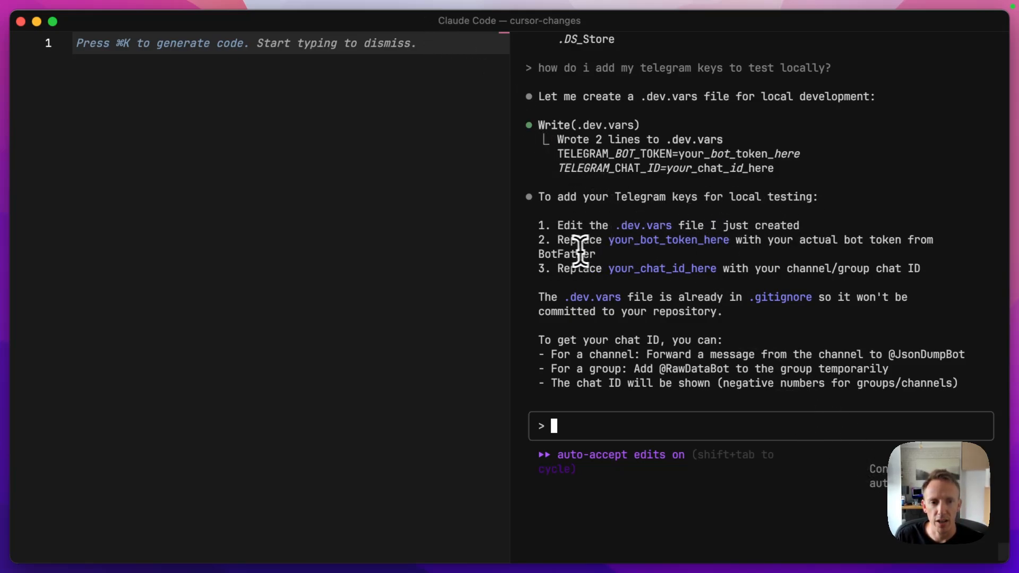
pyautogui.moveTo(708, 285)
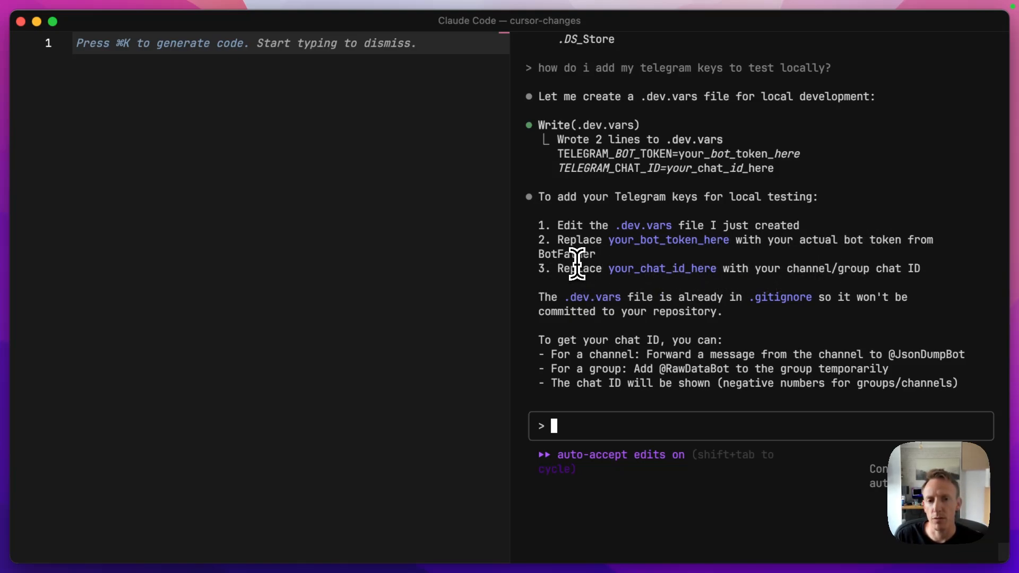
pyautogui.moveTo(566, 272)
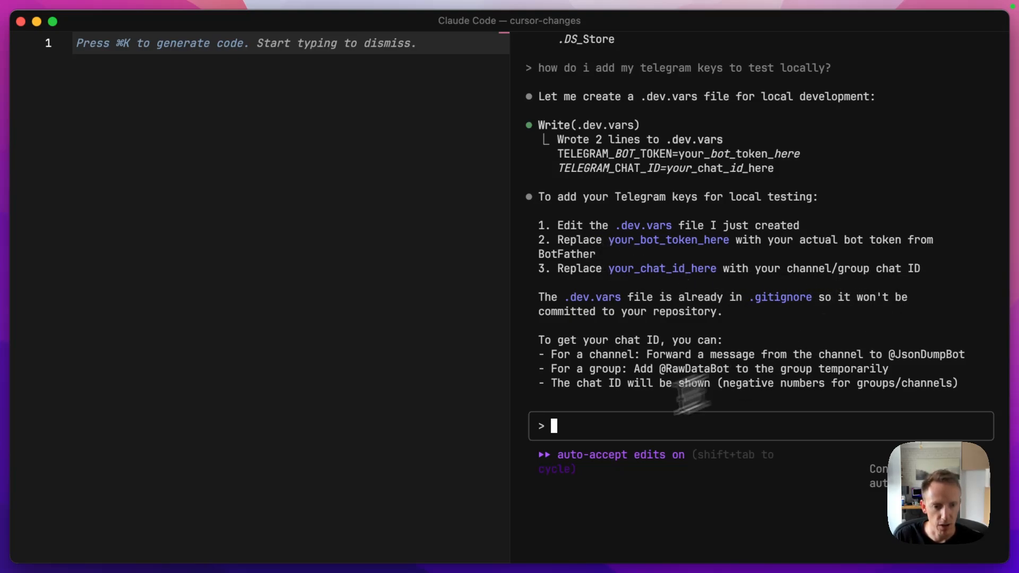
pyautogui.moveTo(620, 441)
pyautogui.write('ok thats')
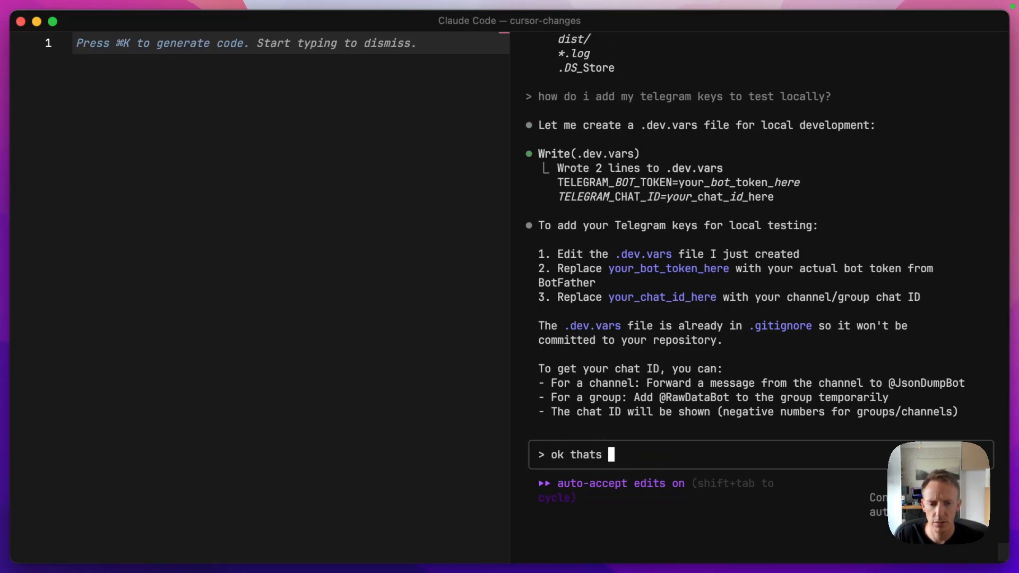
# Ask what to do next and approve the npx wrangler login so Claude deploys the worker
pyautogui.write('dont, what do we need to do next')
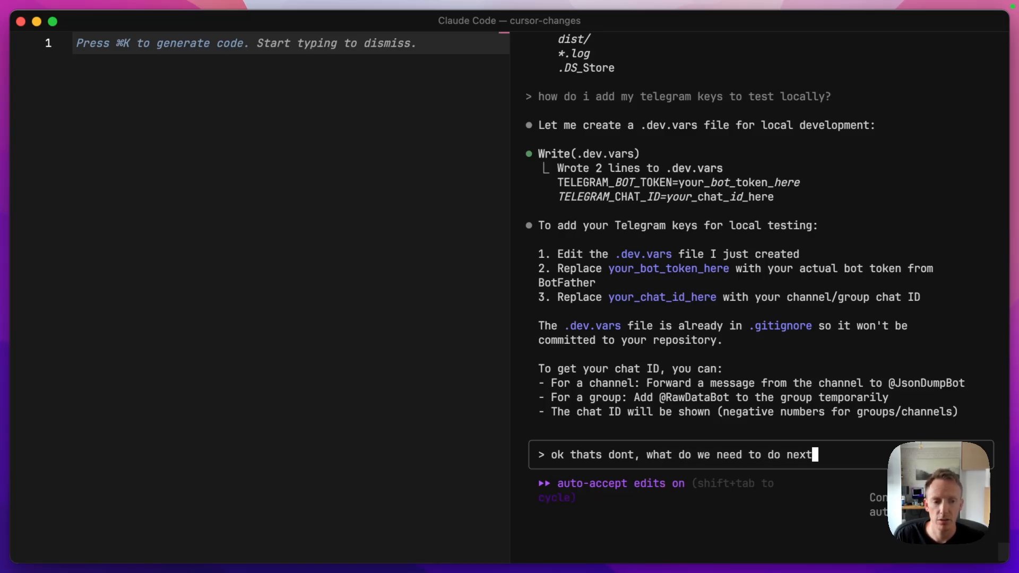
pyautogui.press('Return')
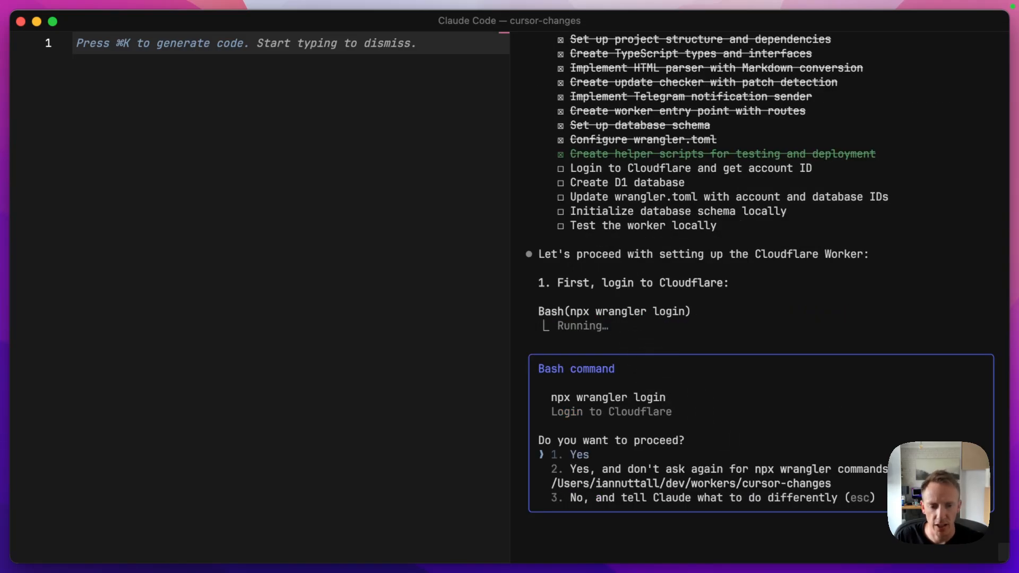
pyautogui.press('Down')
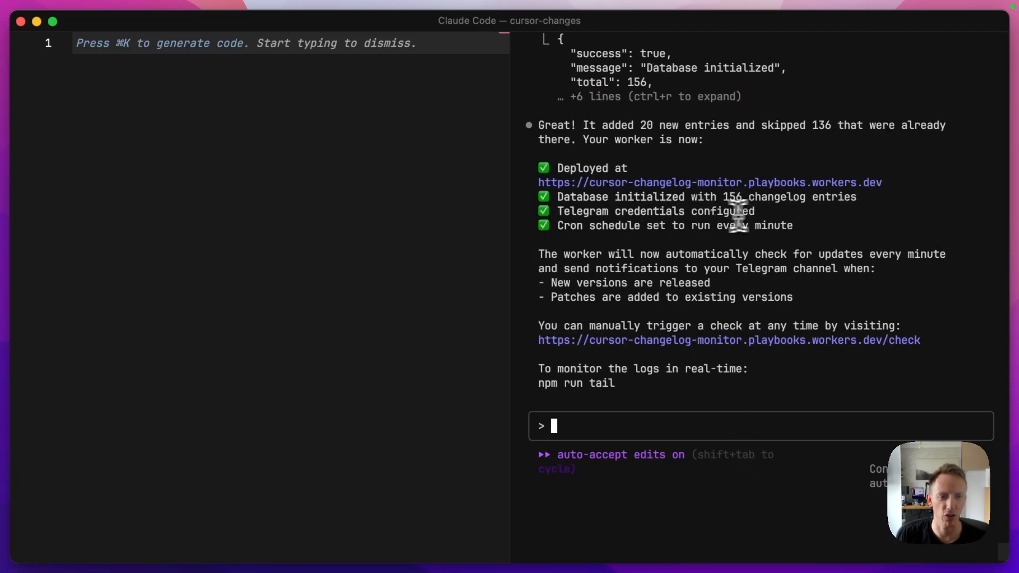
pyautogui.moveTo(799, 211)
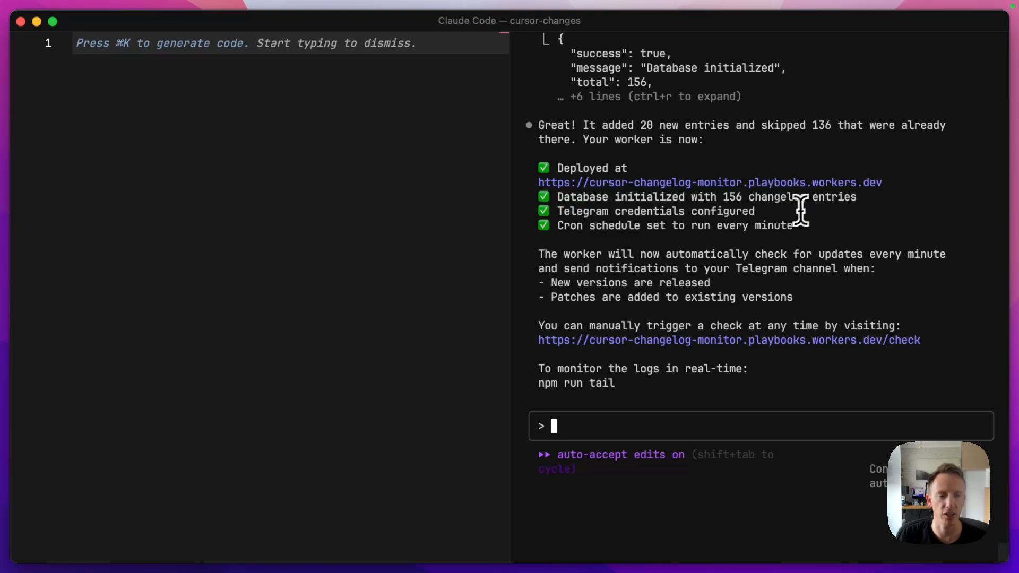
pyautogui.moveTo(670, 429)
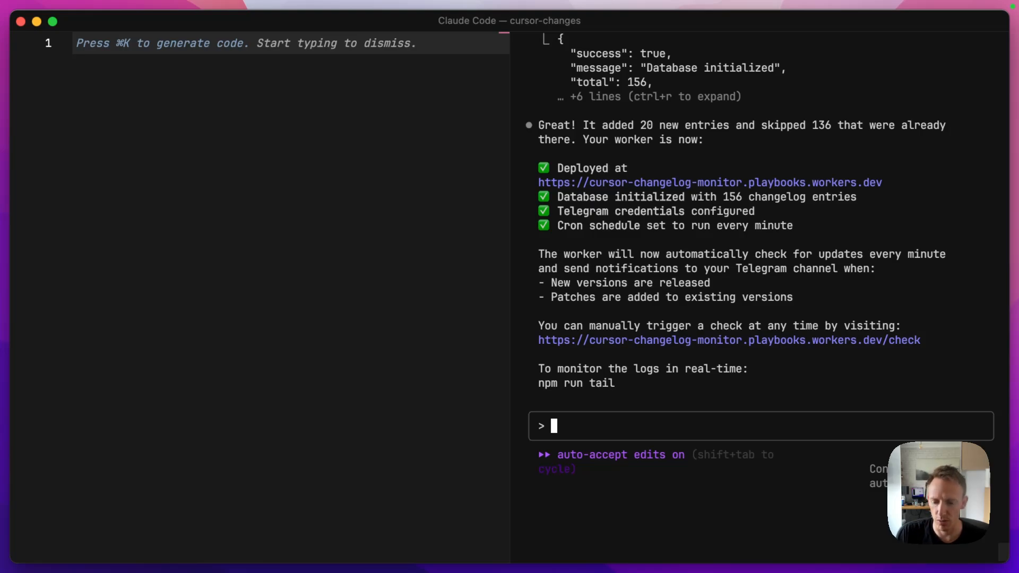
# Ask Claude to delete the highest-version changelog entry so the scheduled job re-detects it for Telegram testing
pyautogui.write('we need to test the')
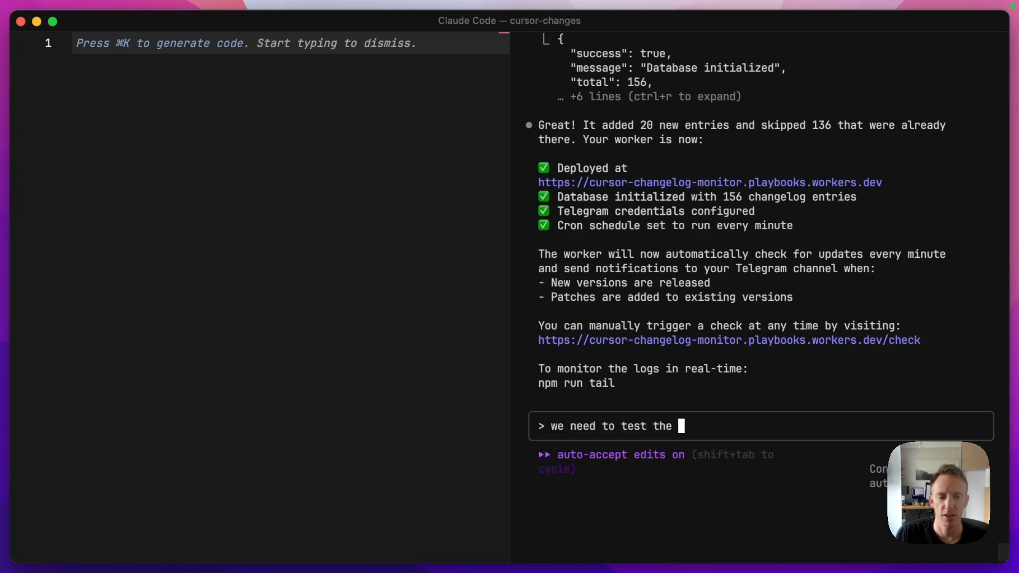
pyautogui.write('telegram notifications, so can you delete')
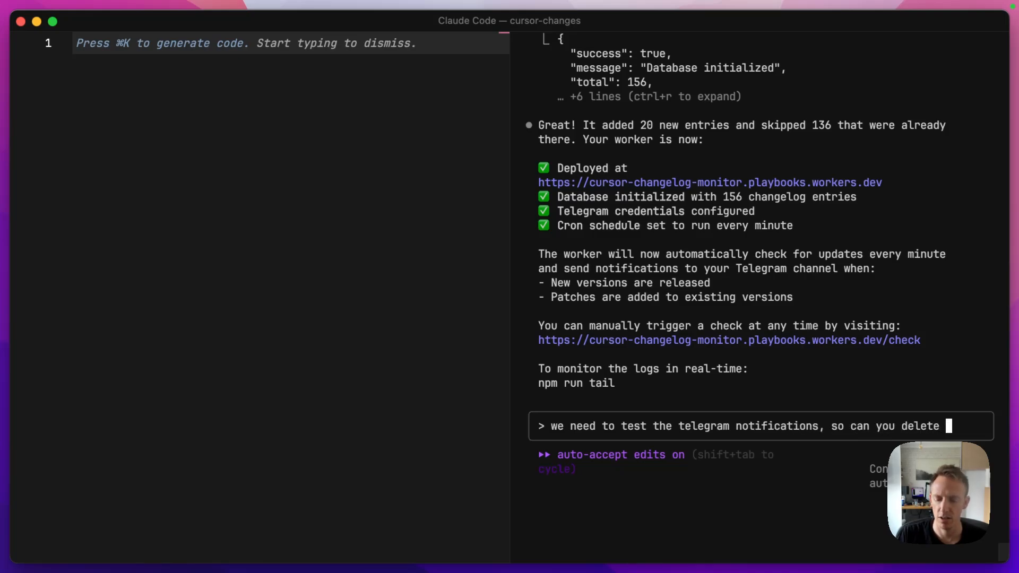
pyautogui.write('the entry with the highest')
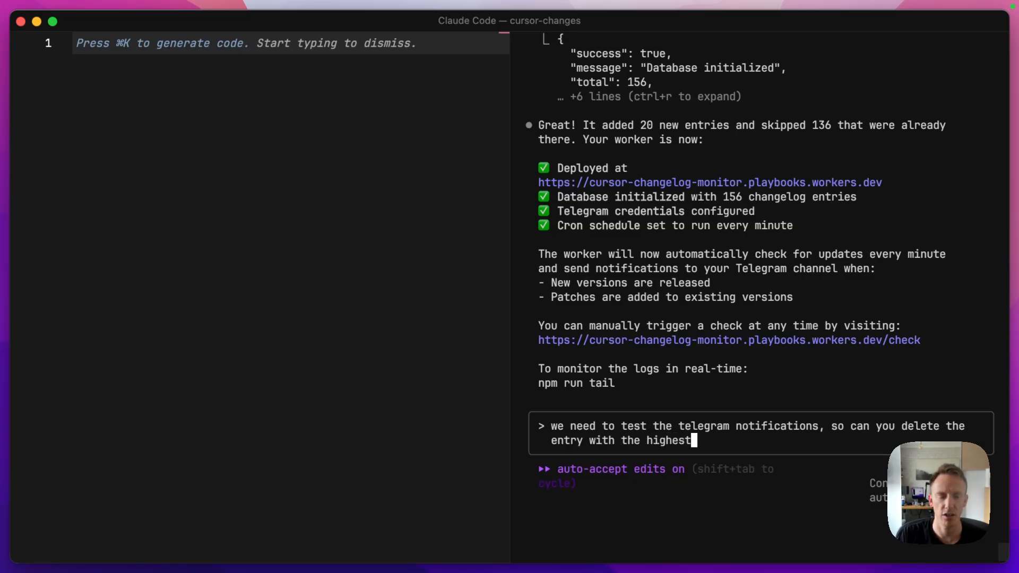
pyautogui.write('version number to see if the')
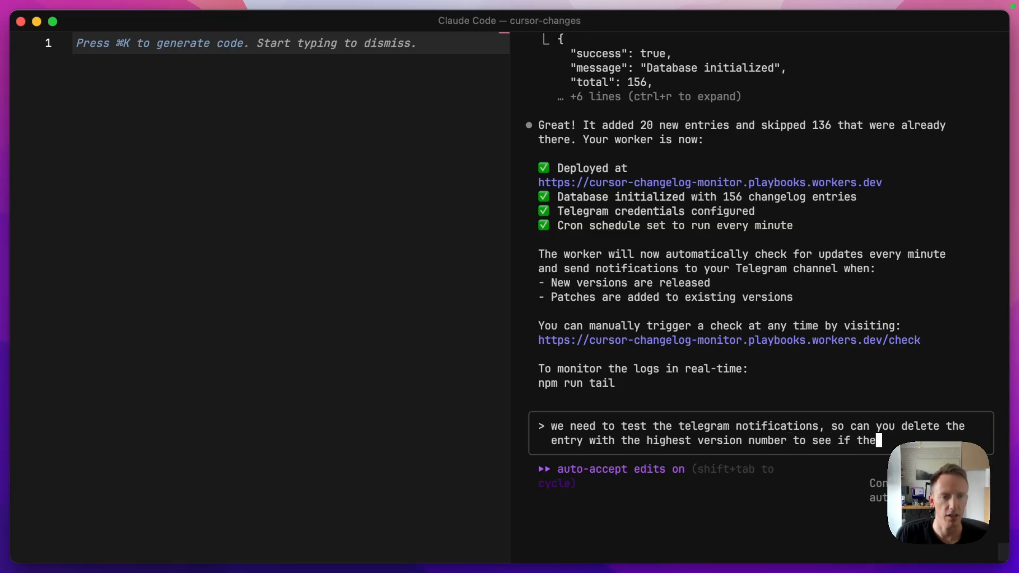
pyautogui.write('sch')
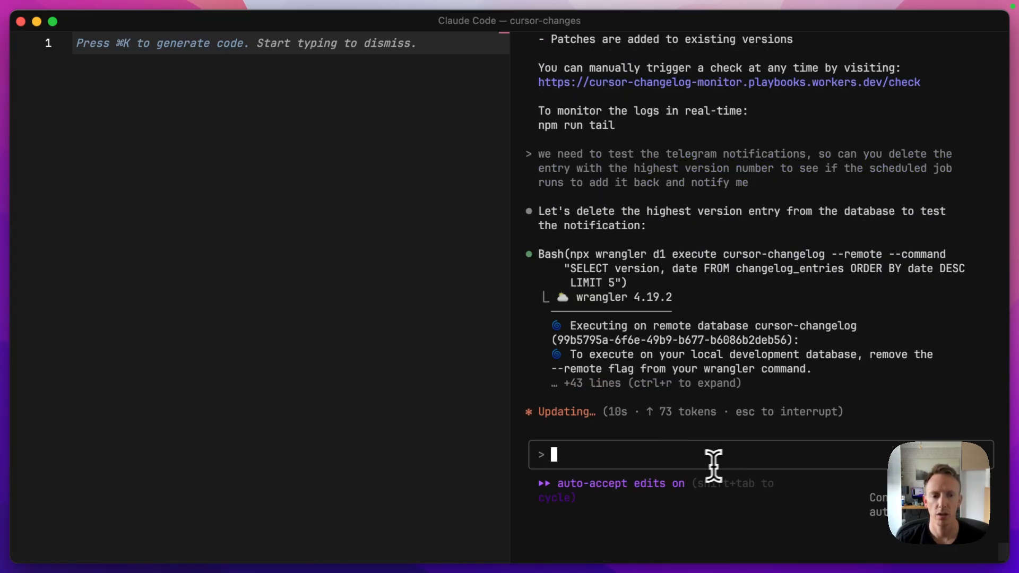
pyautogui.moveTo(636, 462)
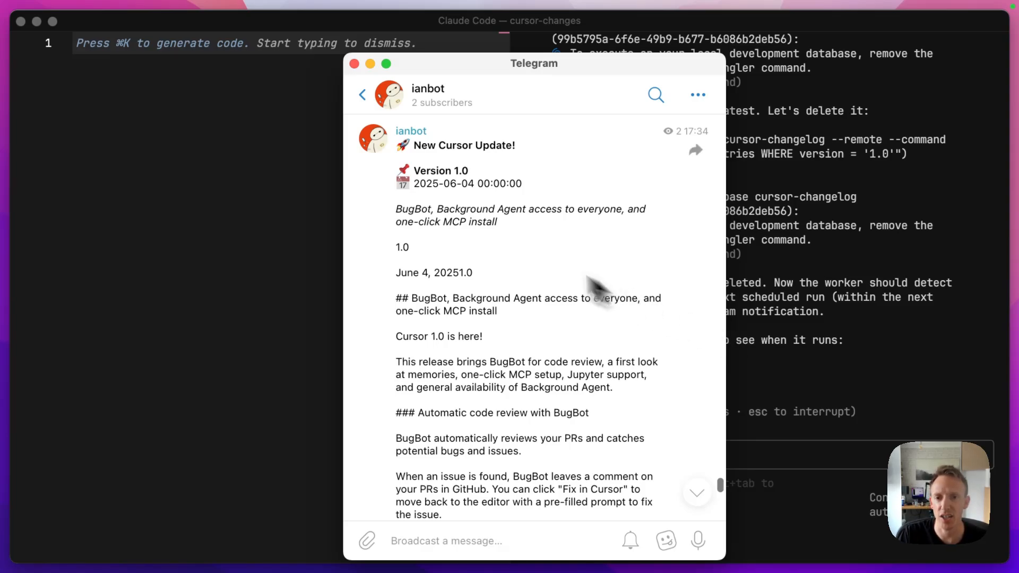
pyautogui.moveTo(510, 251)
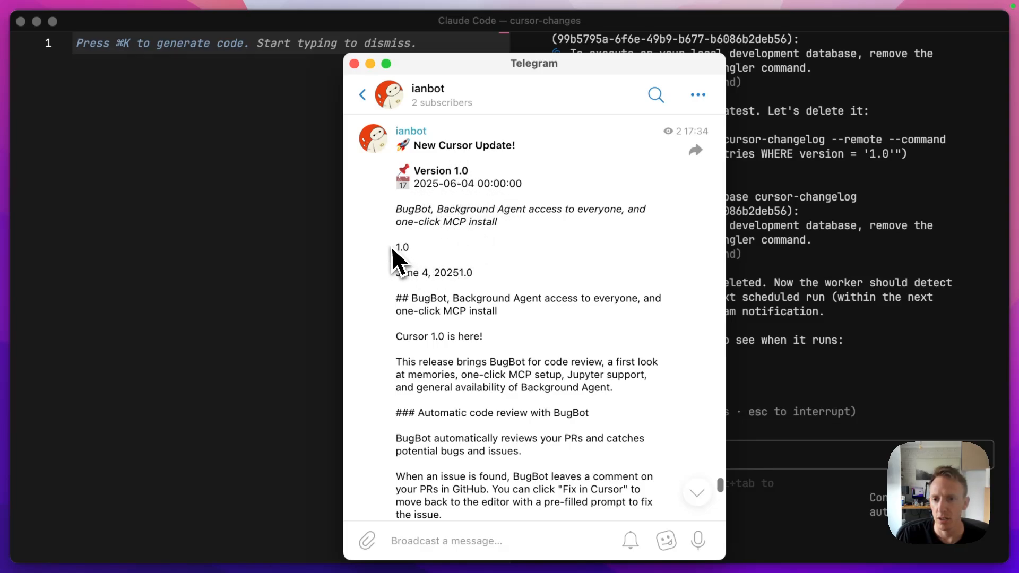
pyautogui.moveTo(465, 199)
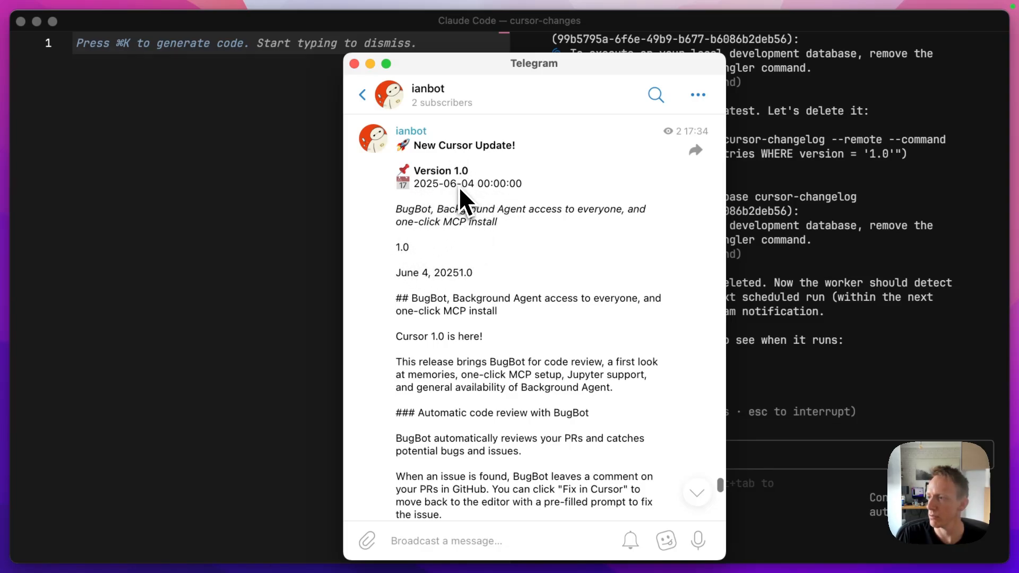
pyautogui.moveTo(676, 299)
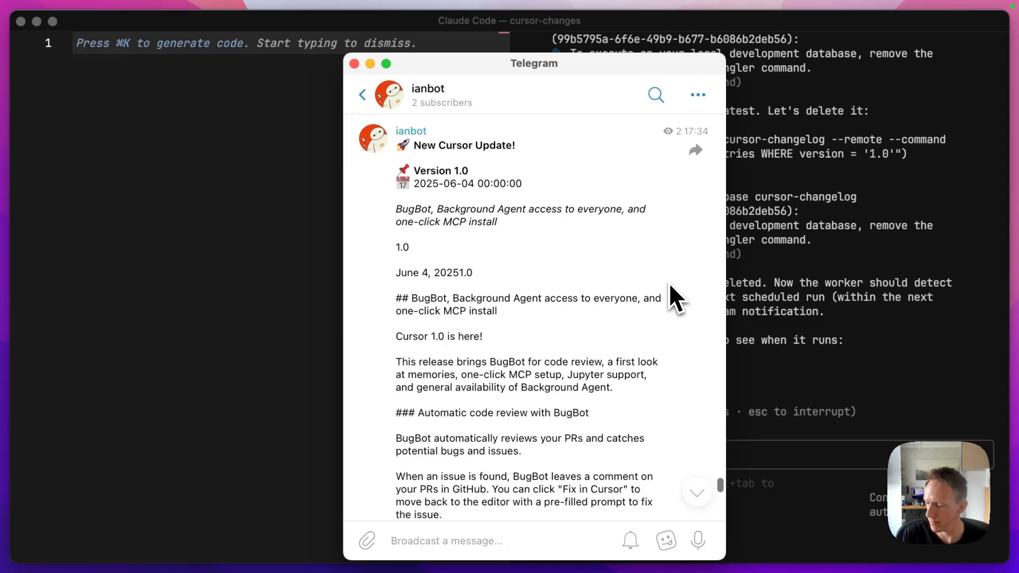
pyautogui.moveTo(439, 266)
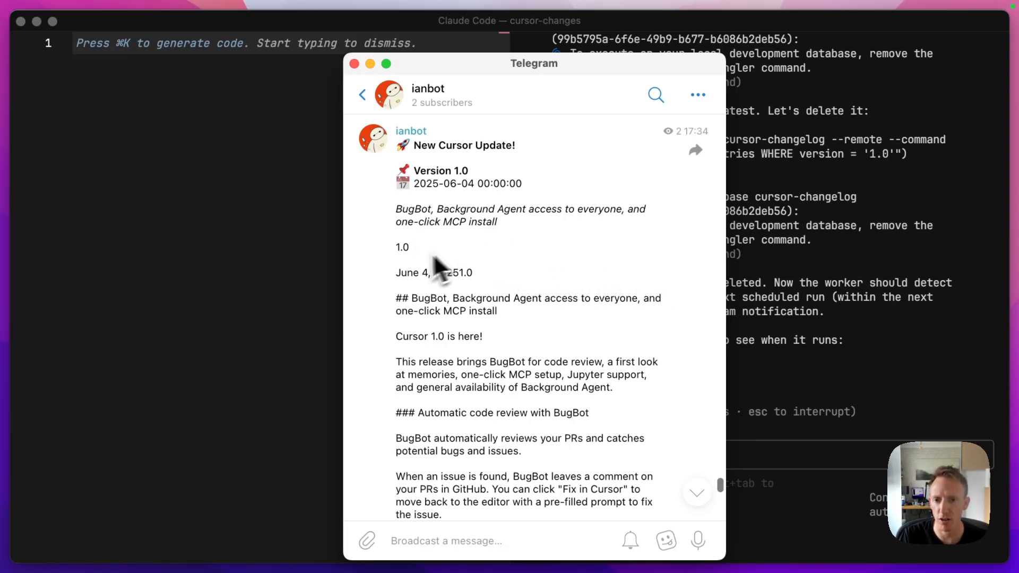
# Scroll through the New Cursor Update message announcing Version 1.0 and its release notes
pyautogui.scroll(-3)
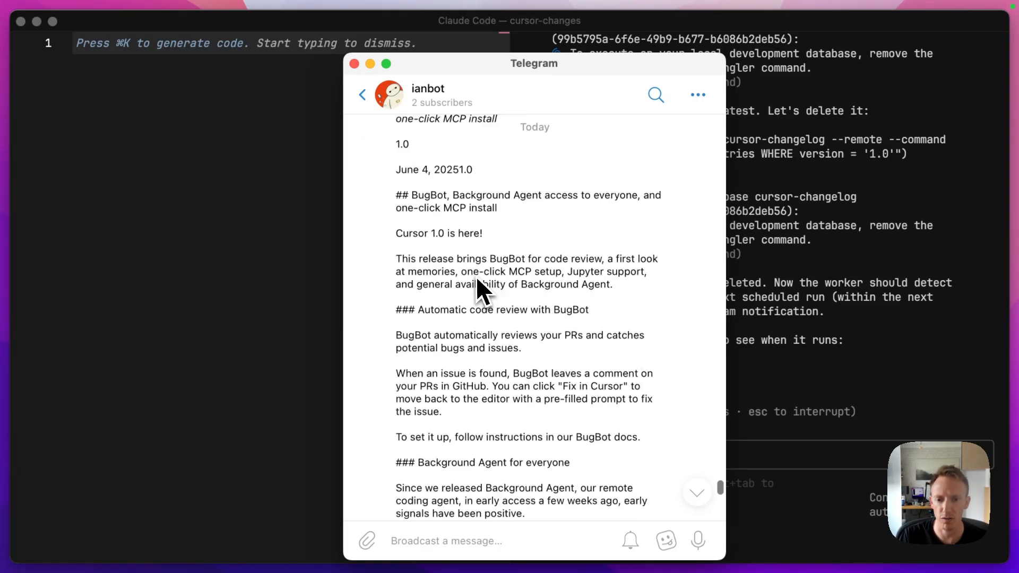
pyautogui.scroll(-3)
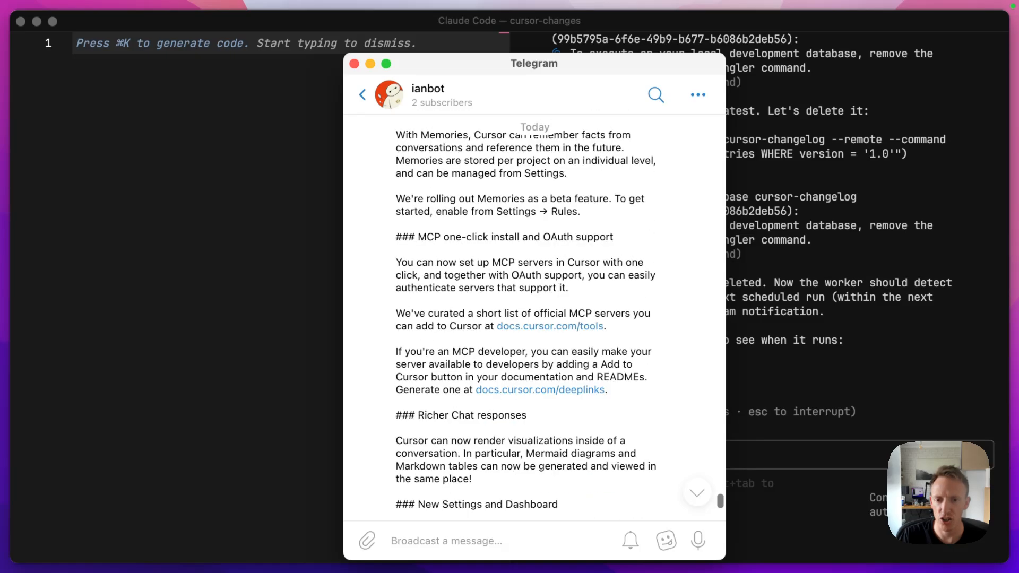
pyautogui.scroll(-3)
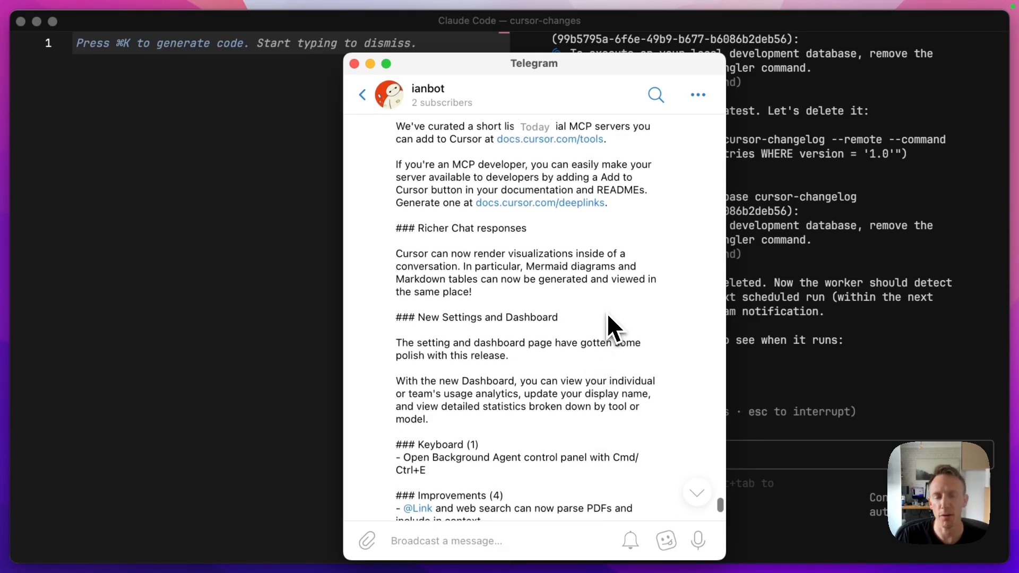
pyautogui.moveTo(603, 386)
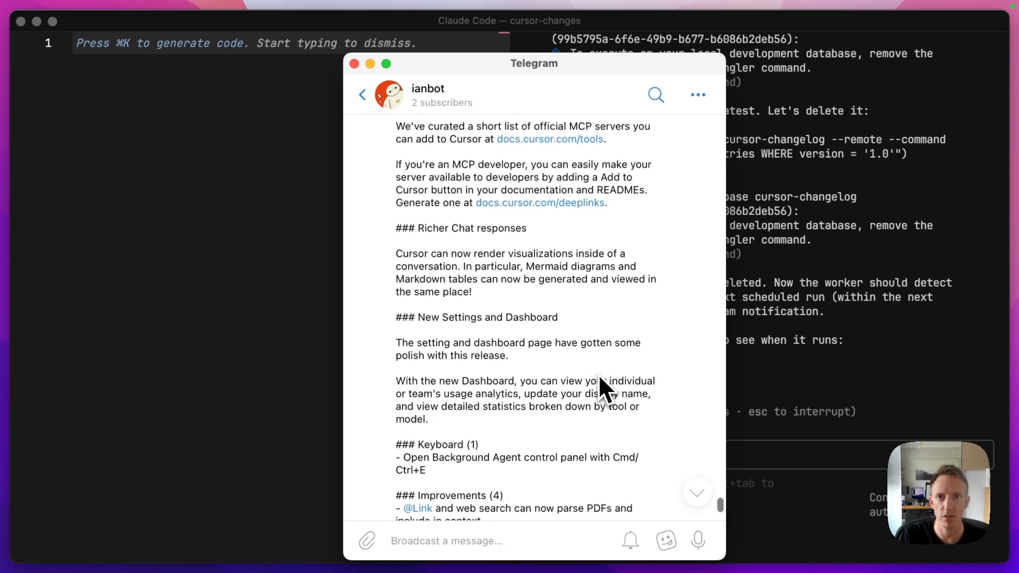
pyautogui.moveTo(562, 328)
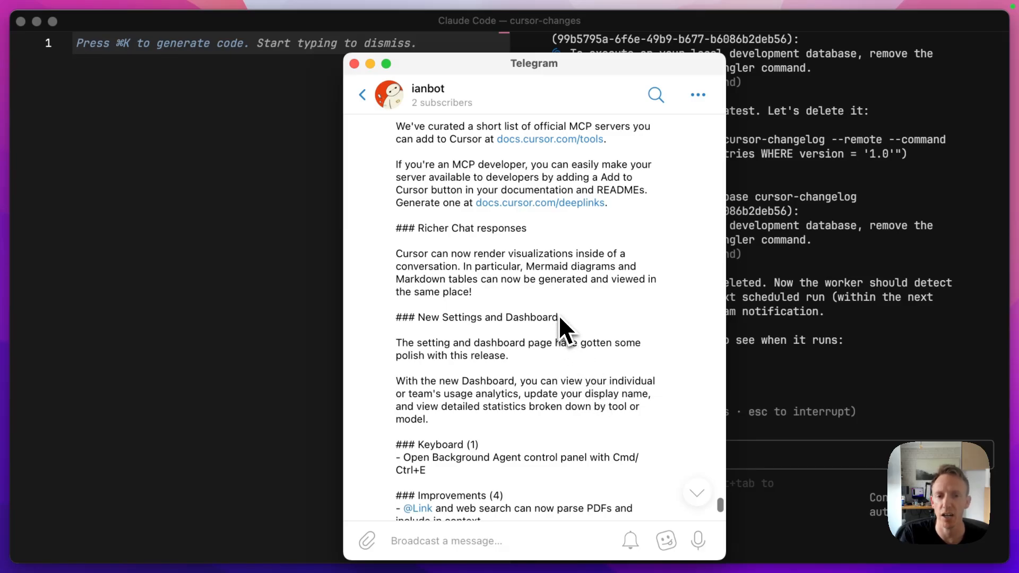
pyautogui.moveTo(566, 332)
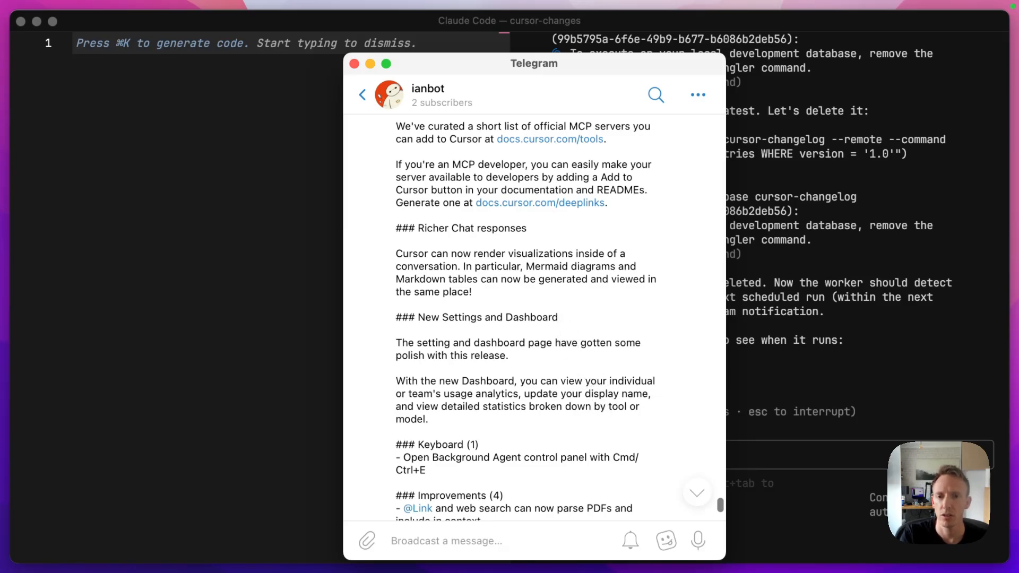
pyautogui.moveTo(559, 334)
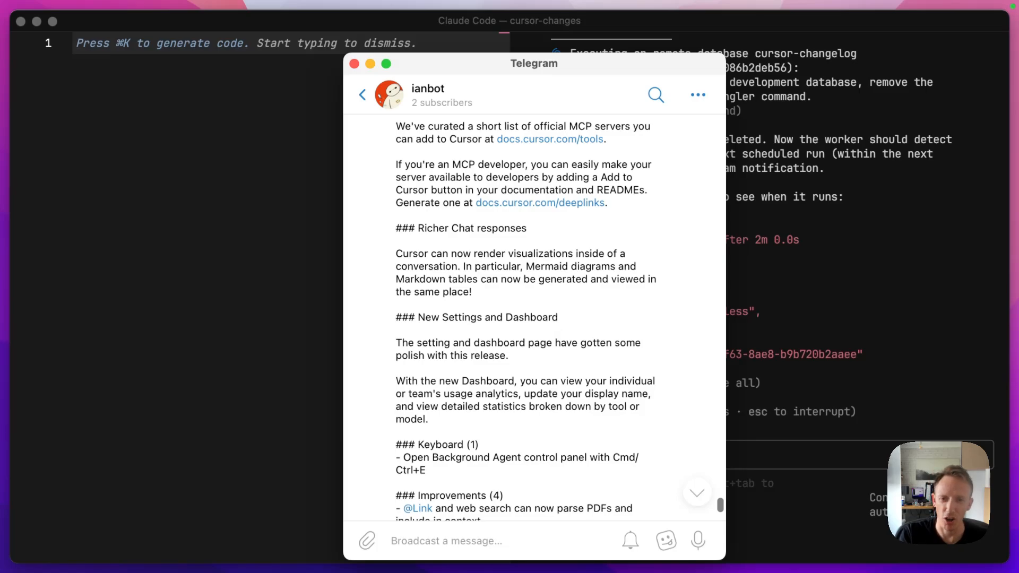
pyautogui.moveTo(566, 296)
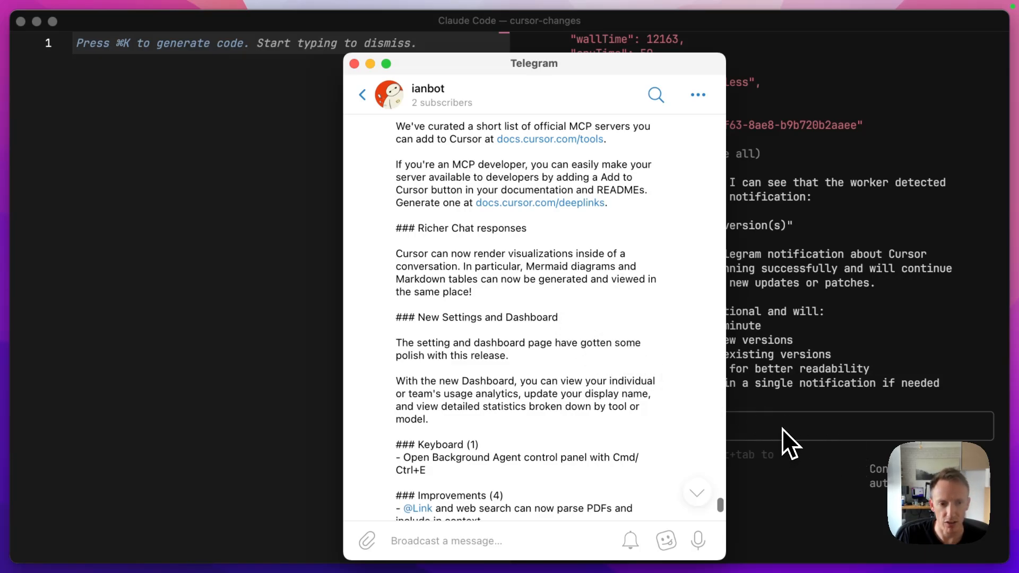
pyautogui.moveTo(574, 245)
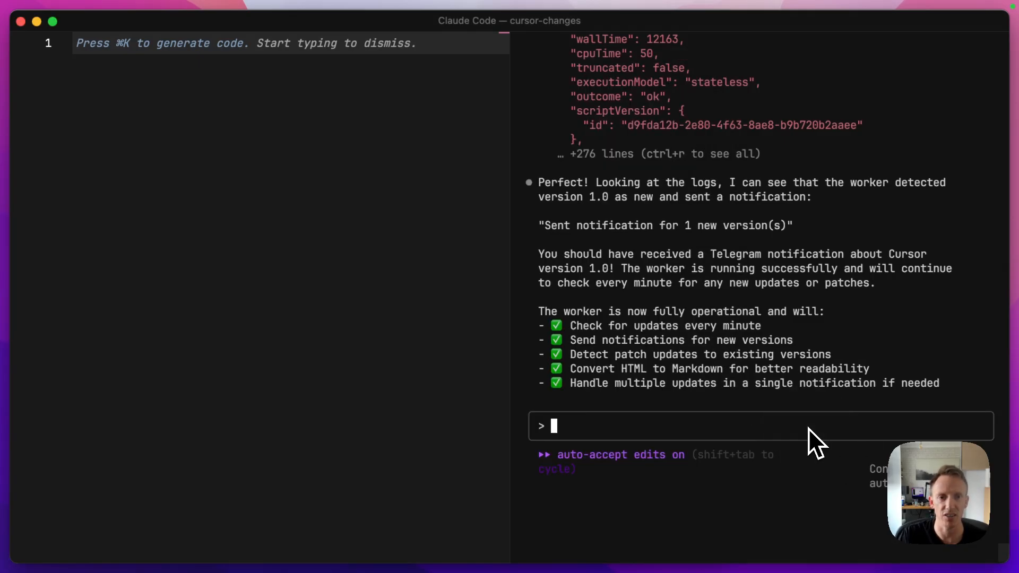
pyautogui.moveTo(809, 355)
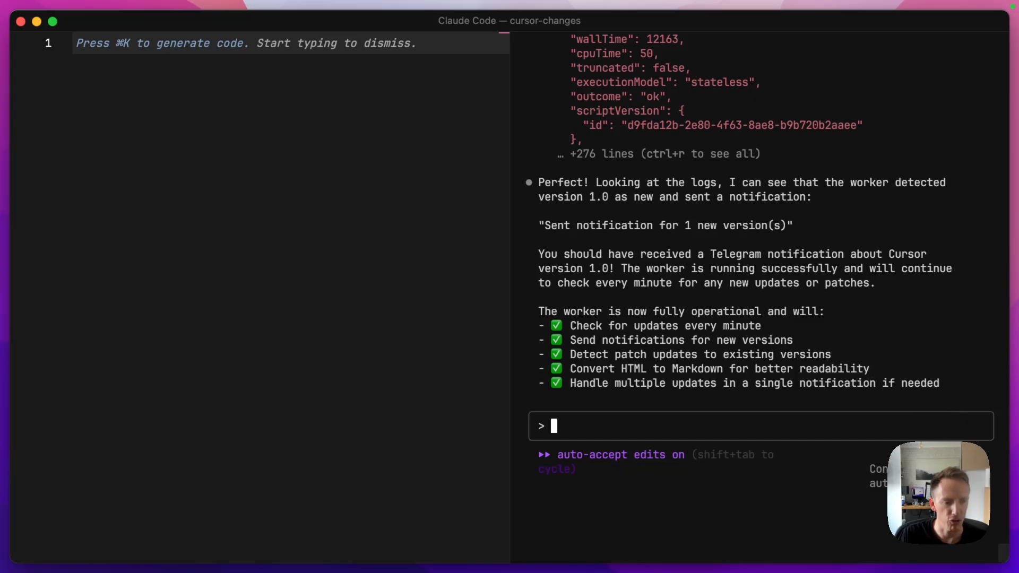
pyautogui.moveTo(626, 448)
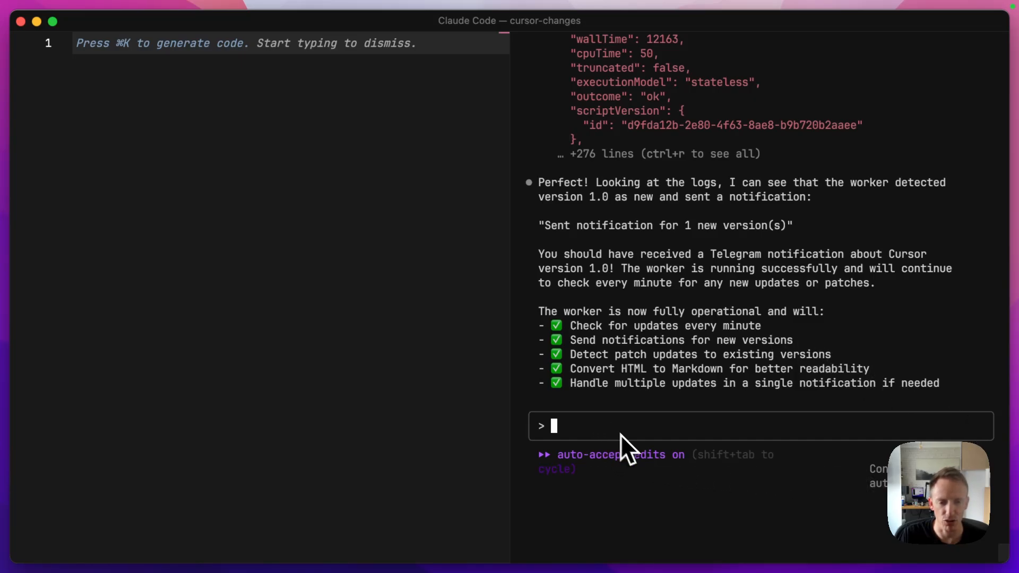